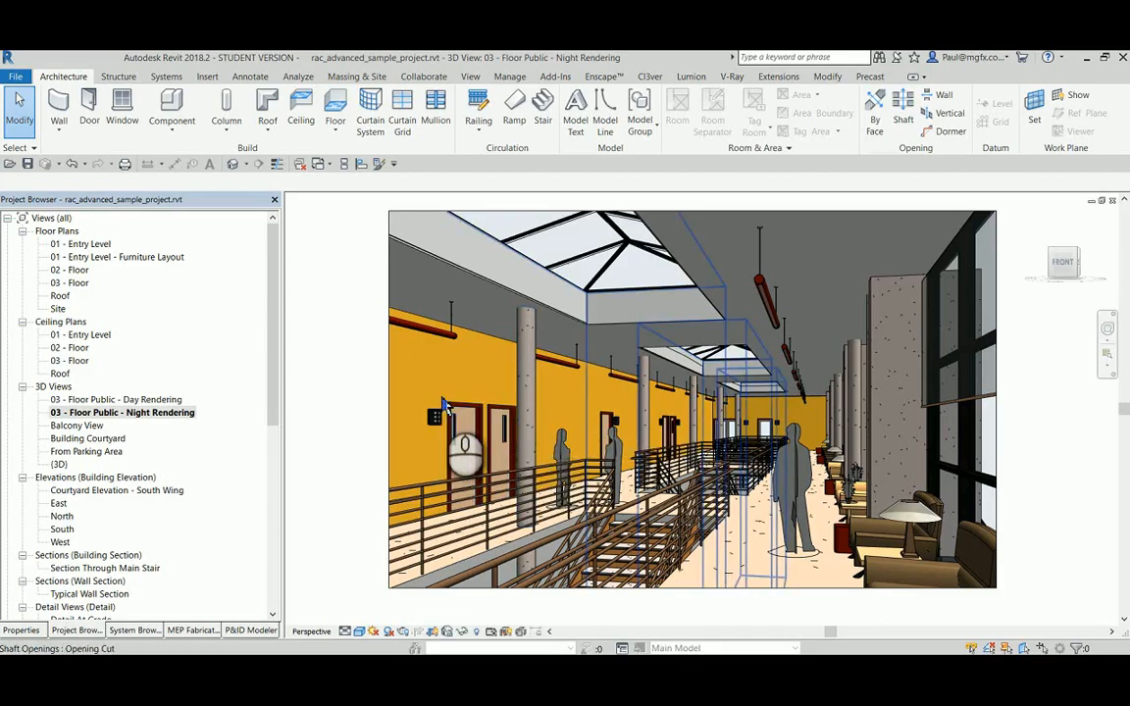
mouse_move(441, 404)
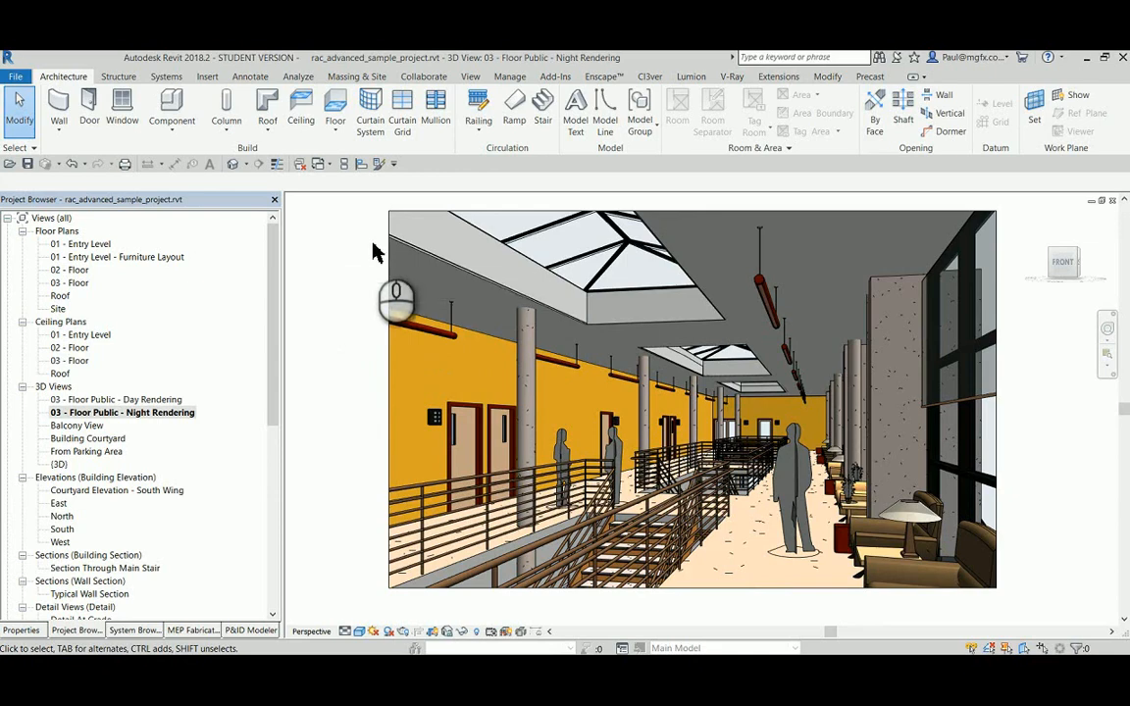
mouse_move(380, 314)
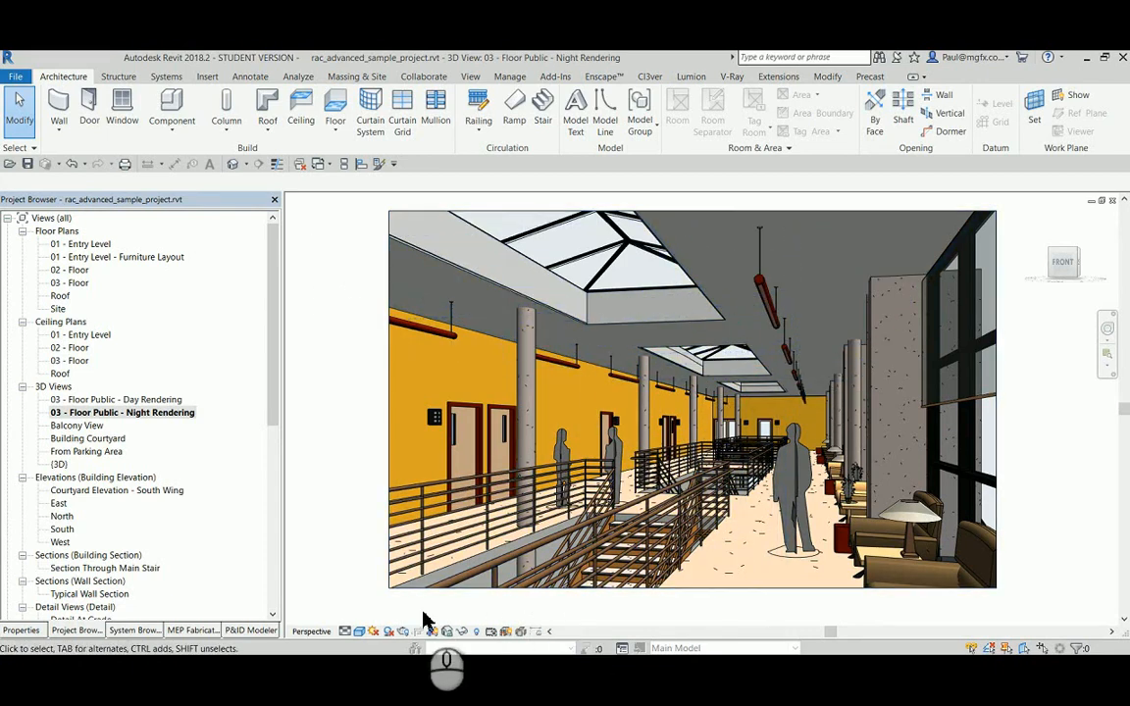
Change the still sun study time from 10:00 to 20:00 and confirm
click(374, 631)
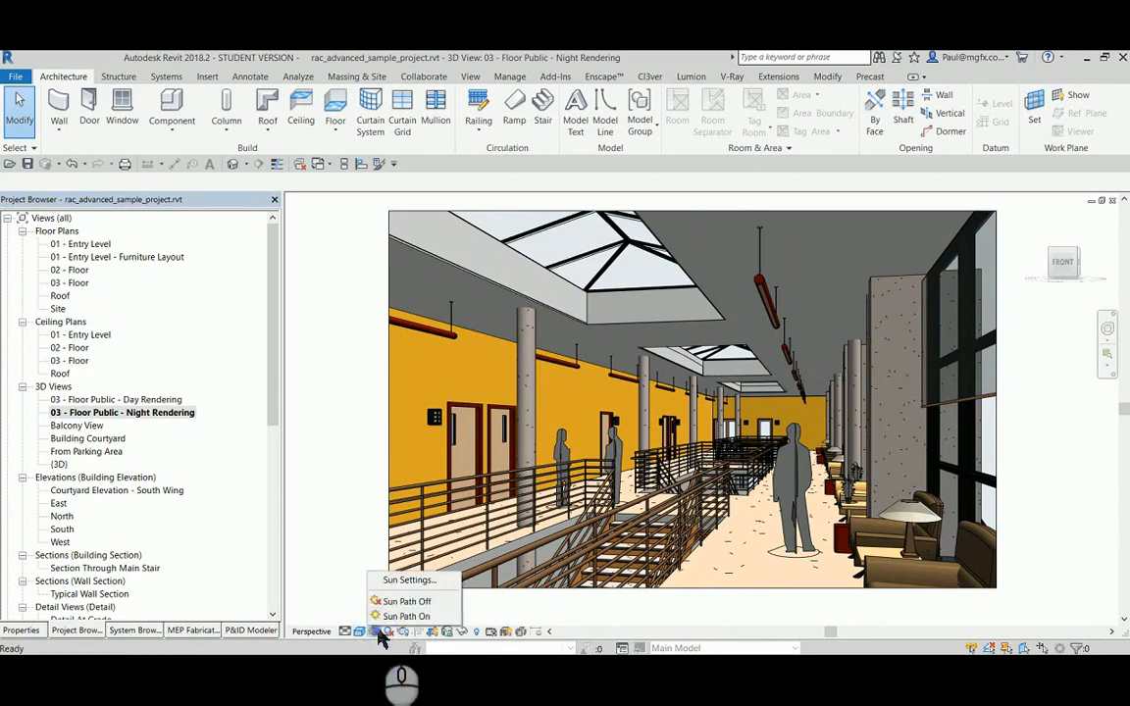
click(407, 580)
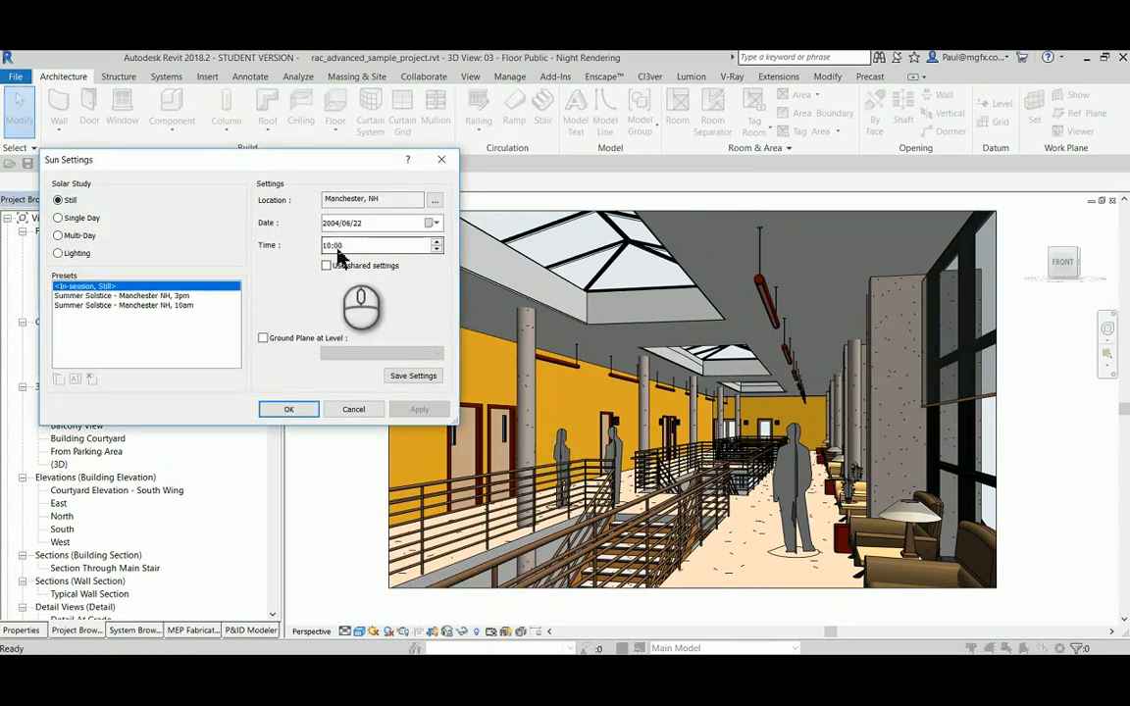
click(436, 245)
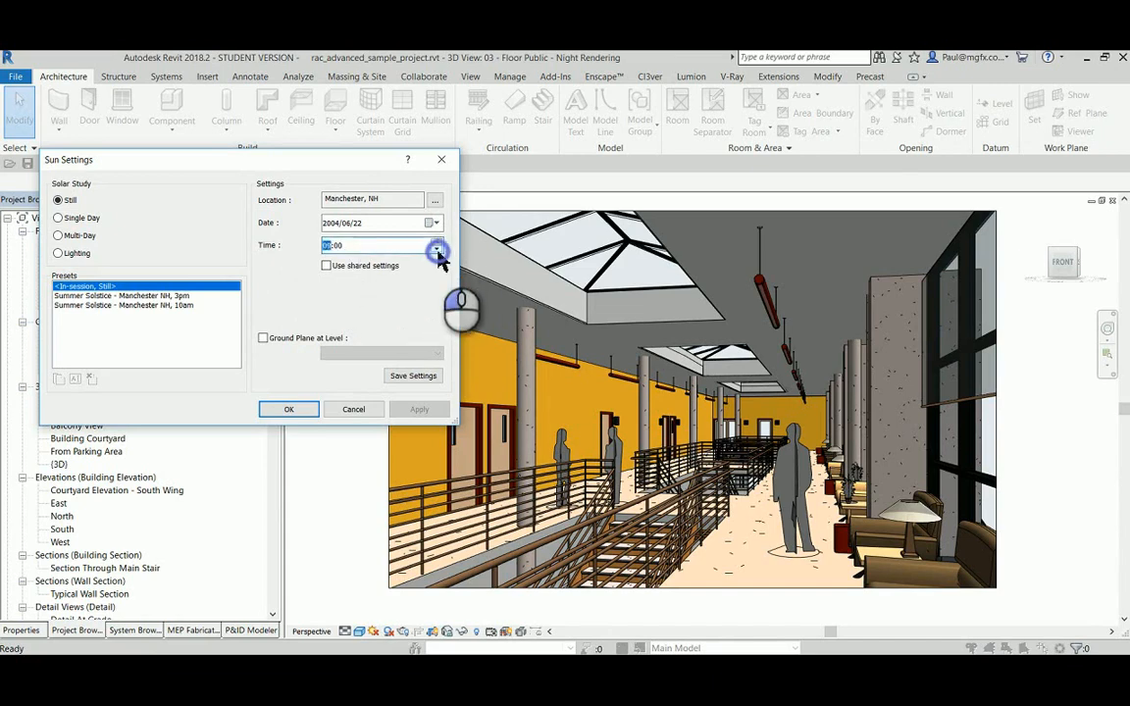
click(437, 244)
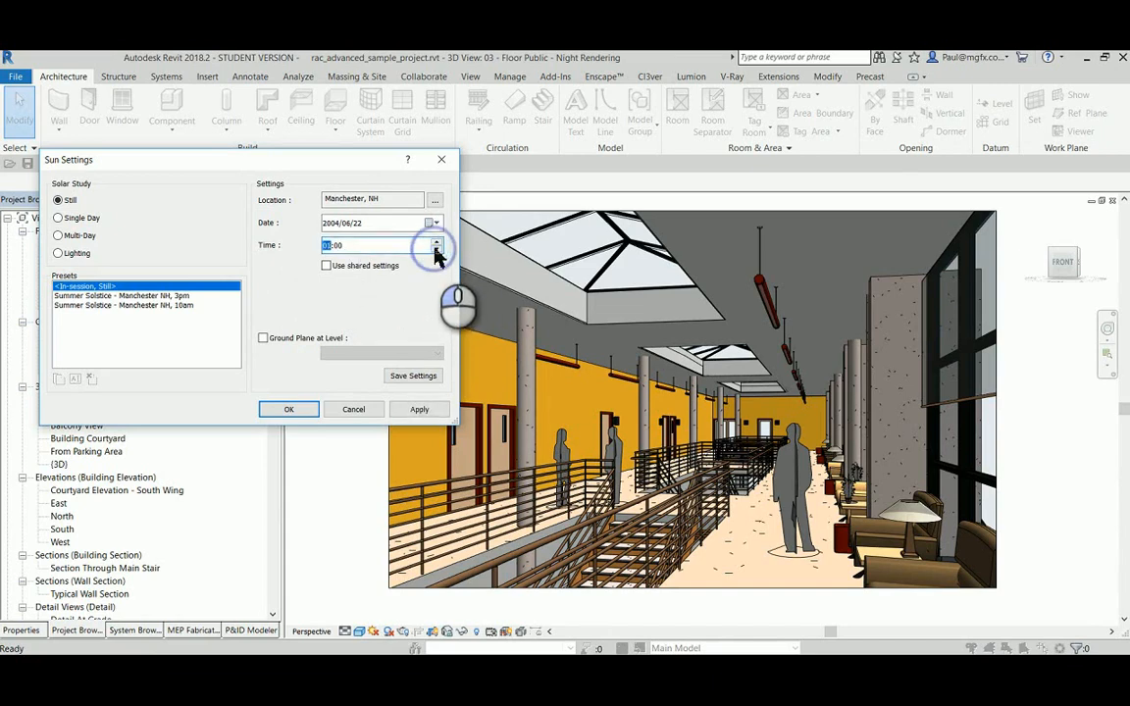
click(436, 245)
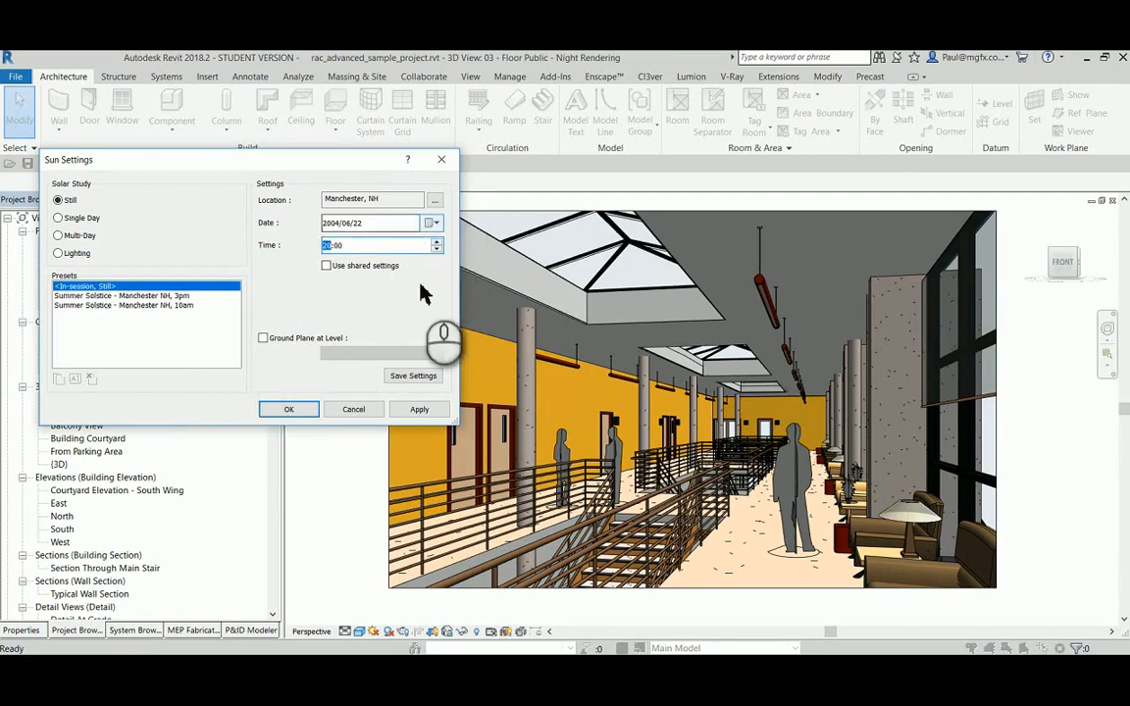
click(288, 409)
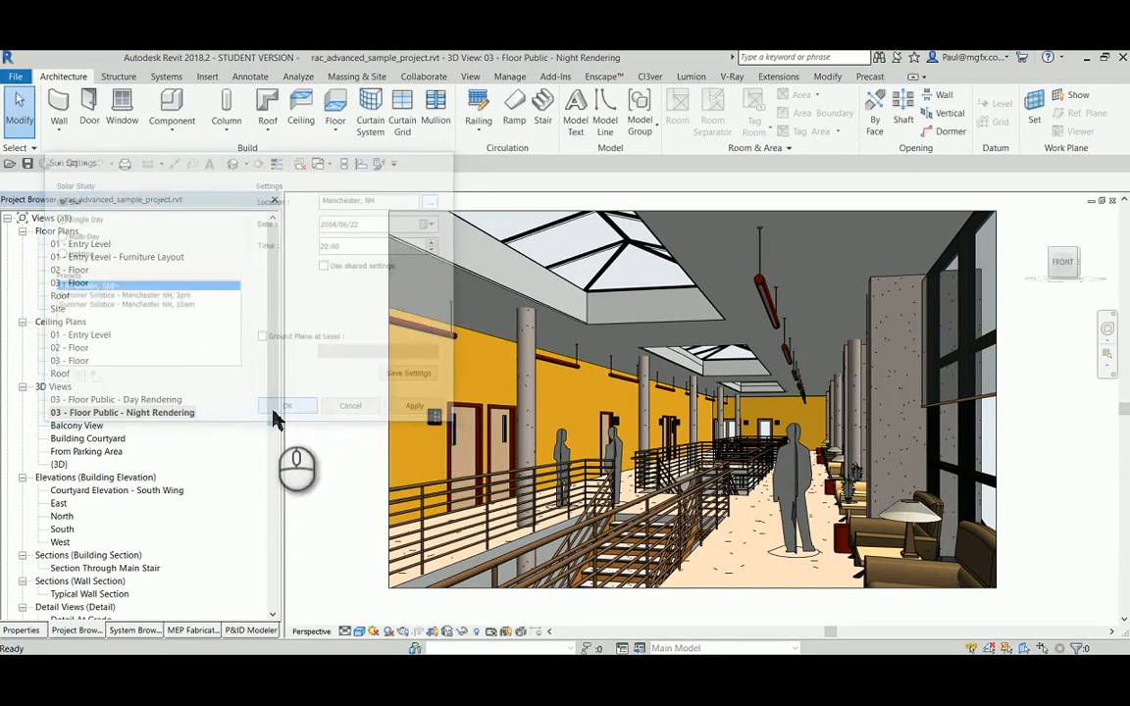
Set Enscape Exposure Brightness to 67%, check the Image settings, and close the window
click(286, 405)
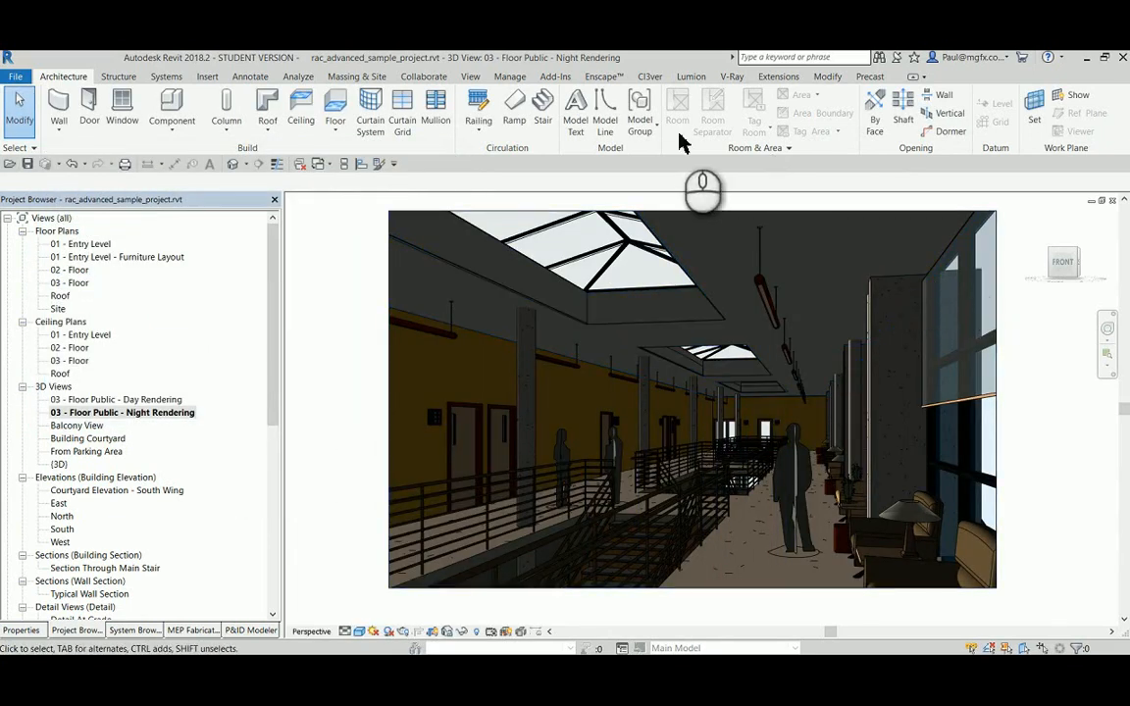
click(603, 77)
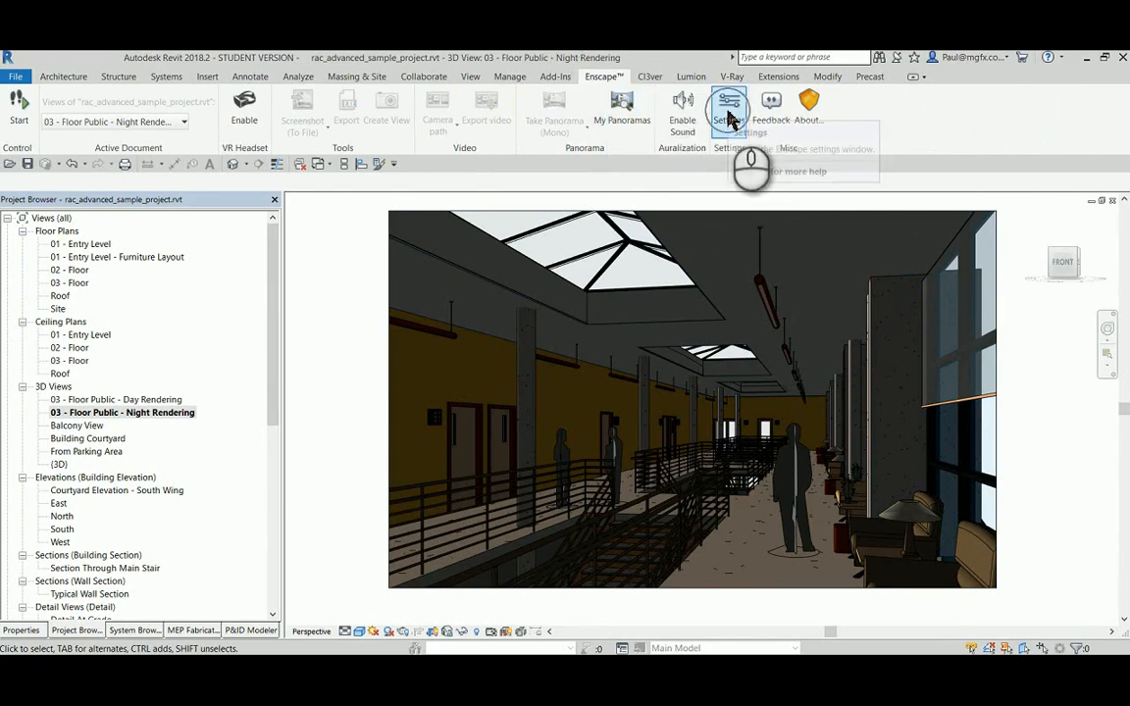
click(729, 103)
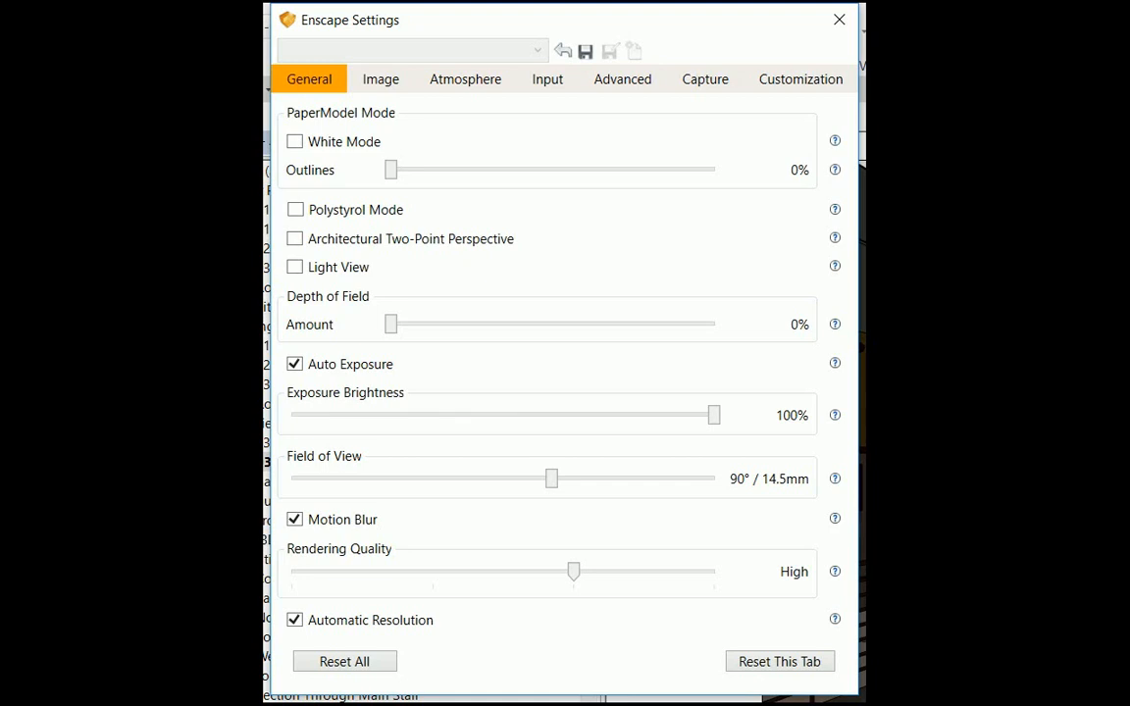
mouse_move(403, 162)
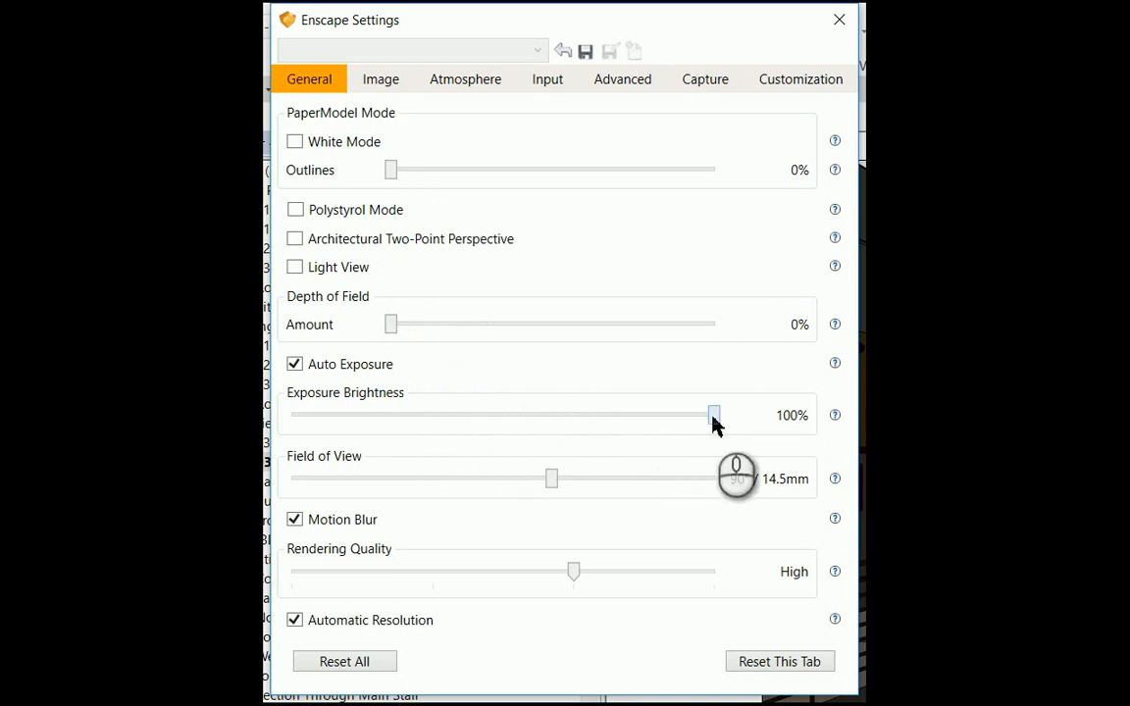
drag(714, 415, 572, 415)
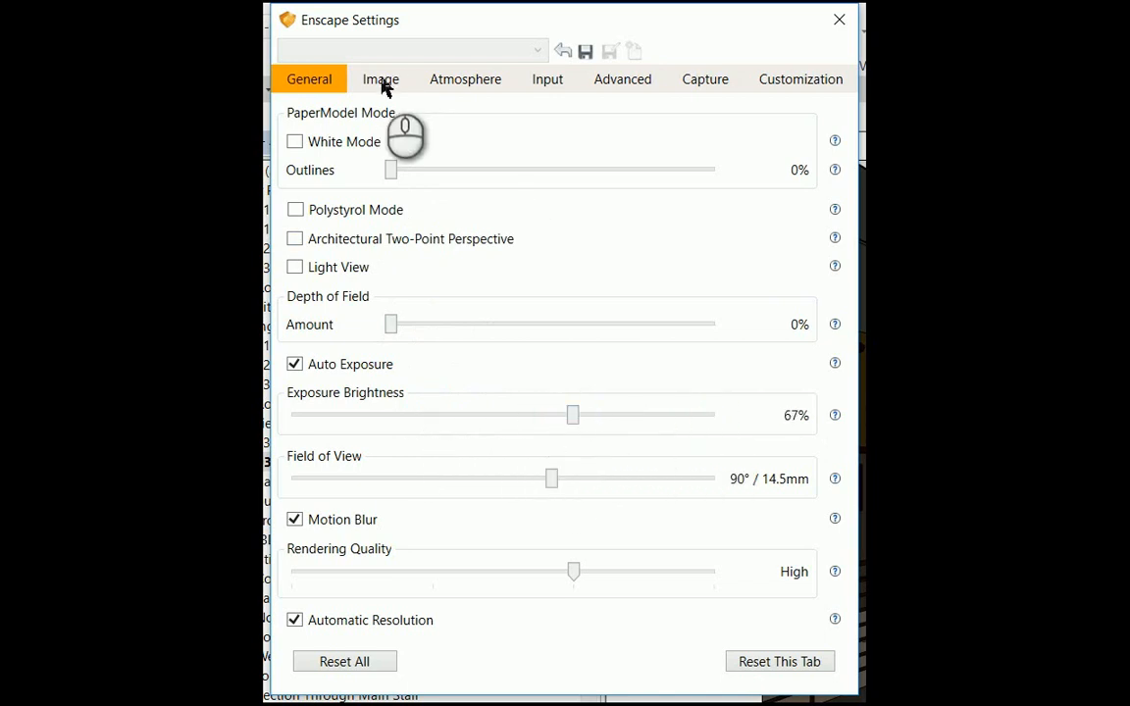
click(380, 80)
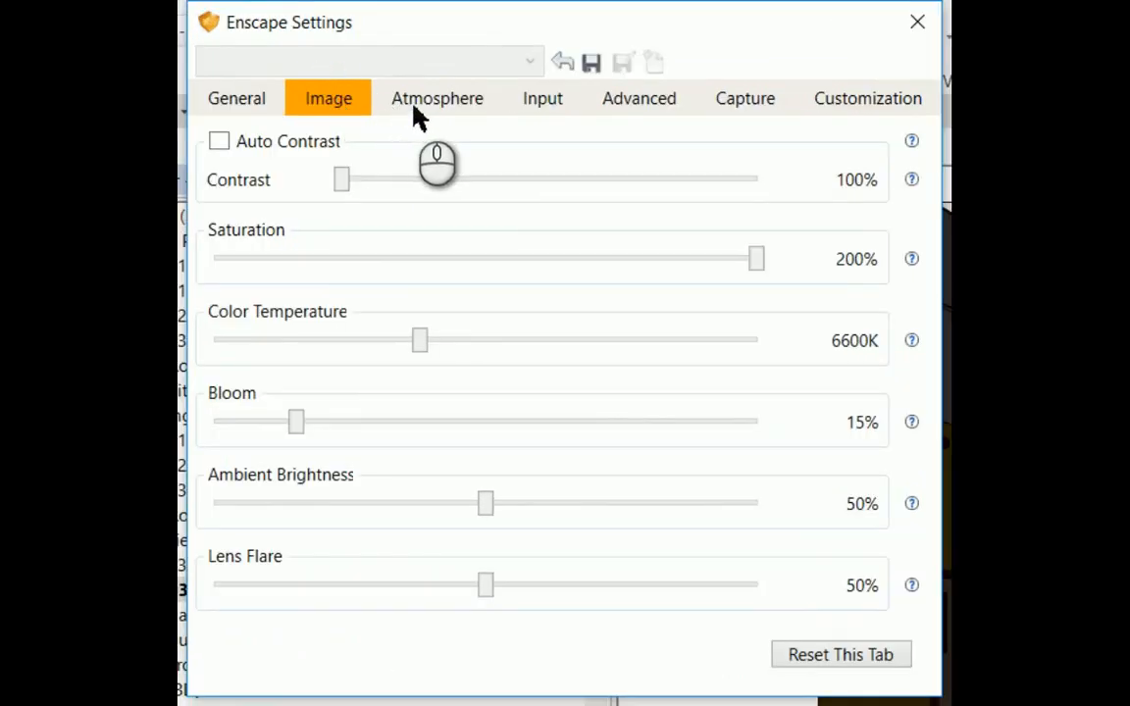
click(638, 98)
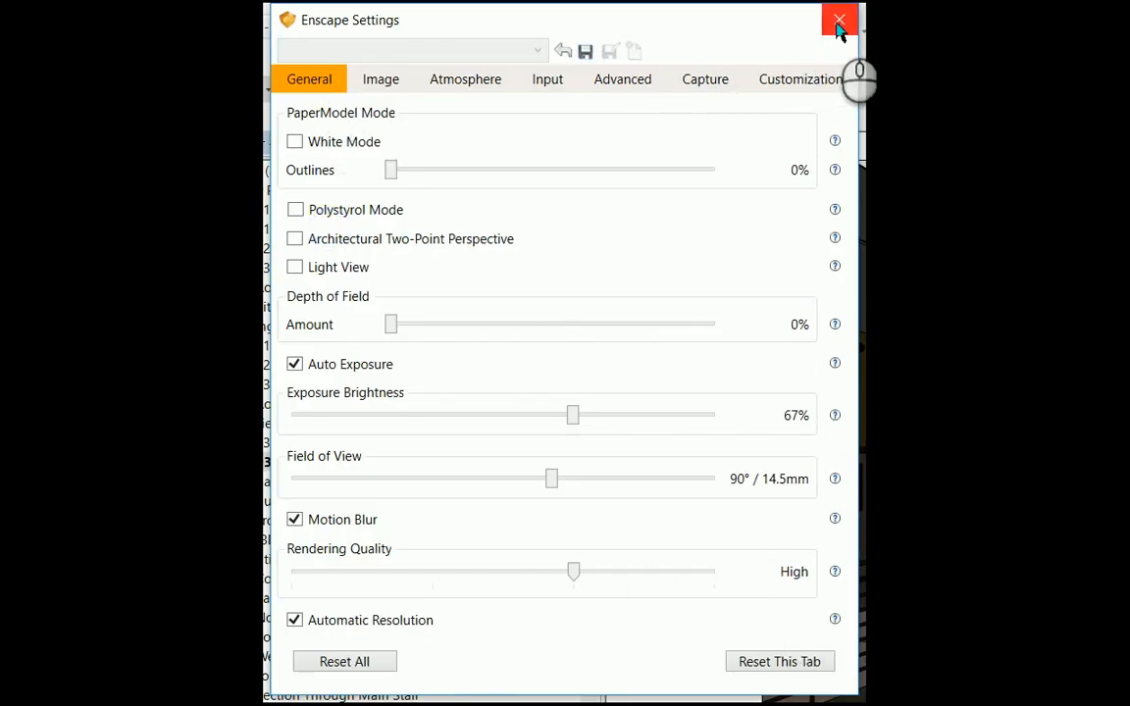
click(839, 19)
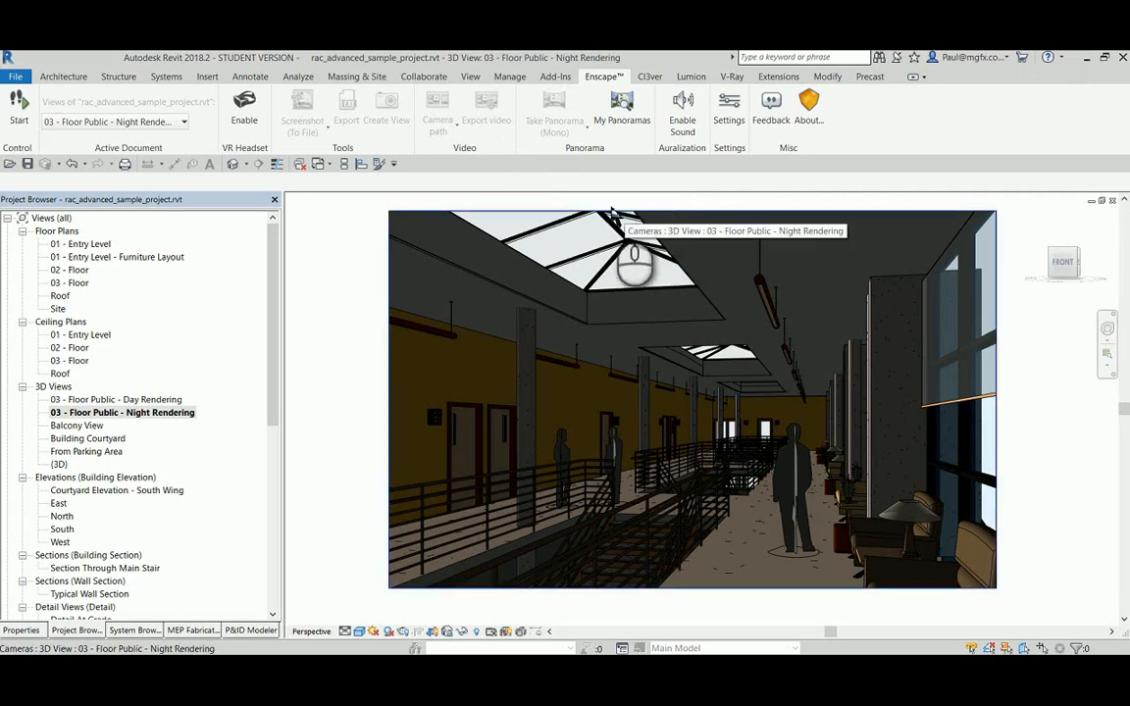
mouse_move(244, 106)
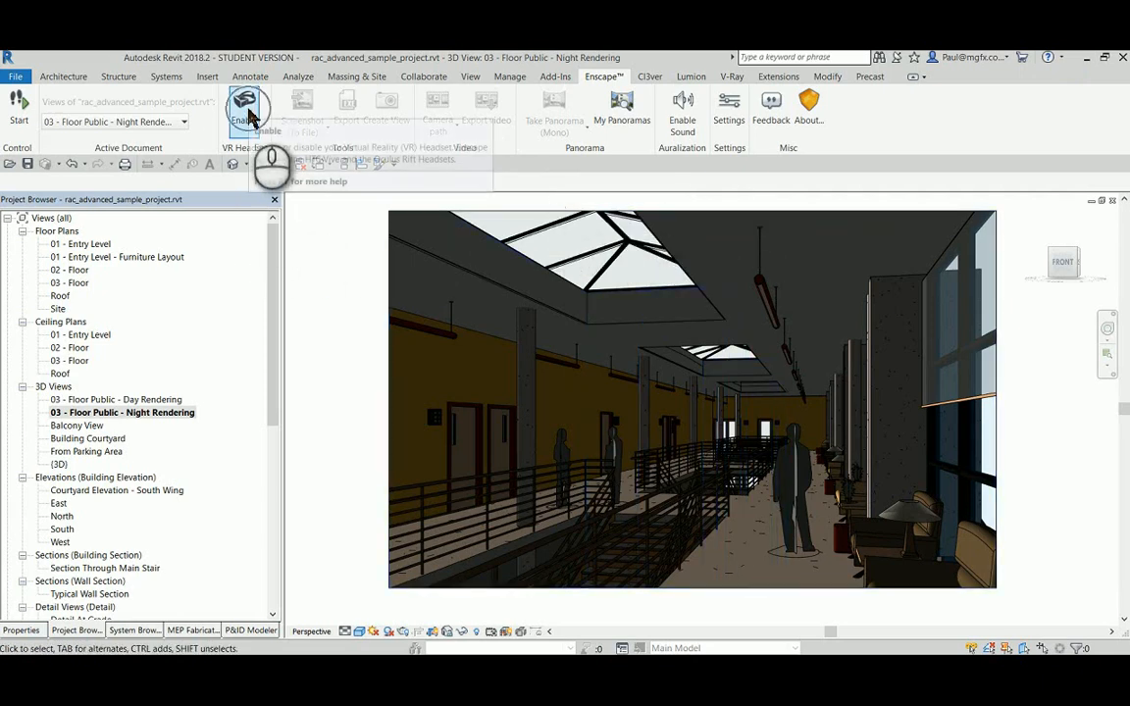
mouse_move(247, 113)
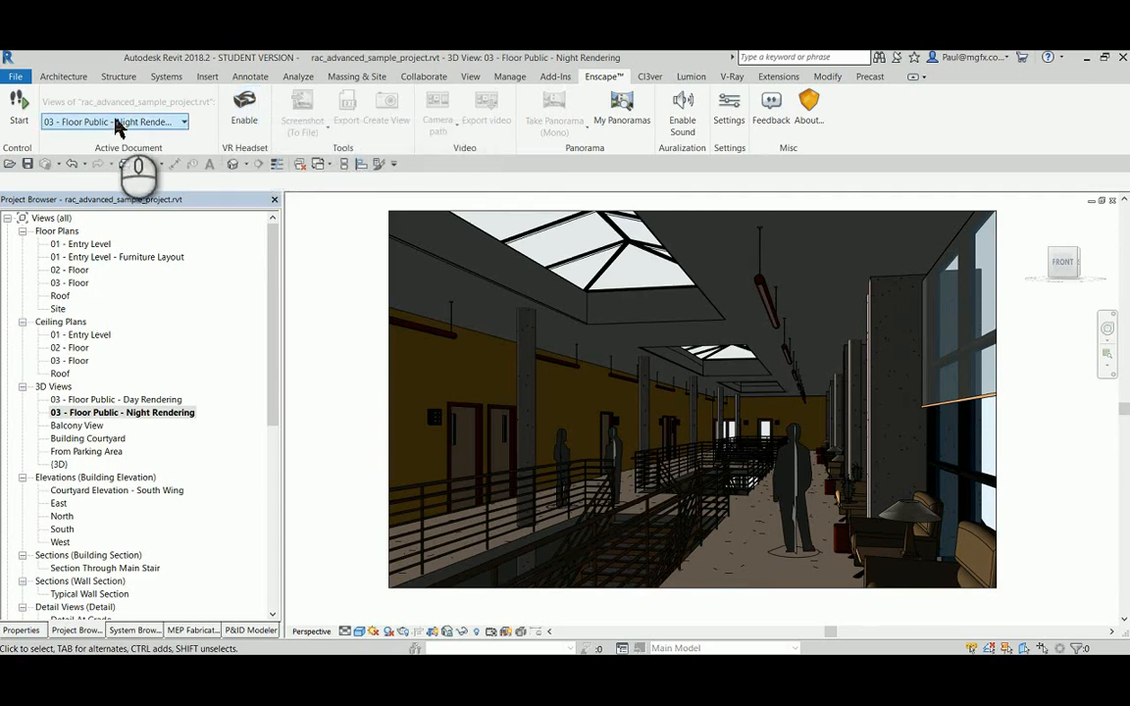
mouse_move(148, 122)
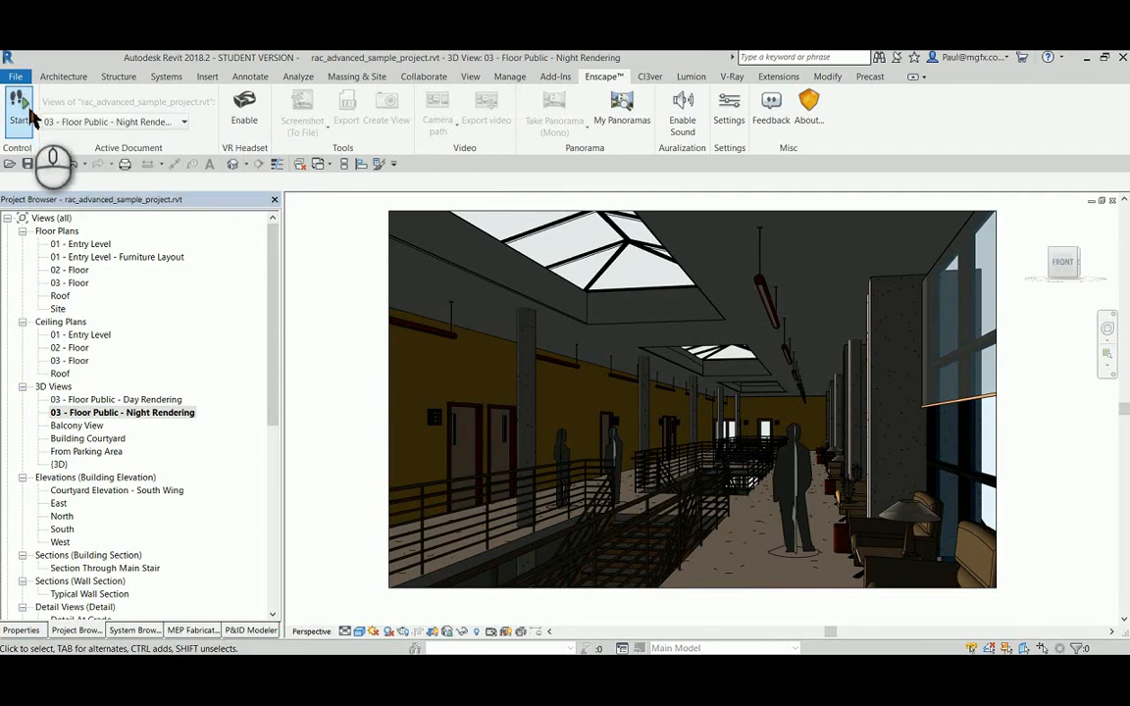
Start Enscape's live rendering of the 03 - Floor Public - Night Rendering view
click(244, 108)
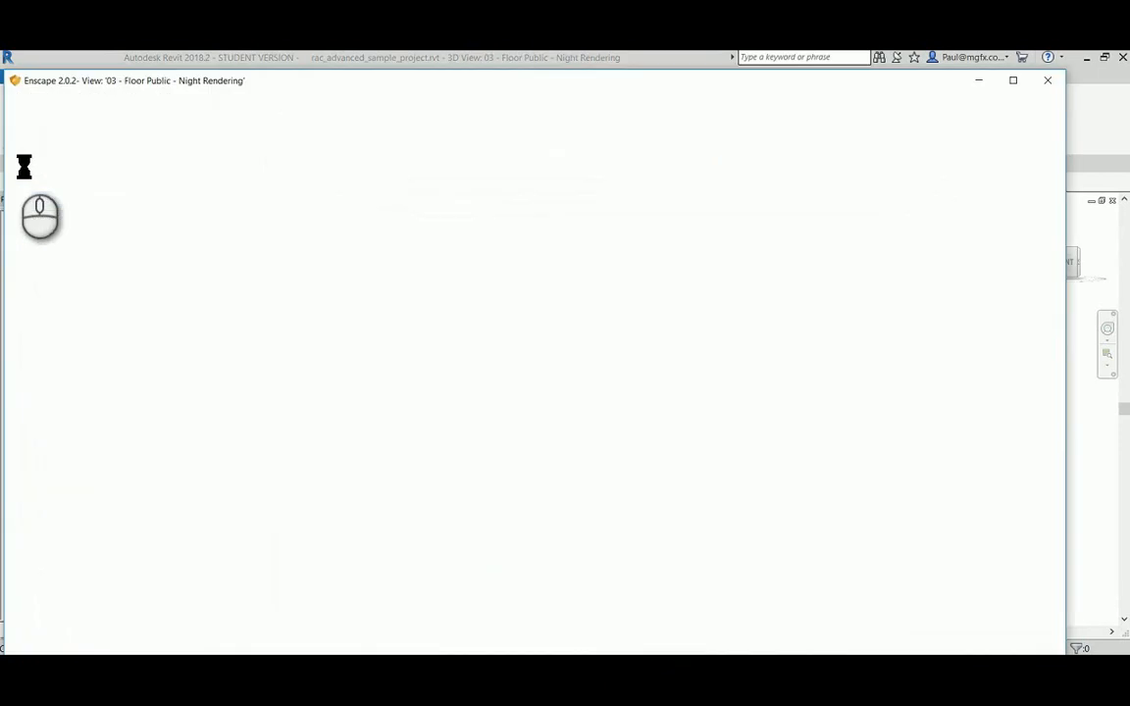
click(1013, 79)
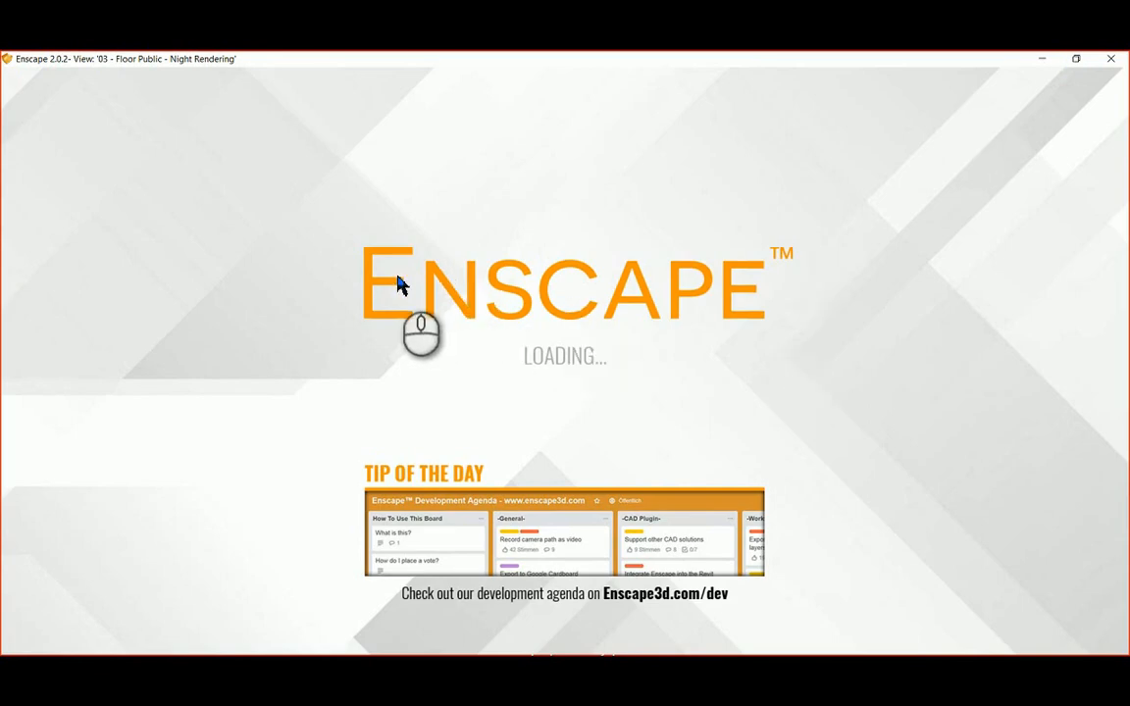
mouse_move(606, 279)
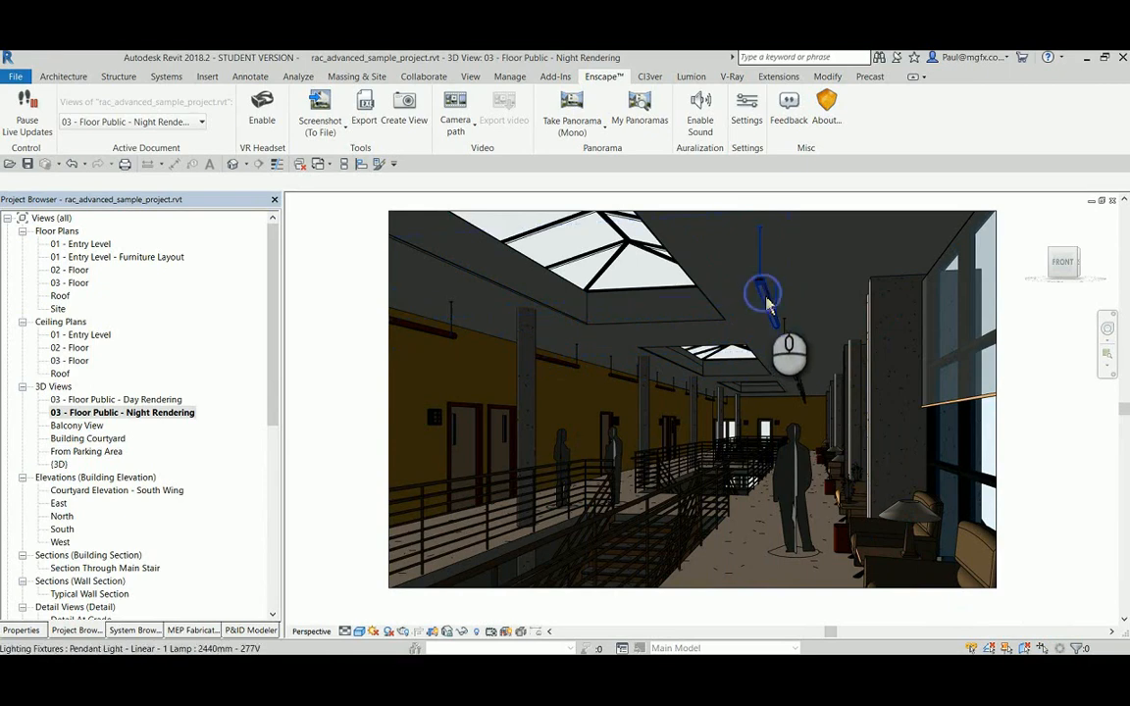
Lower the linear pendant light type's wattage from 64 W to 40 W and confirm
click(763, 292)
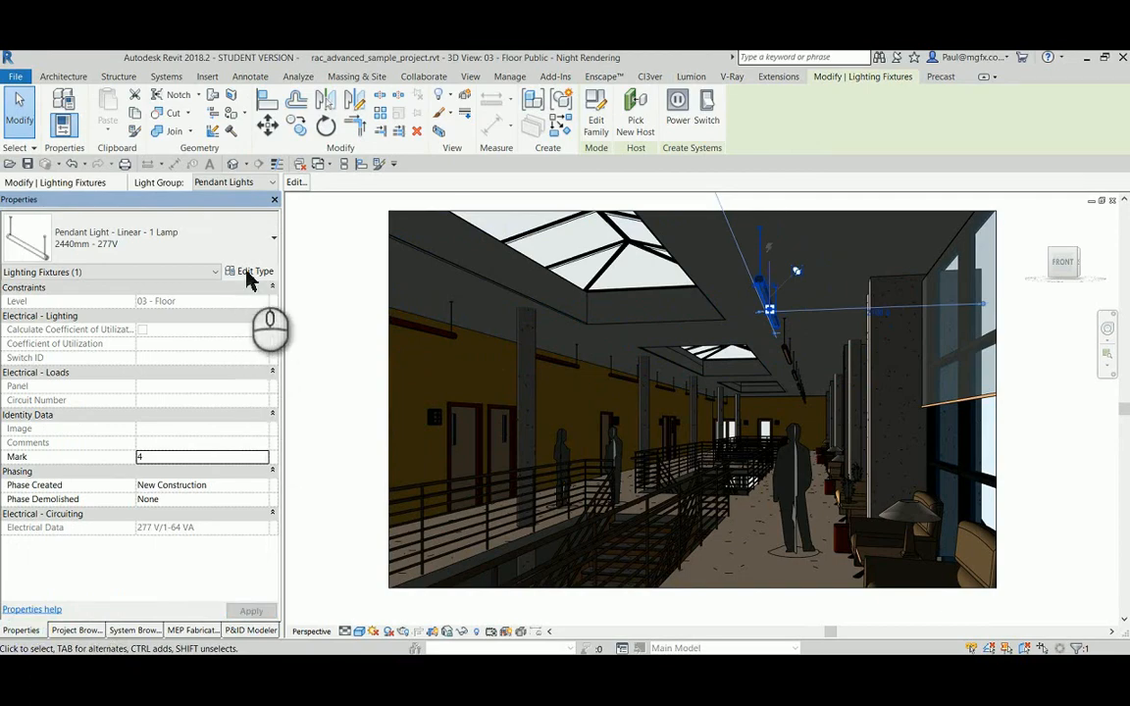
click(249, 272)
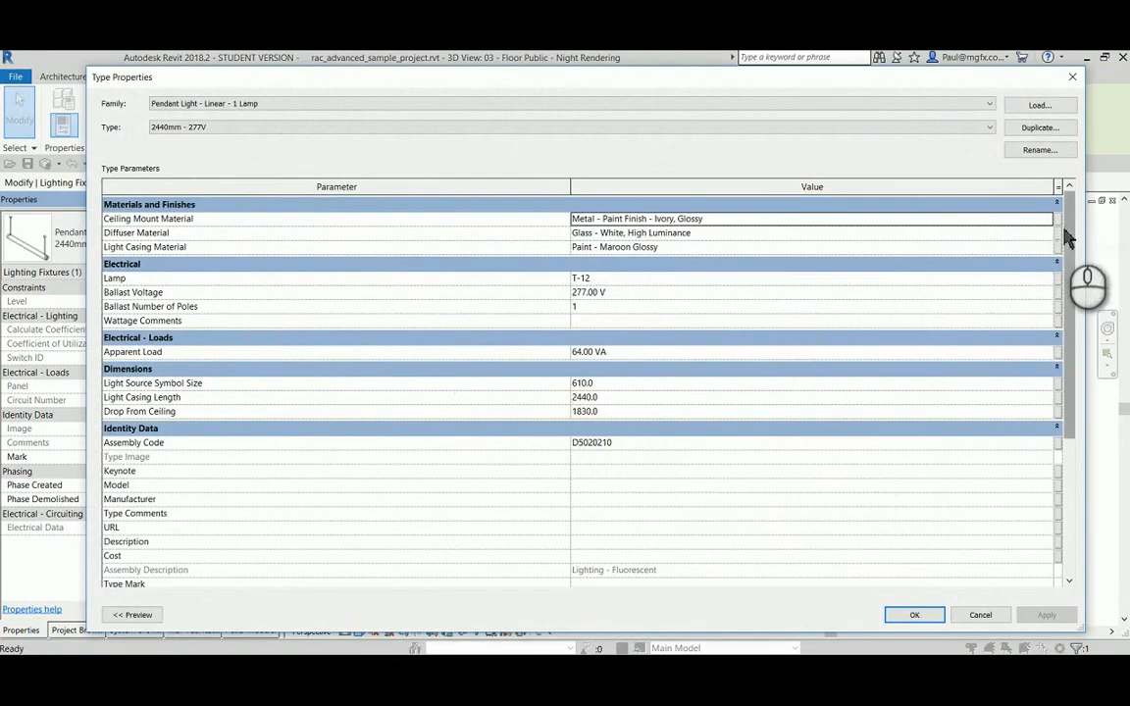
scroll(down, 3)
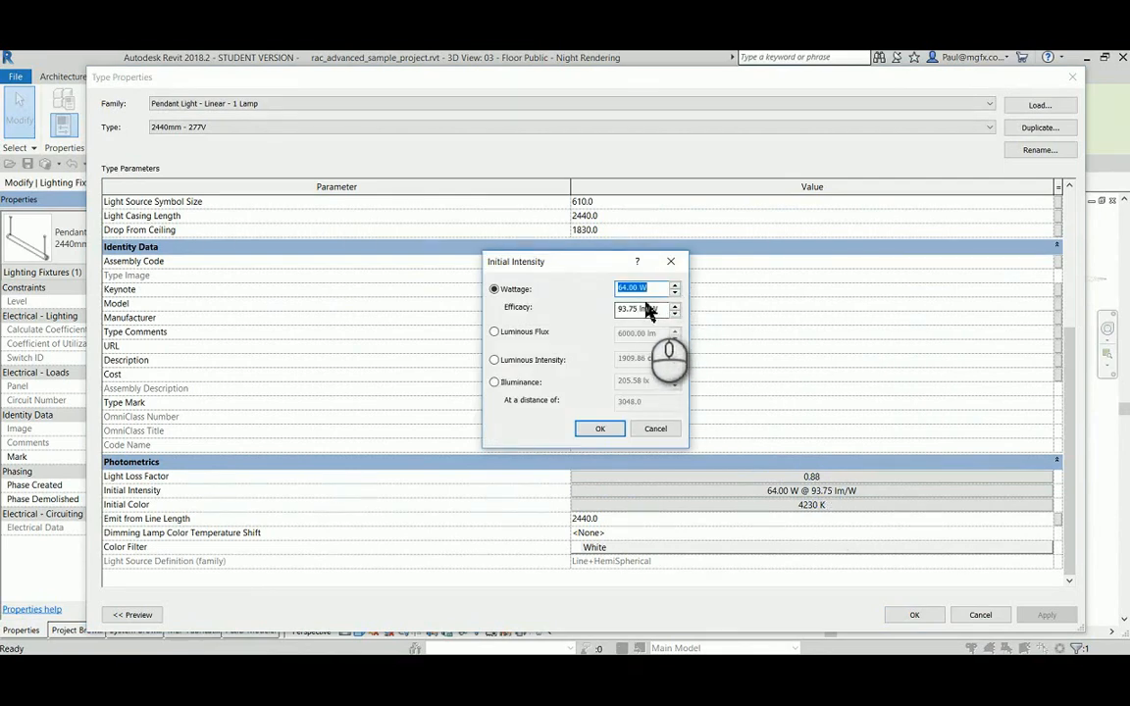
click(675, 293)
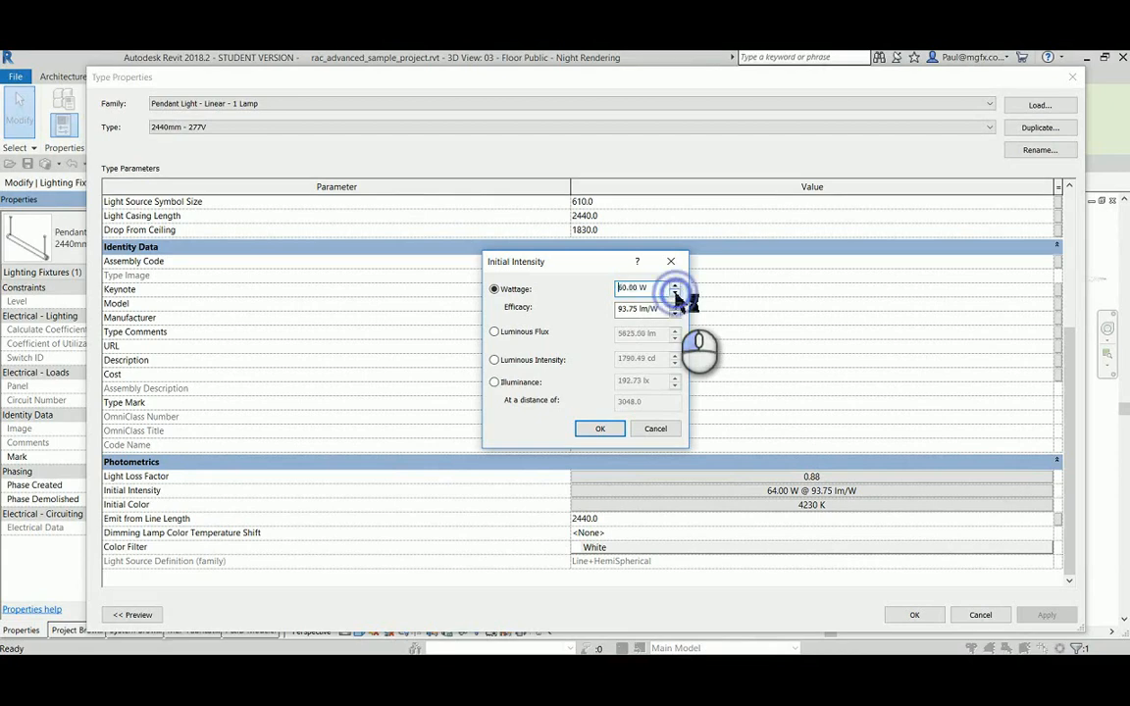
click(675, 293)
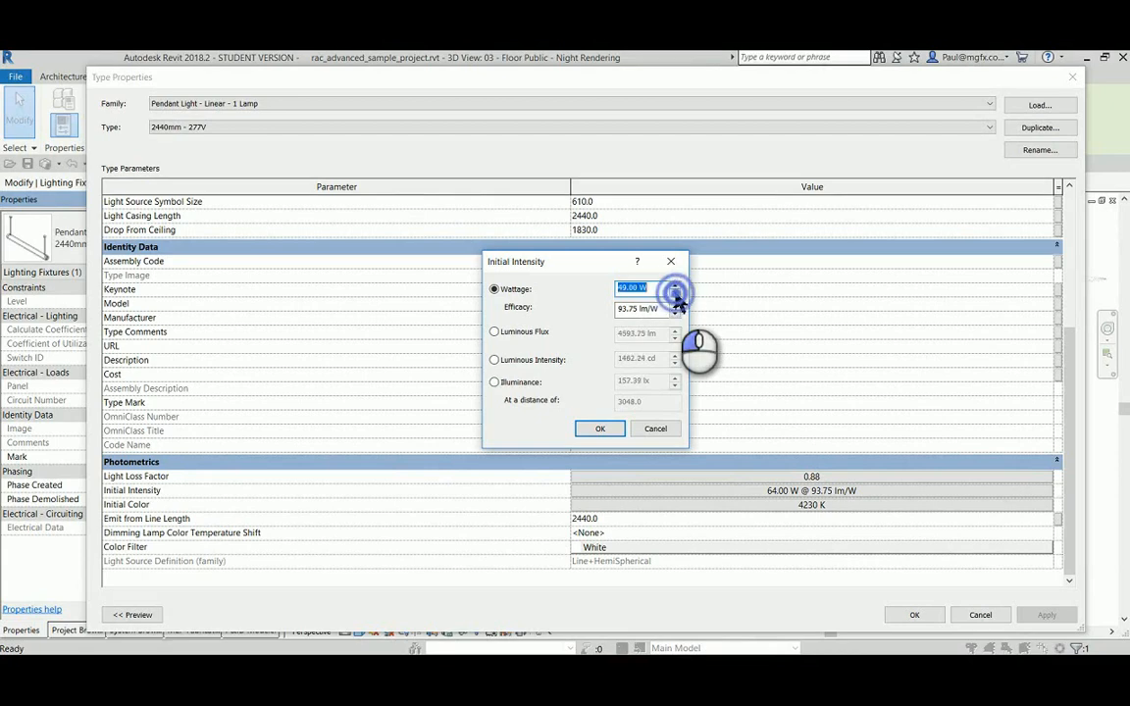
click(675, 291)
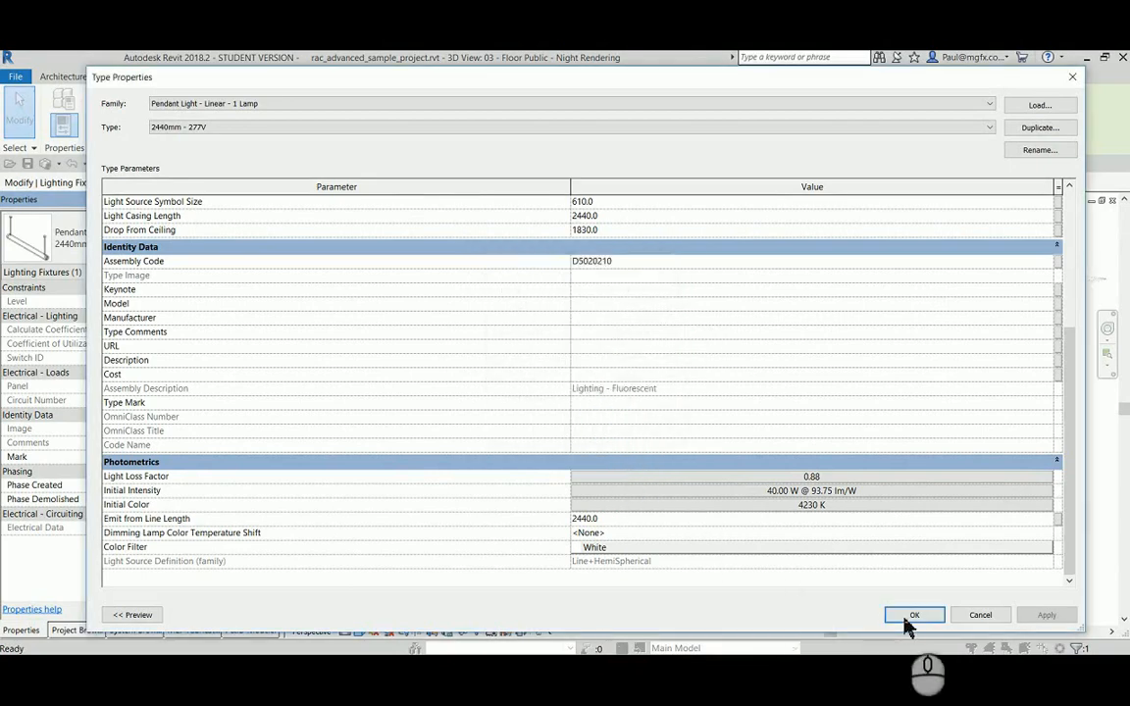
click(913, 615)
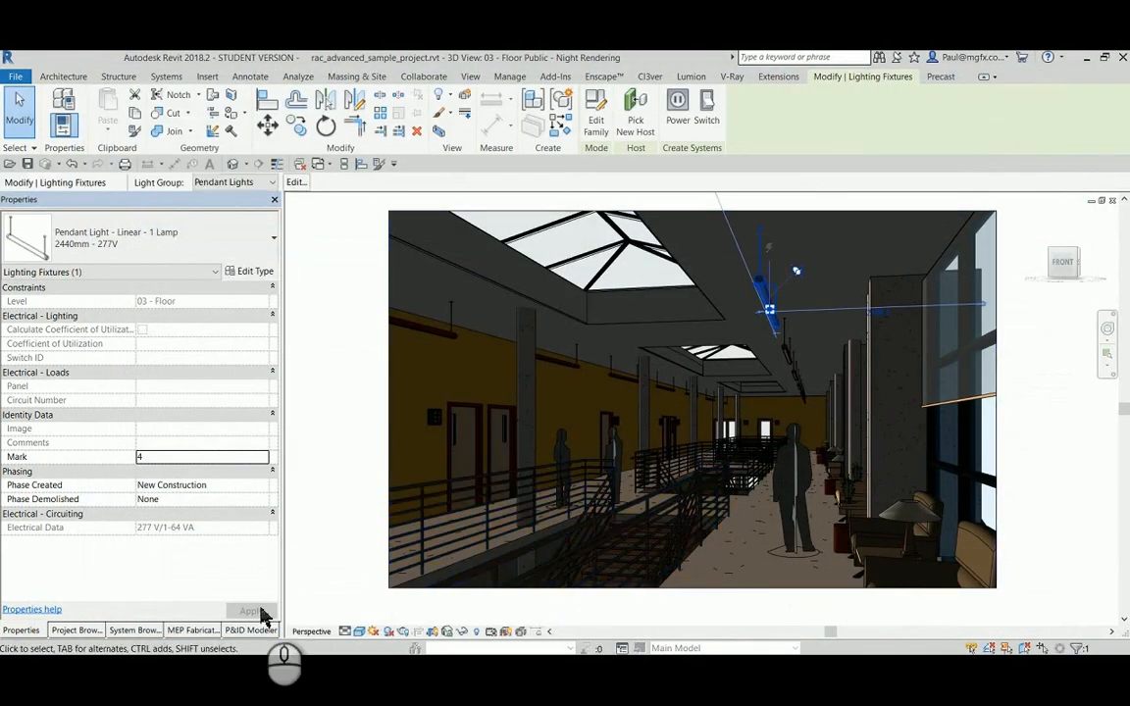
Return to Enscape's live render to see the dimmer pendant lights
click(604, 77)
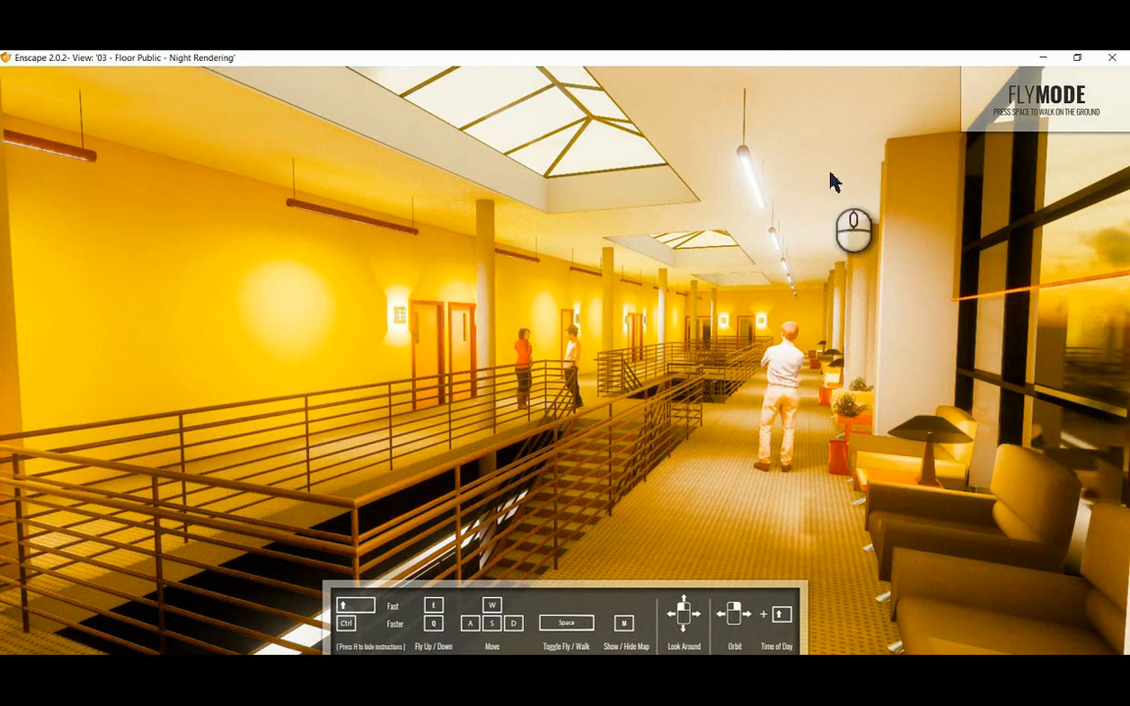
mouse_move(771, 253)
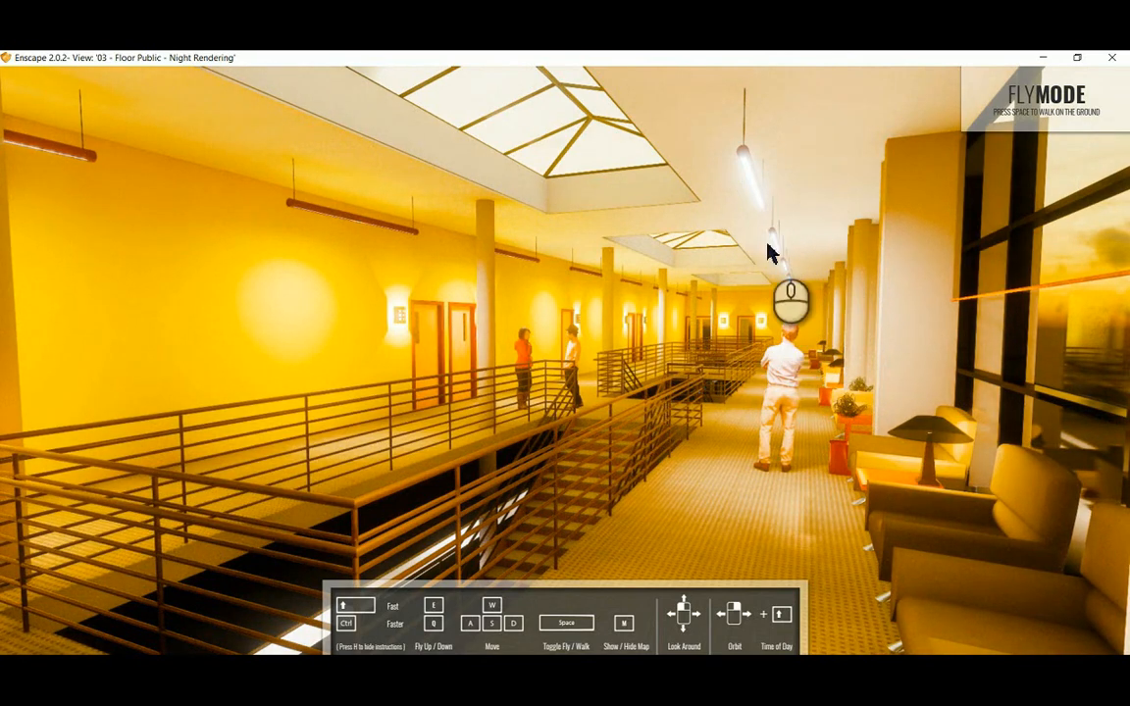
mouse_move(780, 214)
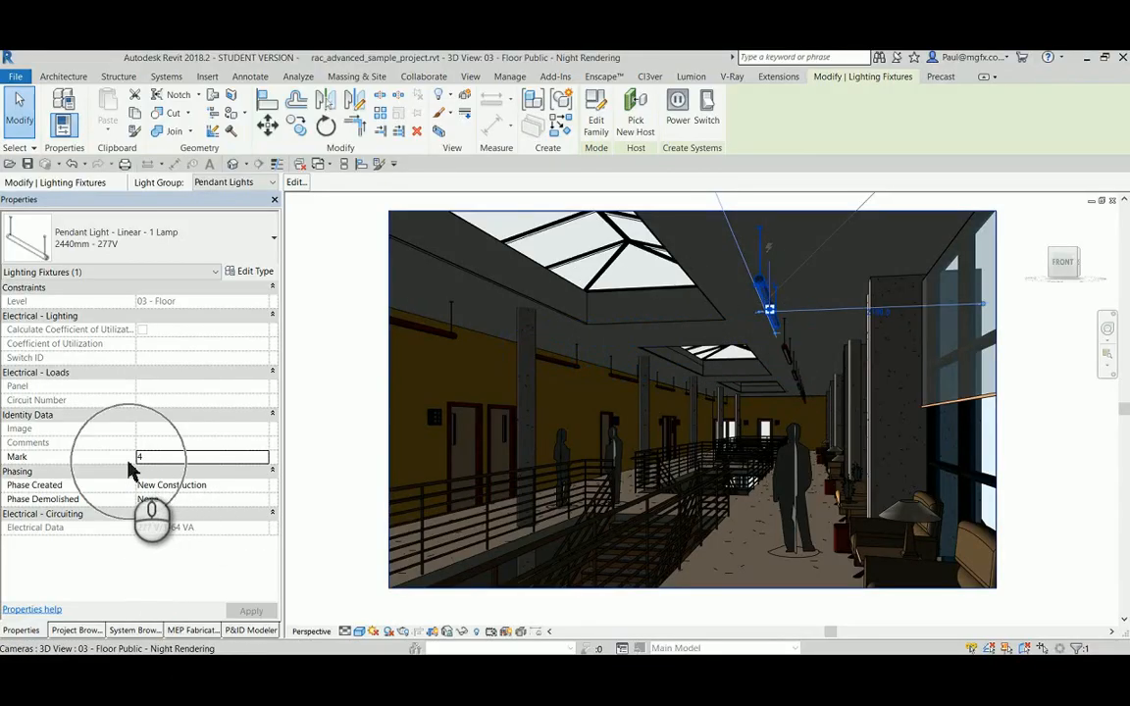
mouse_move(139, 458)
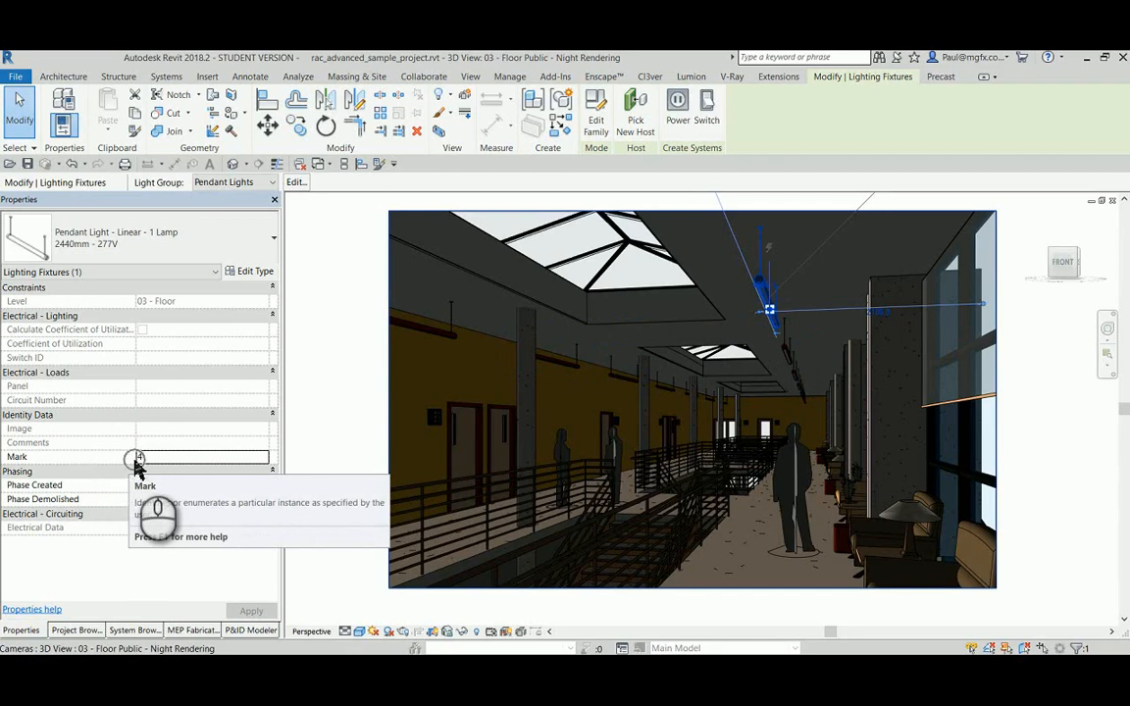
Open the night view's Rendering dialog from the view Properties
click(402, 631)
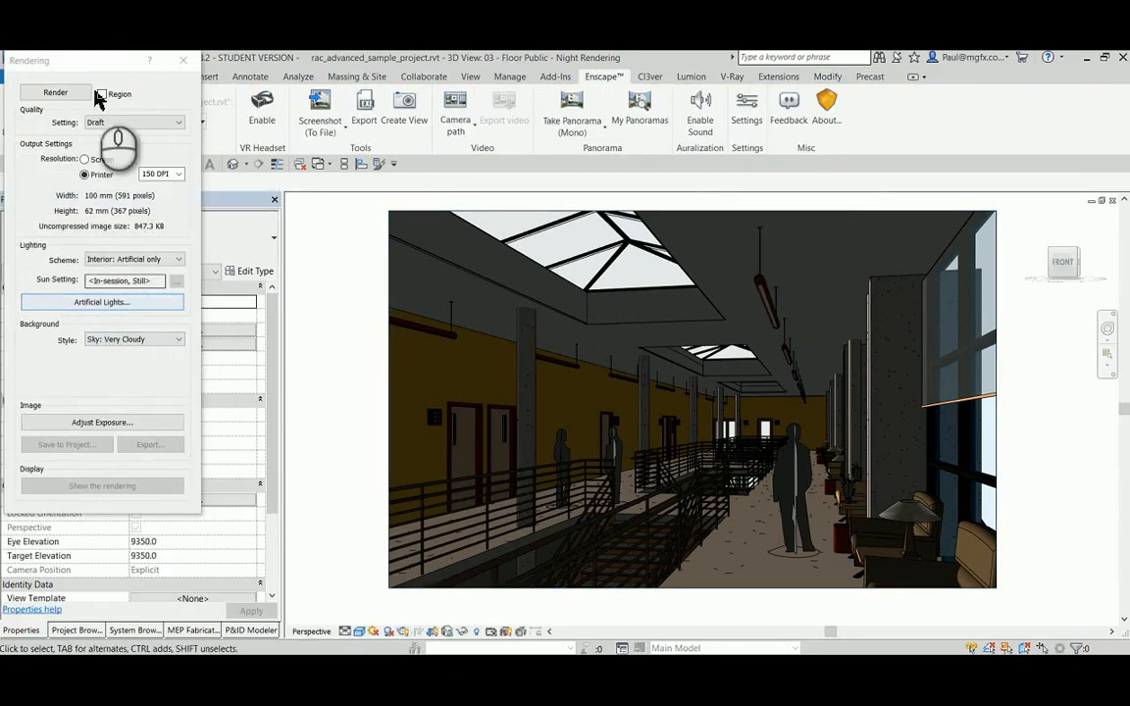
Locate 4:Pendant Light in the Artificial Lights list, then close the list
click(102, 301)
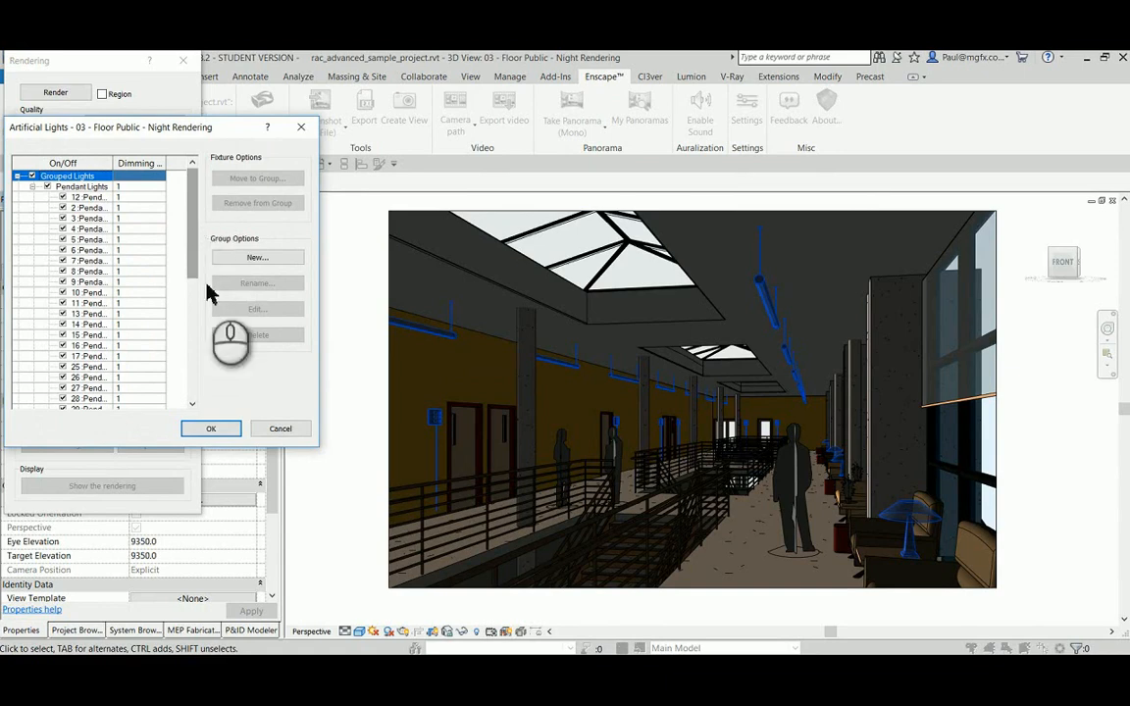
mouse_move(197, 253)
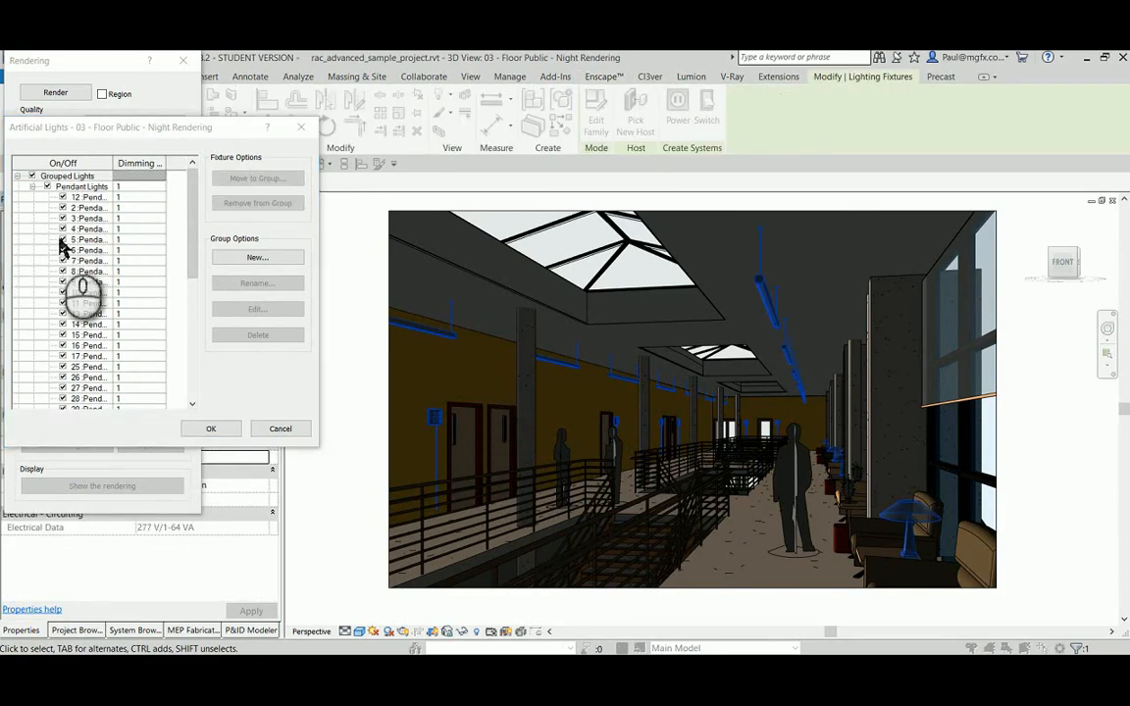
click(89, 229)
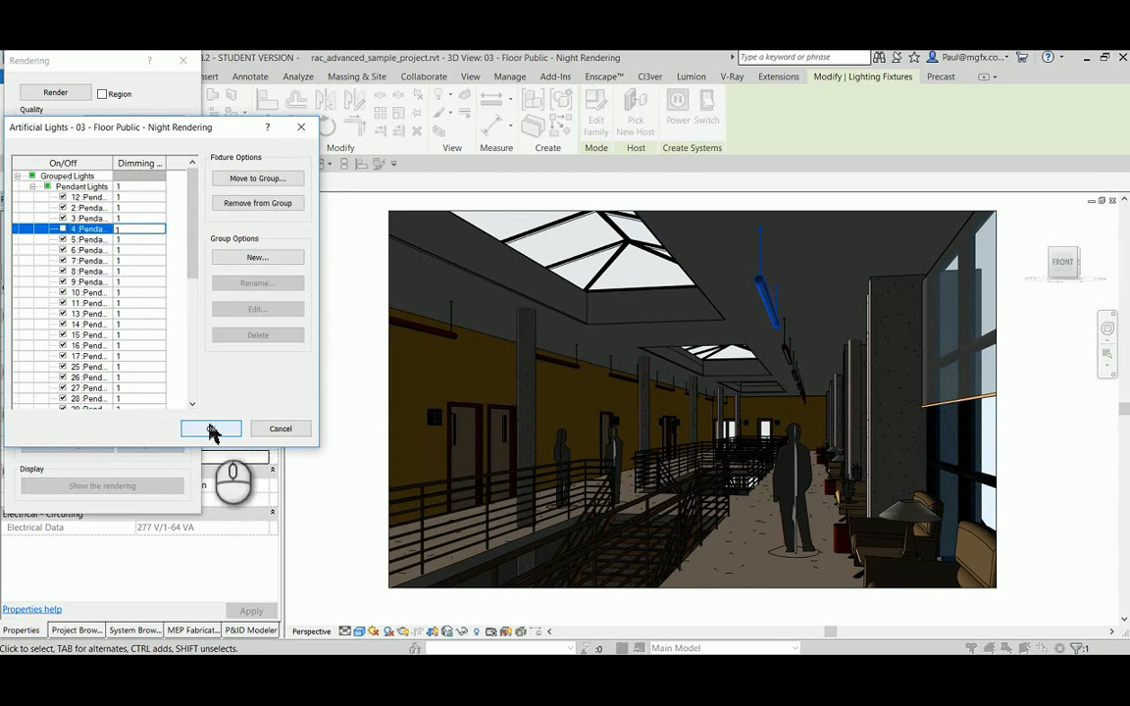
click(210, 429)
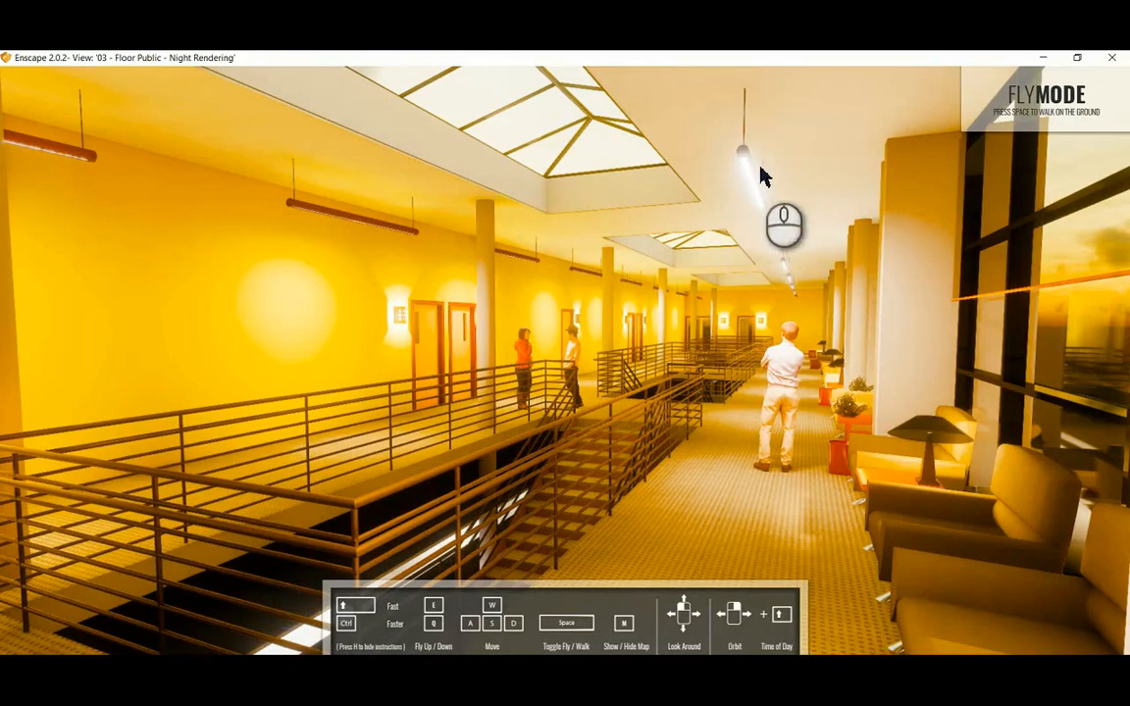
mouse_move(772, 165)
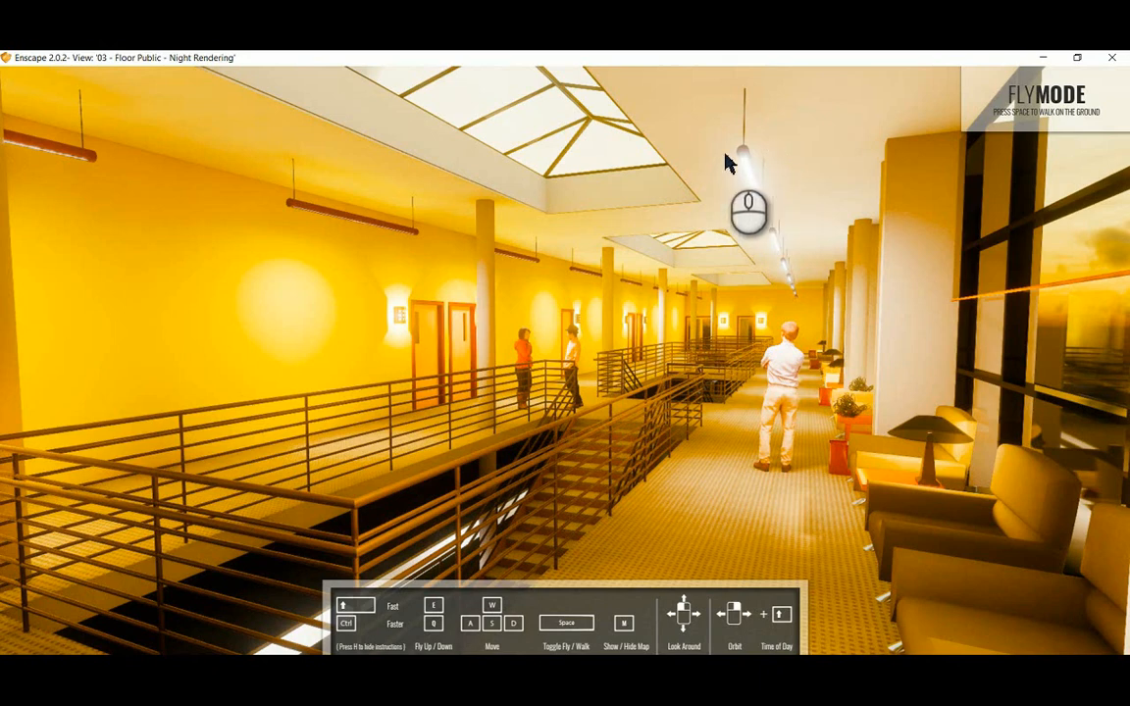
mouse_move(721, 143)
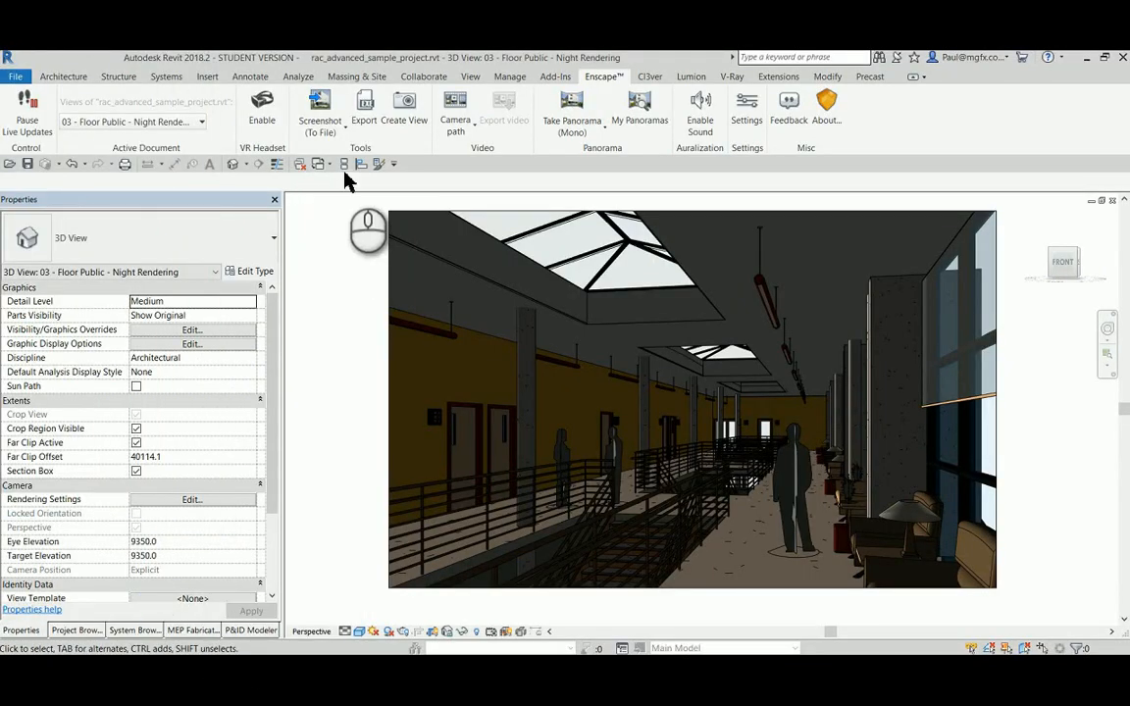
Save an Enscape screenshot to file in the Desktop > Blogs video folder
click(319, 108)
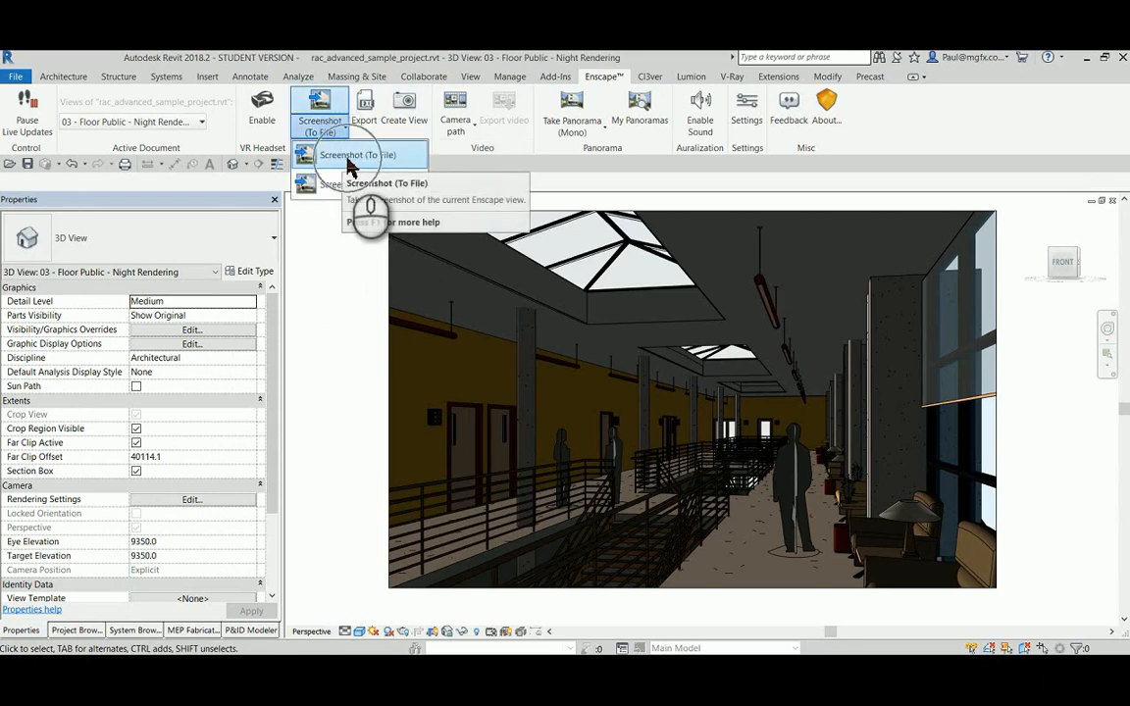
click(356, 156)
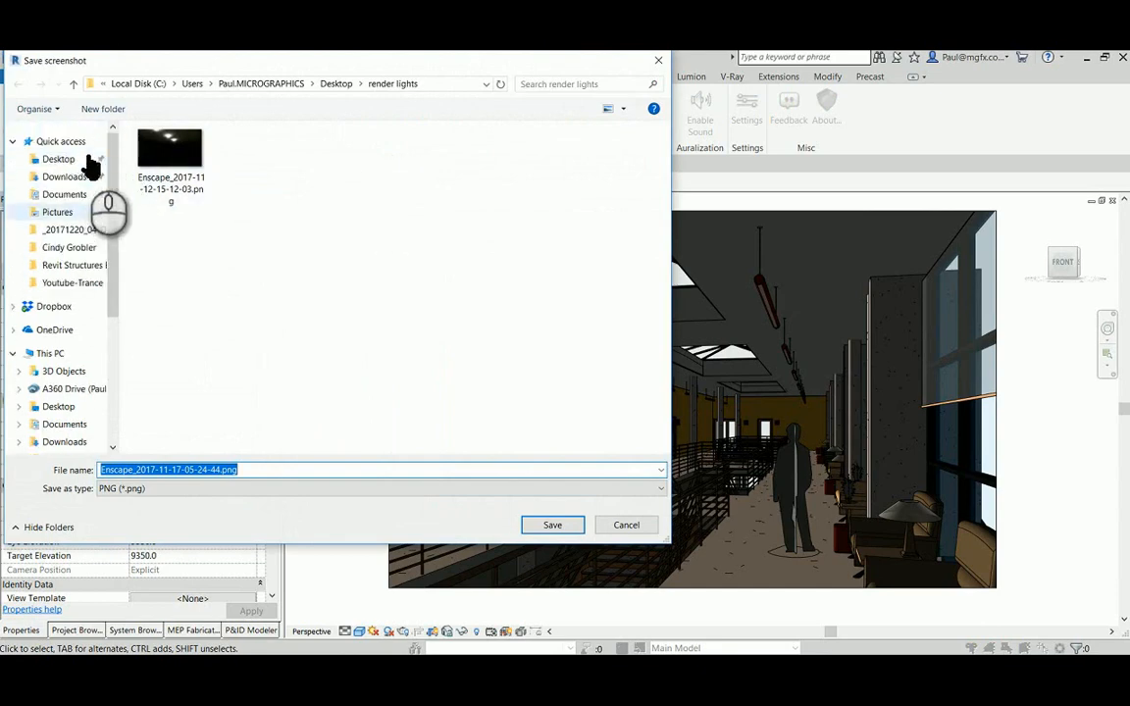
click(57, 159)
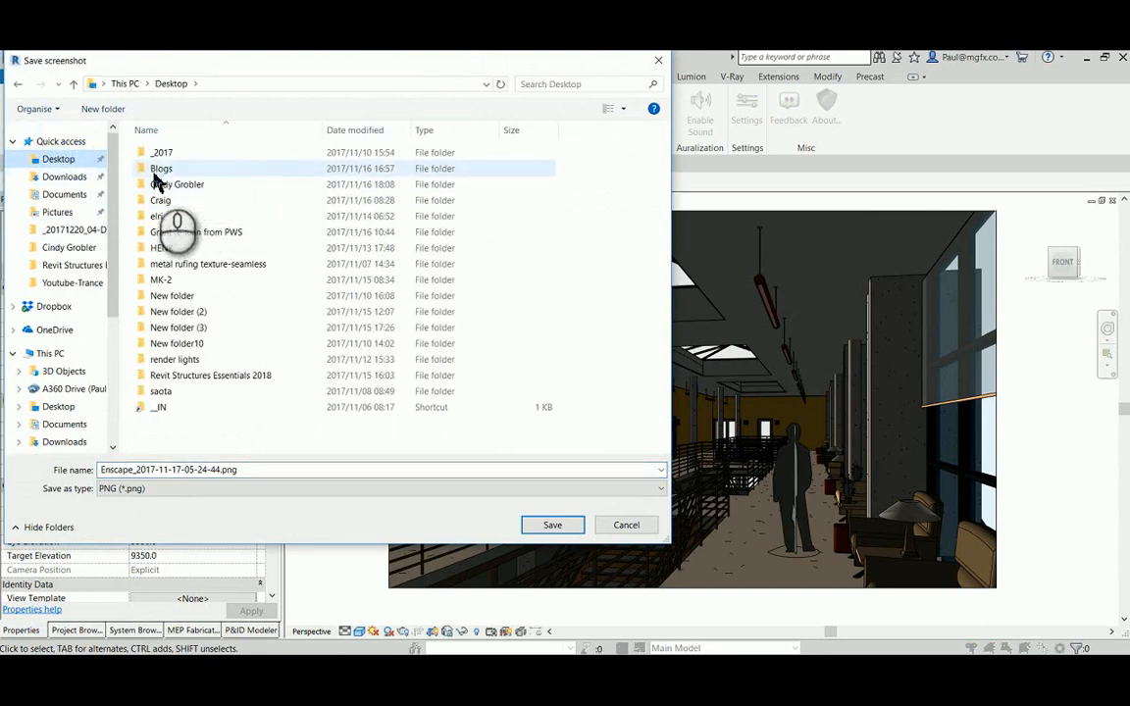
double_click(160, 168)
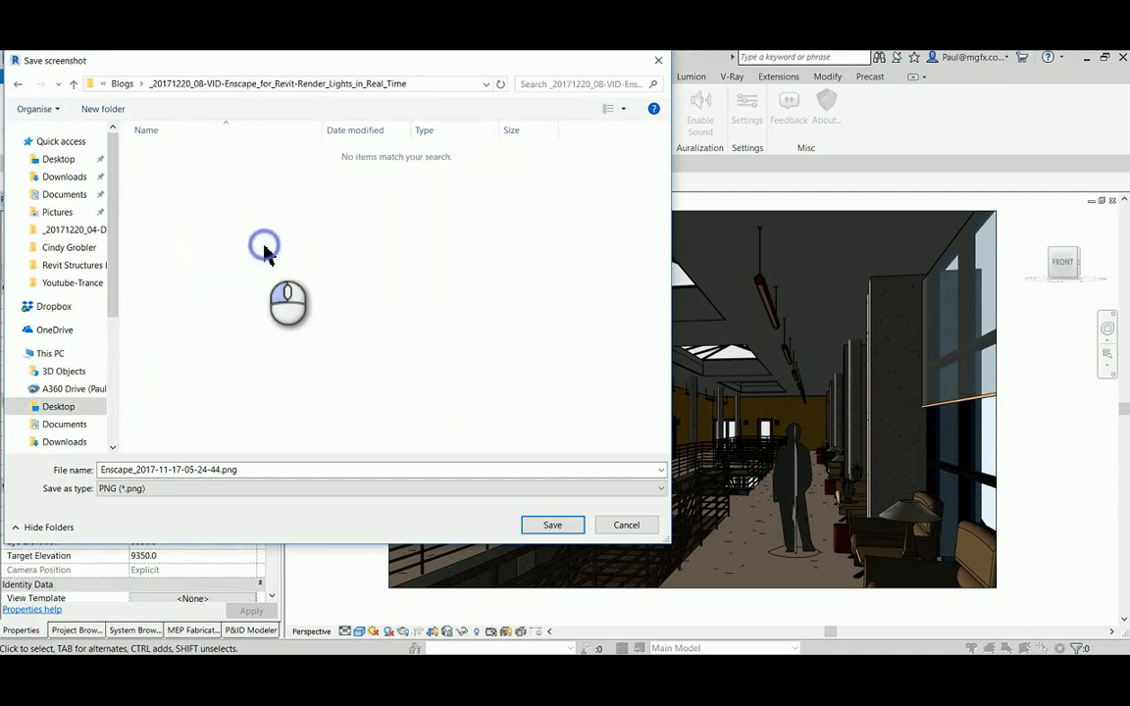
click(626, 525)
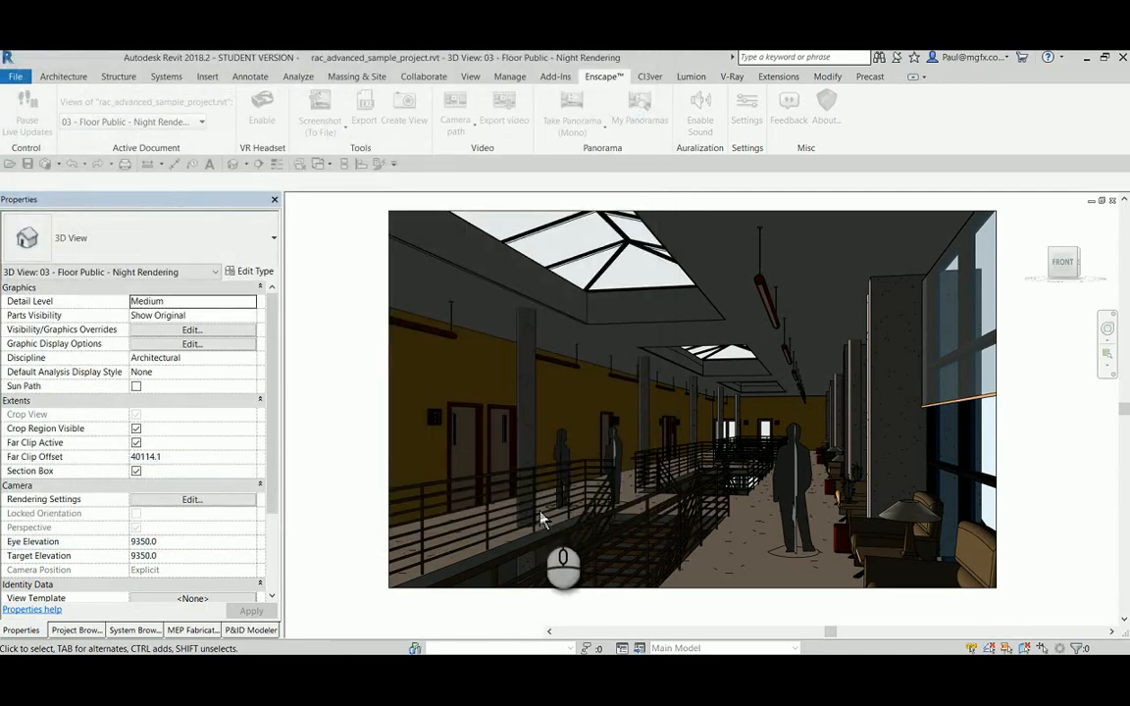
Show the Project Browser and scroll down to the Renderings group
click(262, 108)
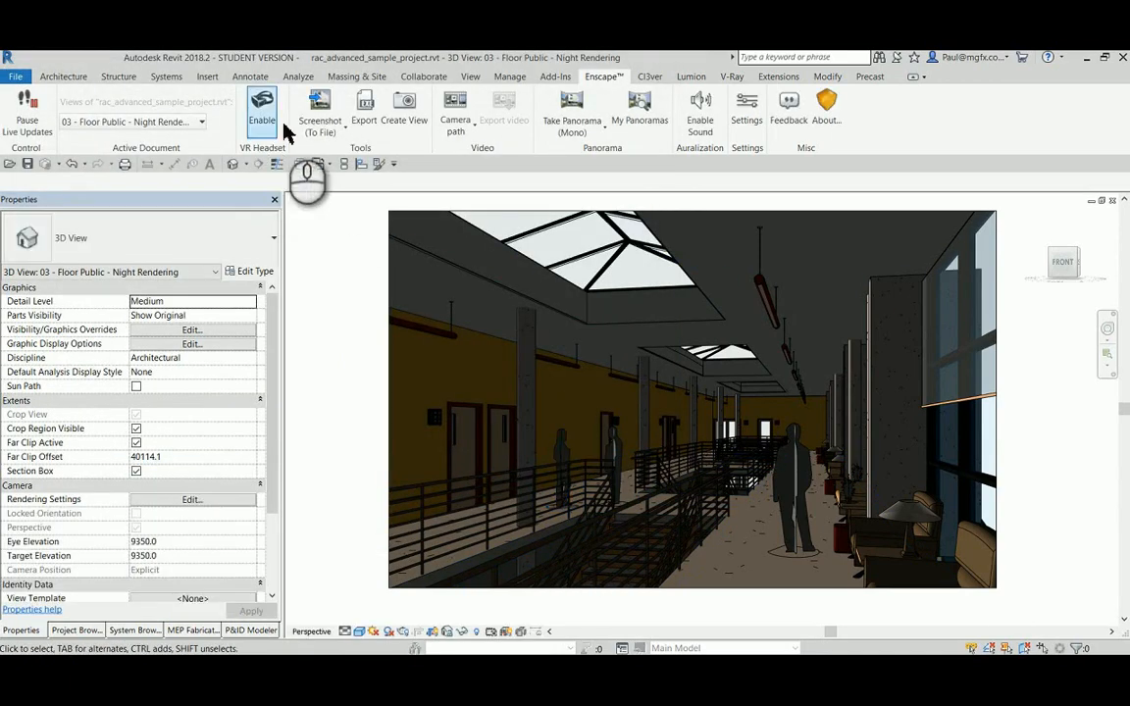
click(319, 108)
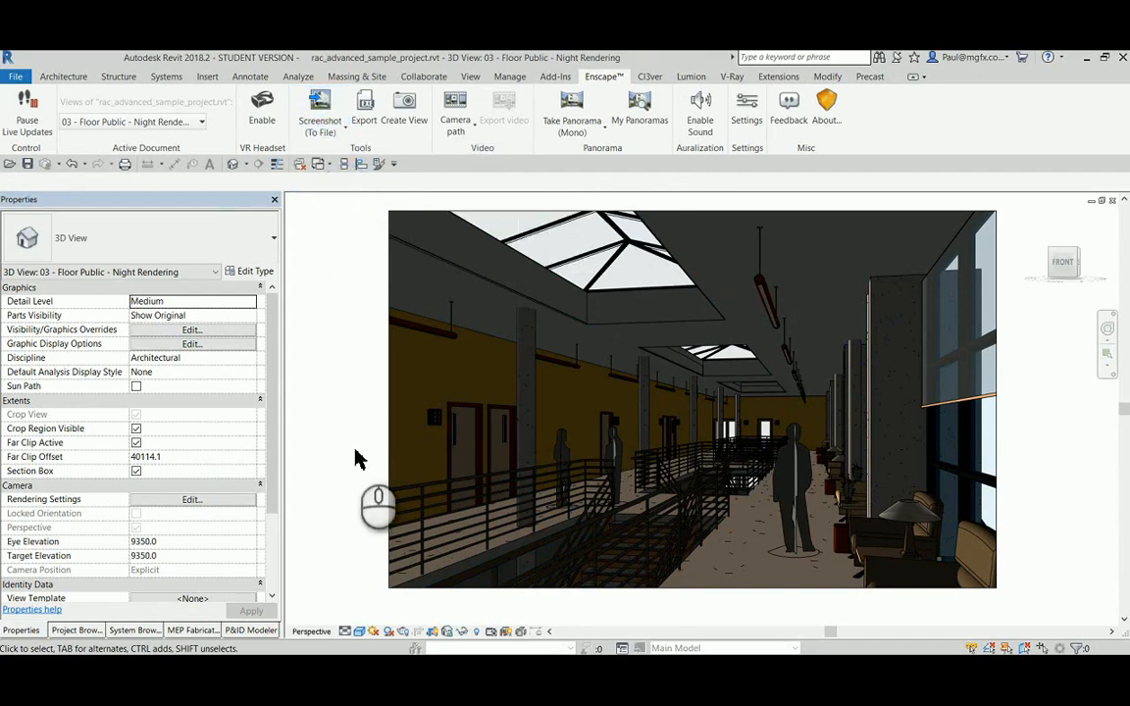
click(76, 630)
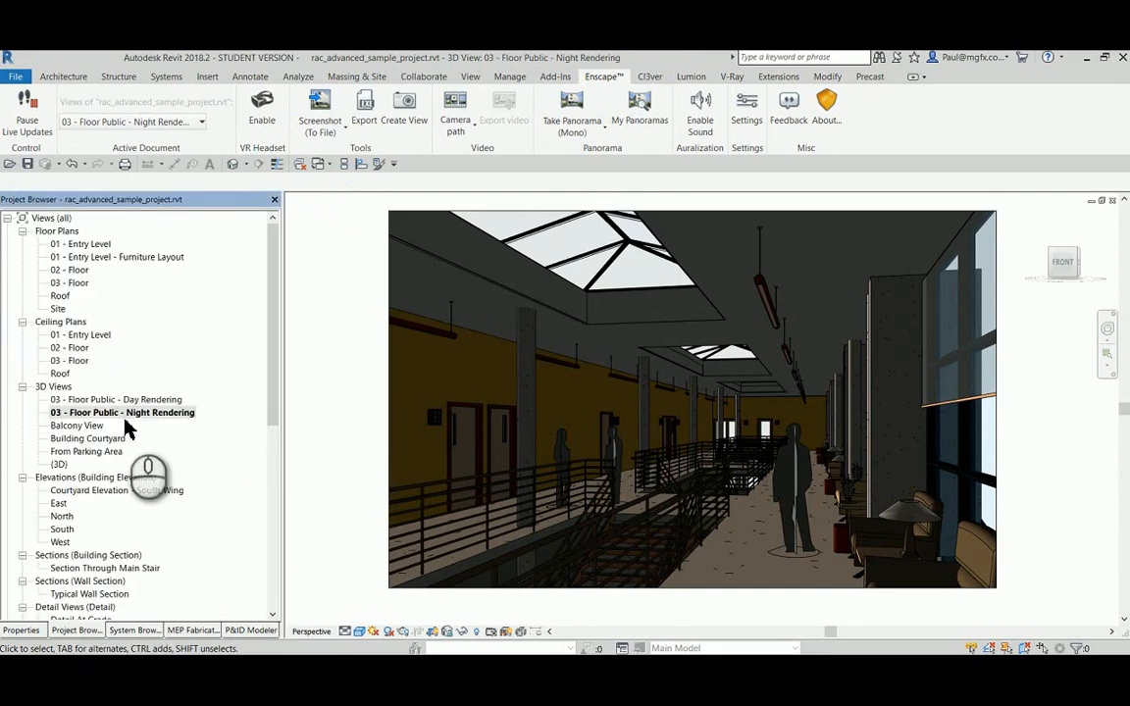
scroll(down, 3)
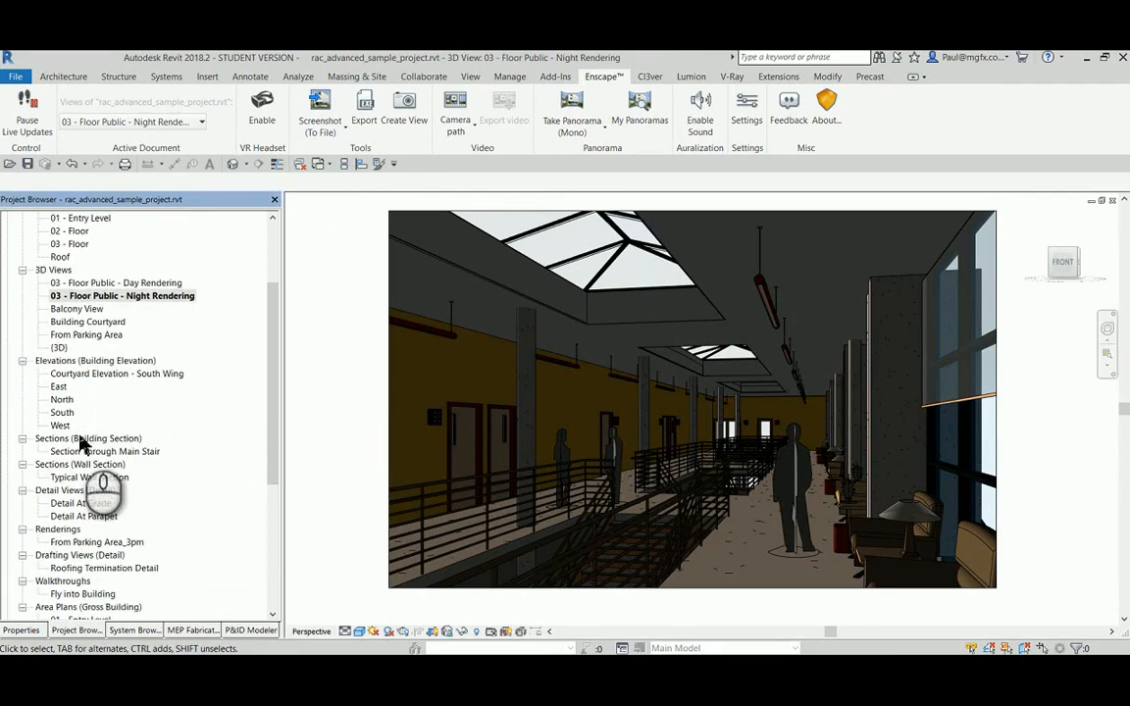
scroll(down, 3)
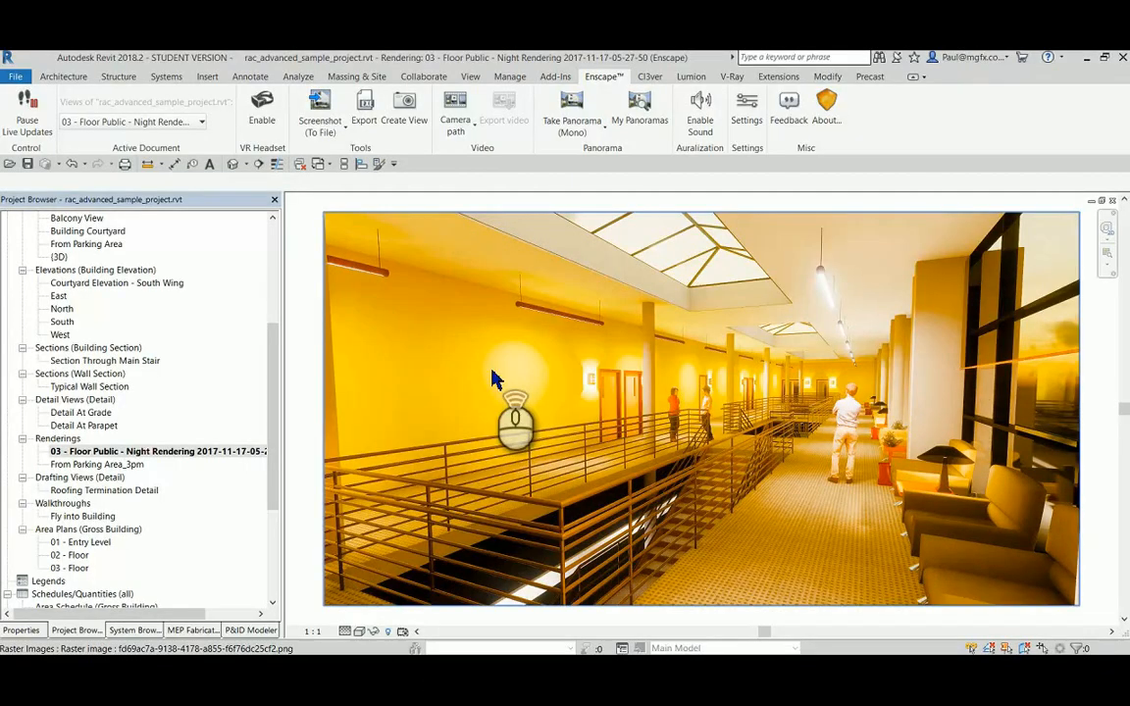
click(157, 451)
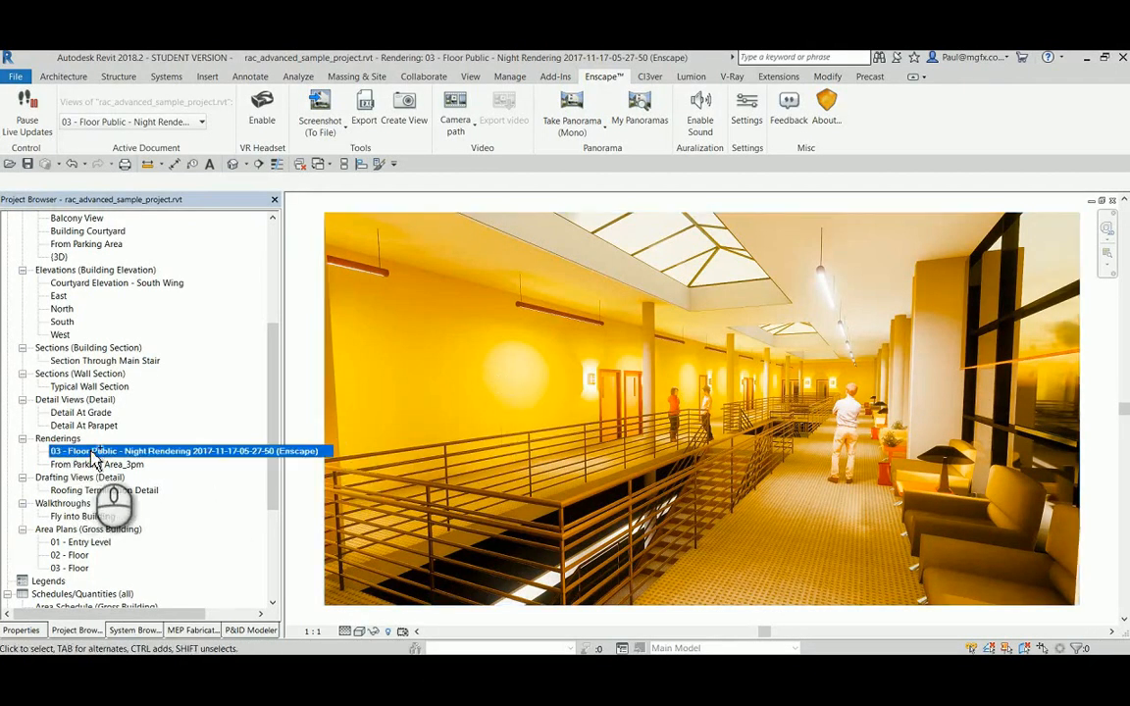
mouse_move(231, 447)
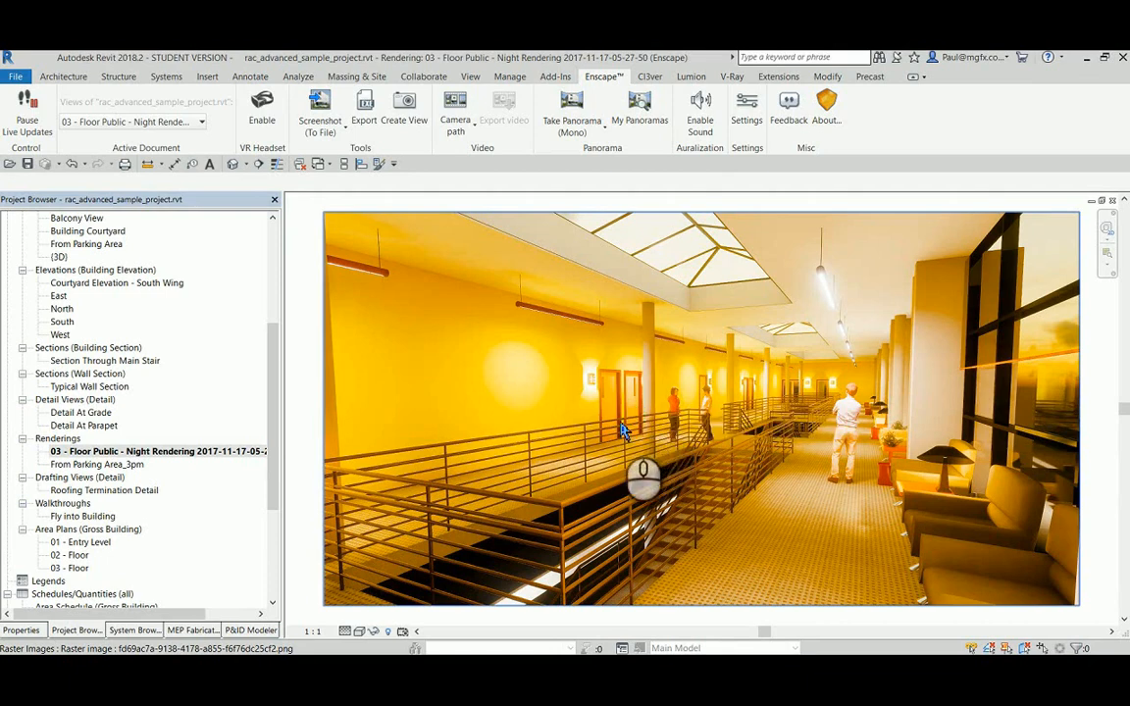
mouse_move(567, 431)
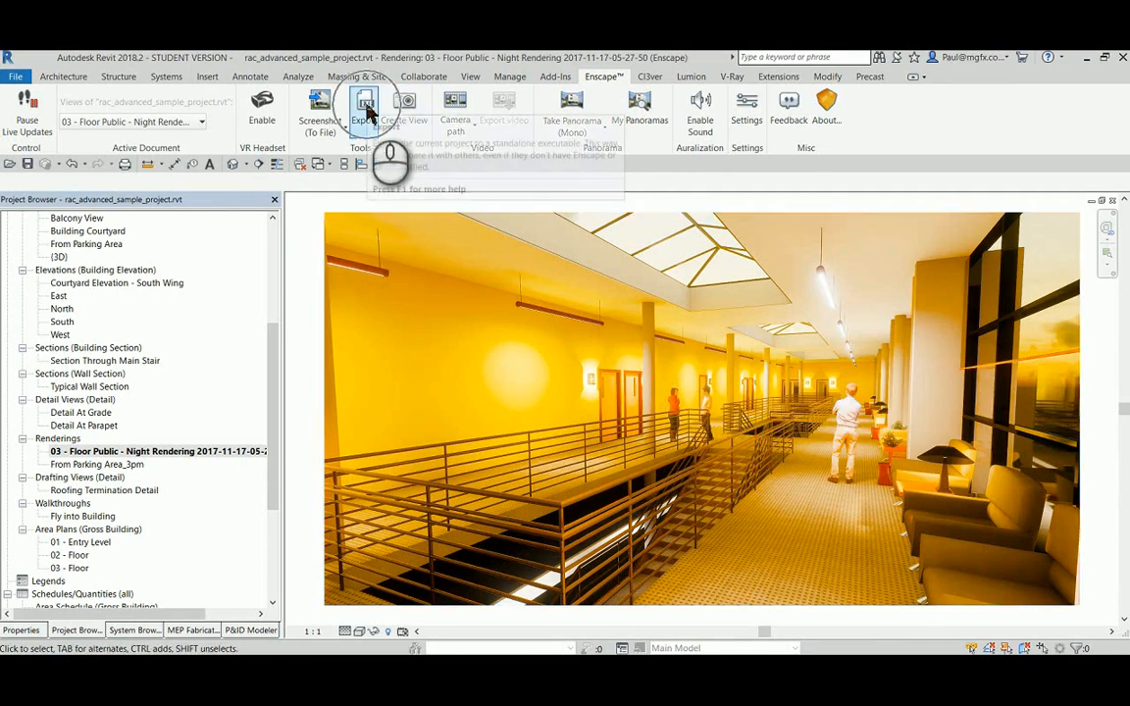
mouse_move(364, 108)
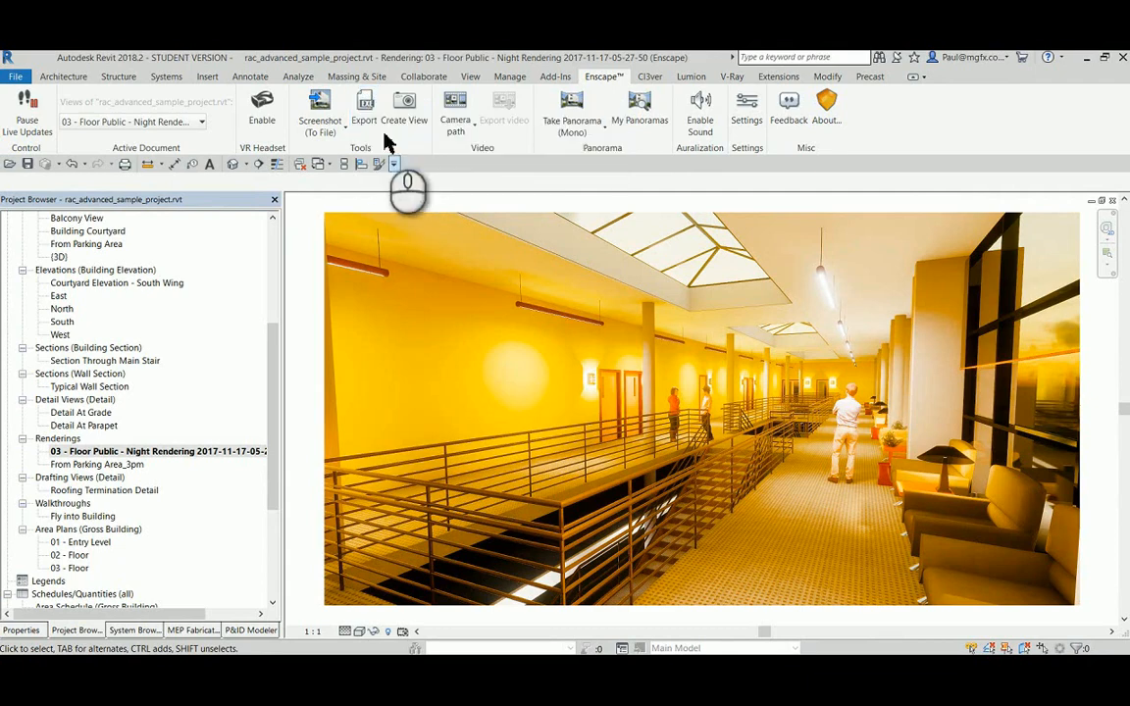
mouse_move(364, 105)
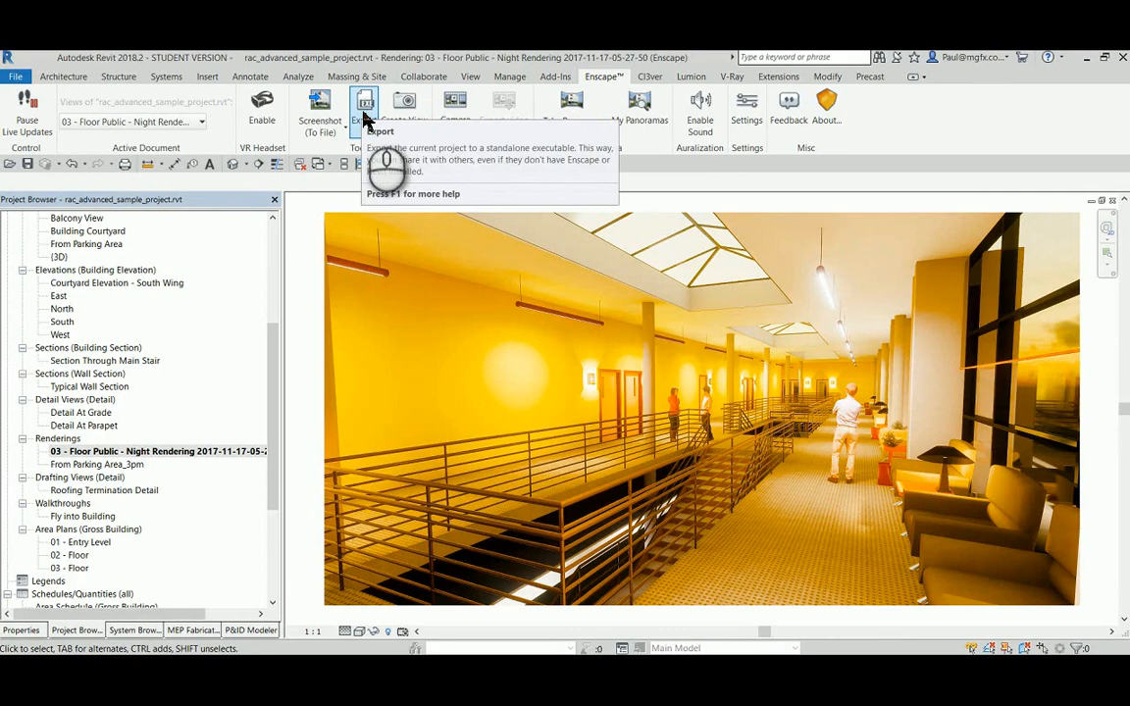
Export the project as a standalone Enscape EXE into Desktop > Blogs > the Enscape render-lights video folder
click(365, 108)
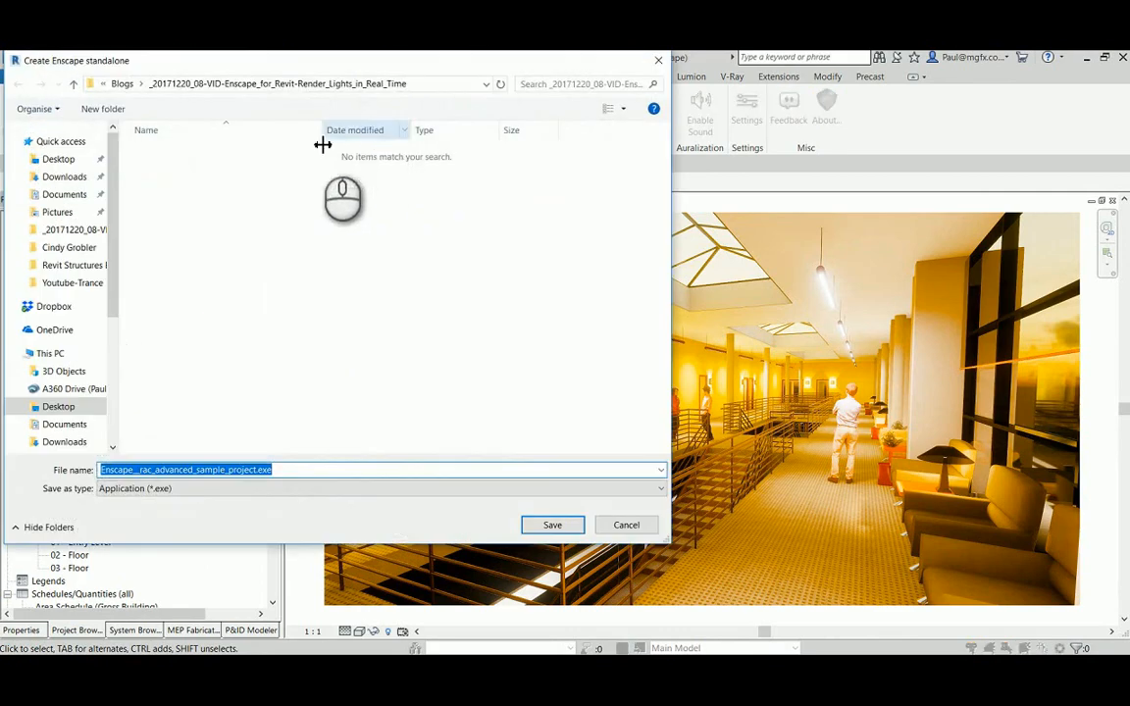
click(58, 159)
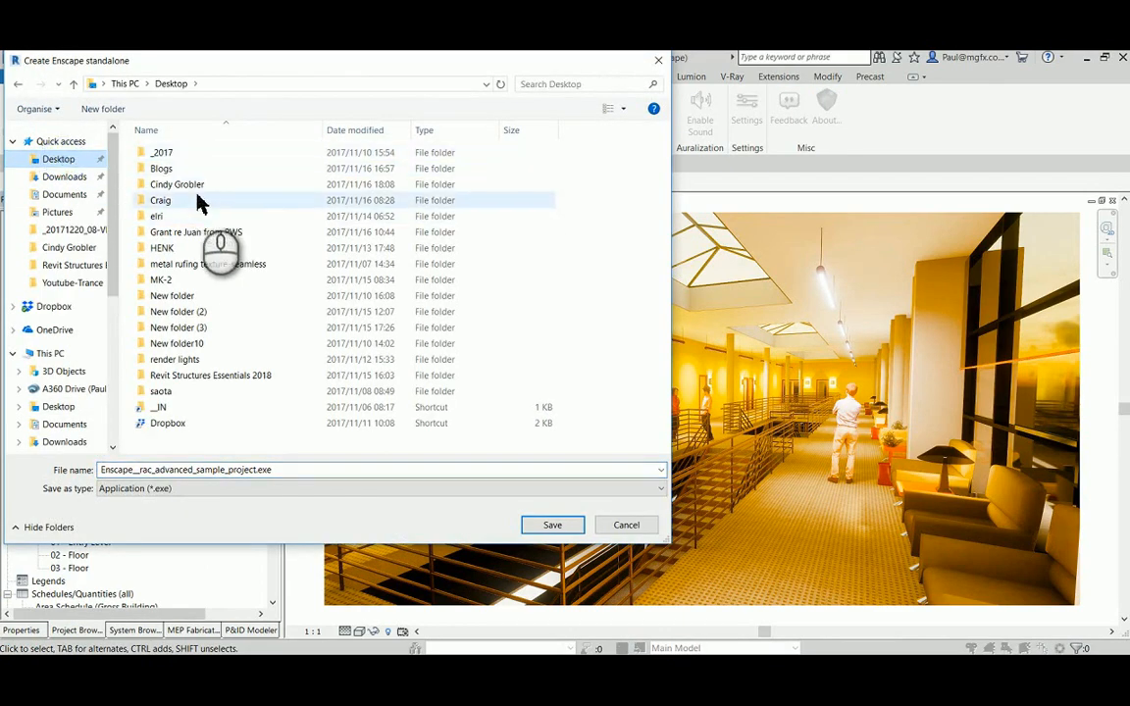
double_click(161, 168)
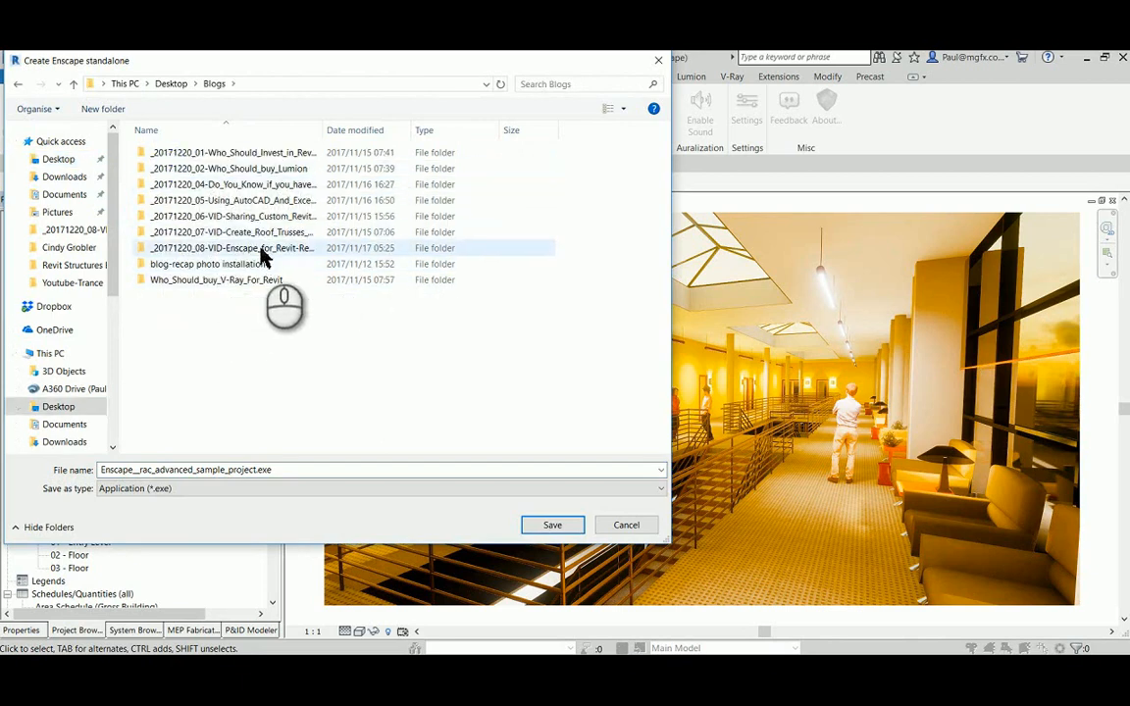
double_click(232, 247)
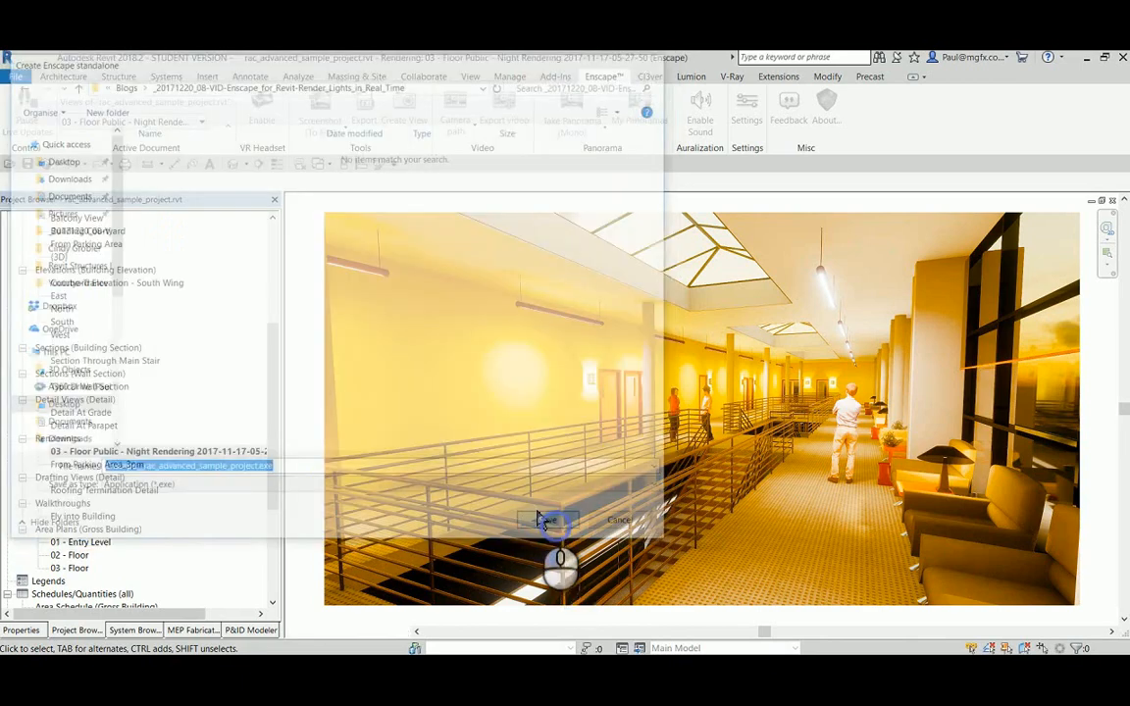
click(546, 520)
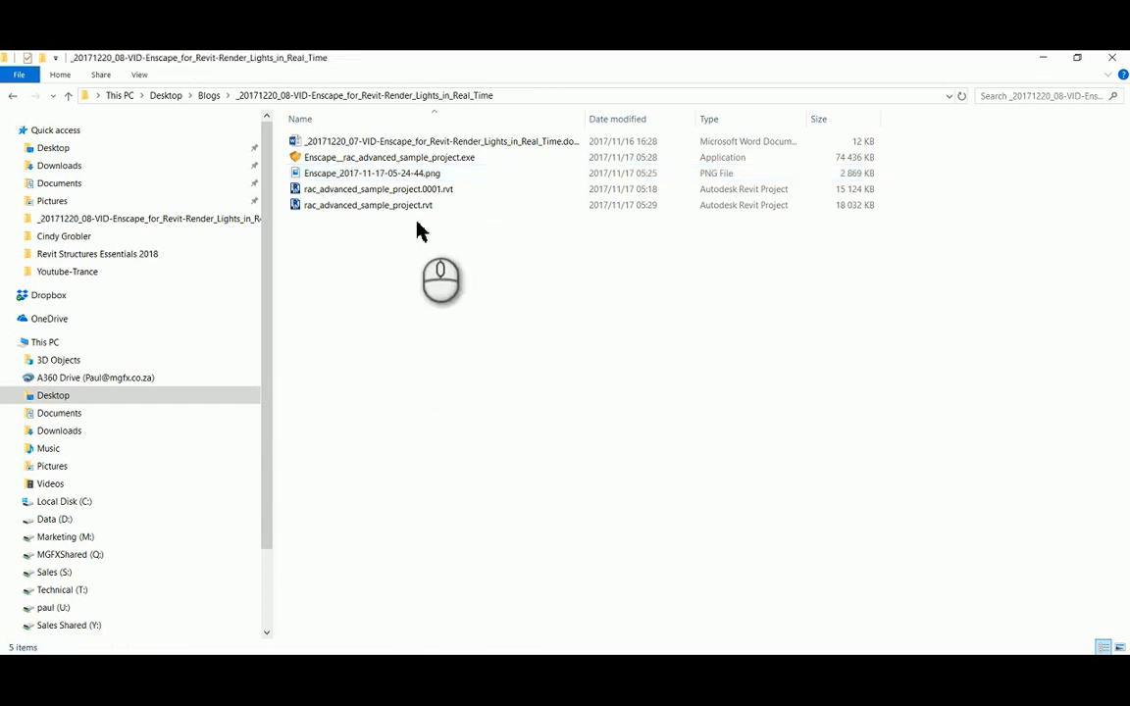
Launch the exported standalone Enscape application and maximize its viewer window
click(390, 157)
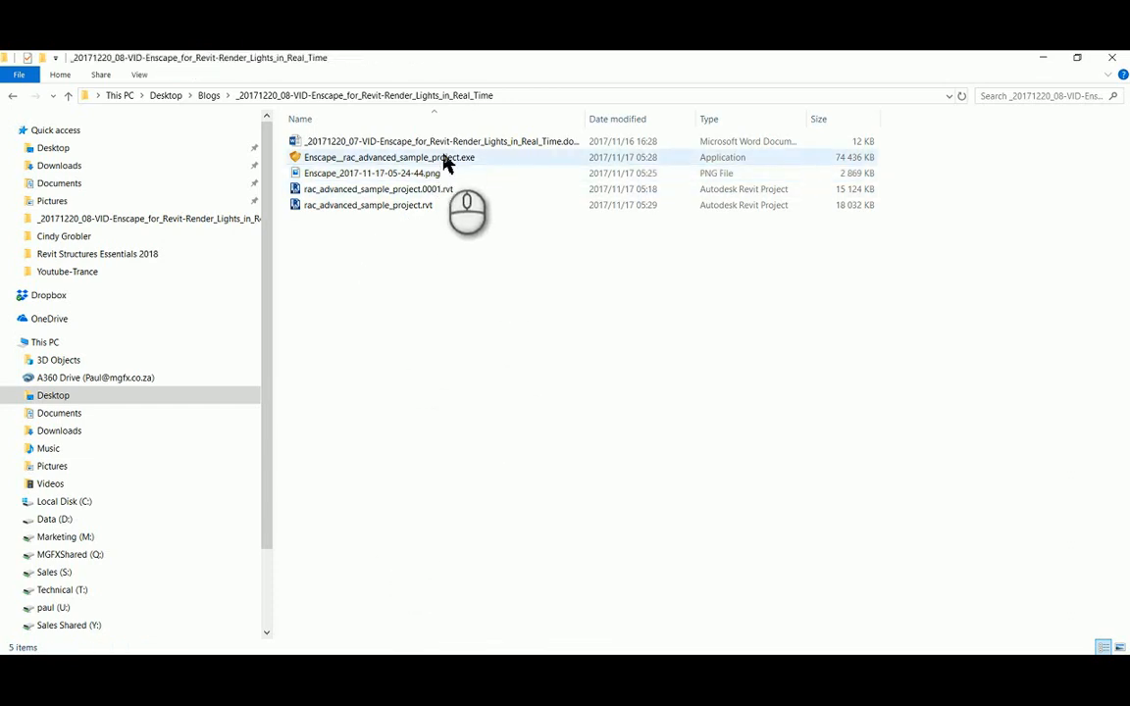
click(389, 157)
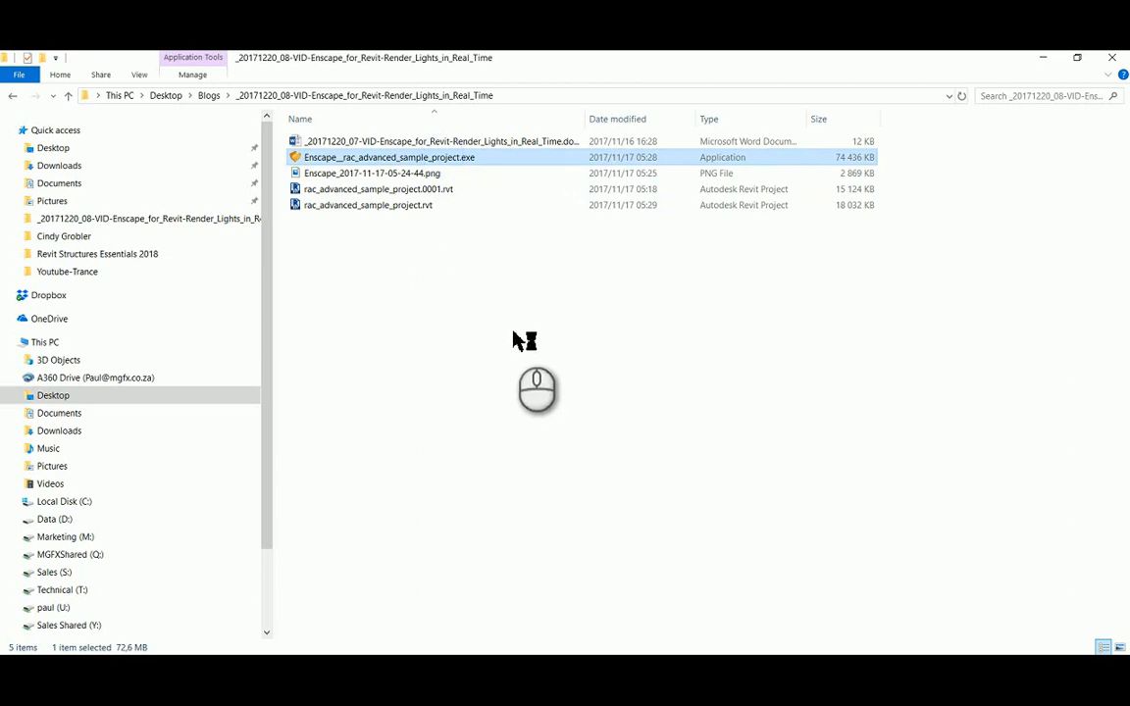
mouse_move(477, 310)
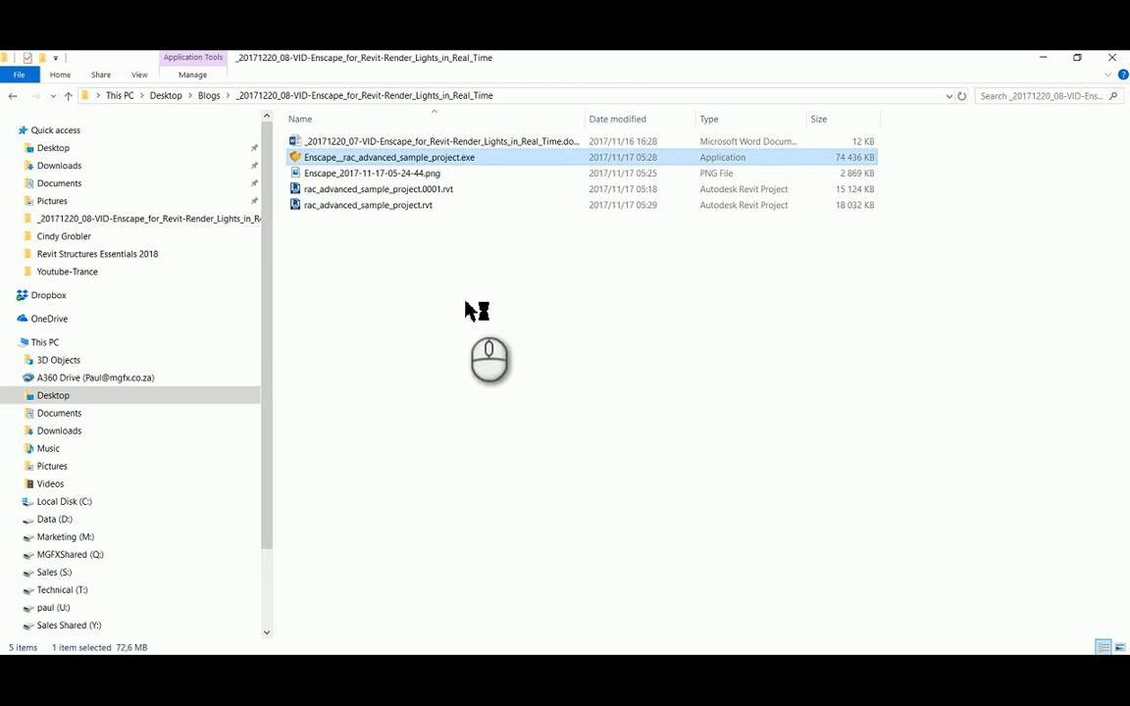
double_click(390, 157)
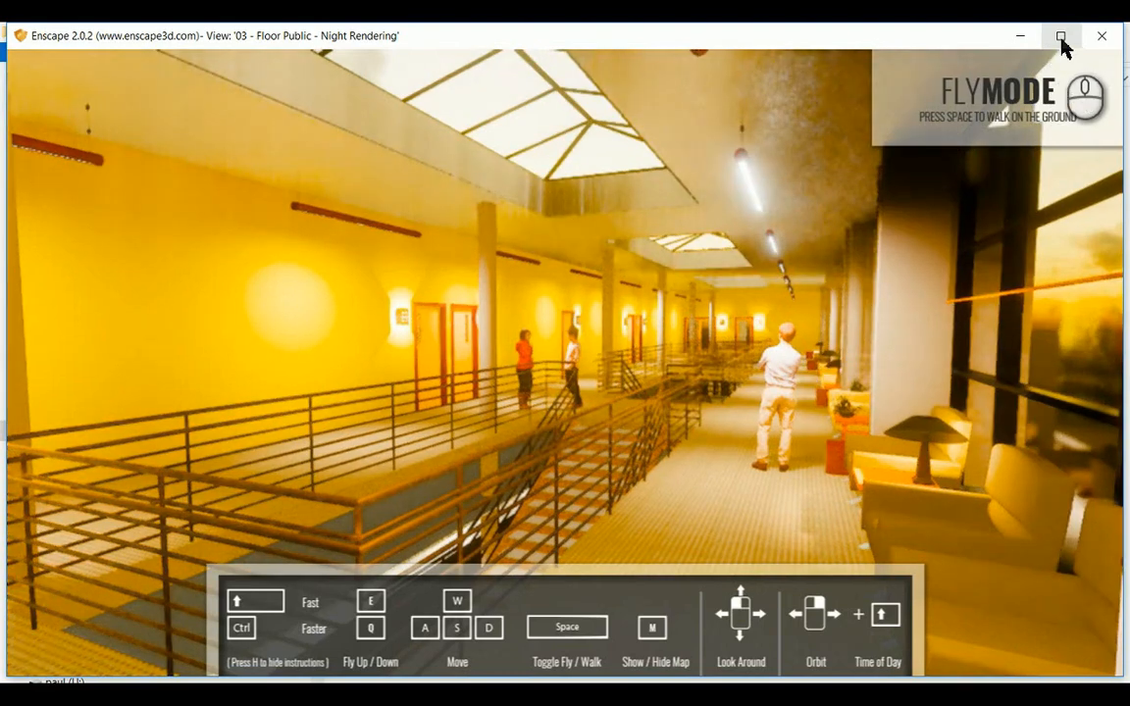
click(1060, 36)
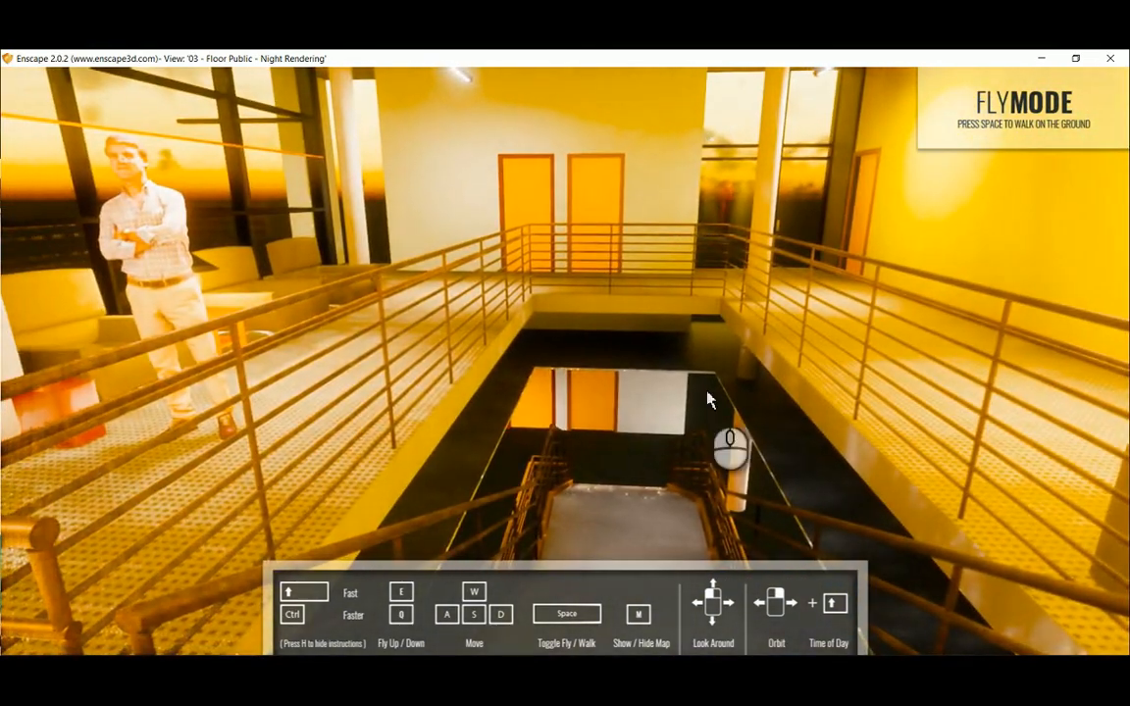
Toggle between walk and fly mode while exploring the night-lit atrium and stairwell
key(space)
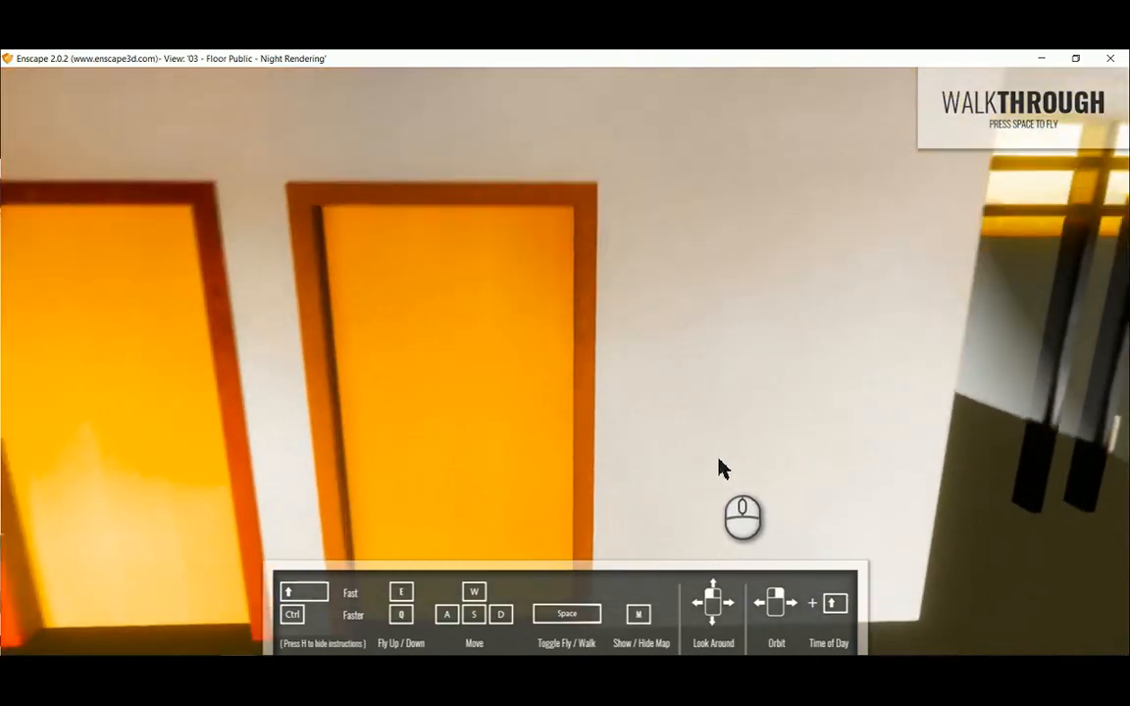
key(space)
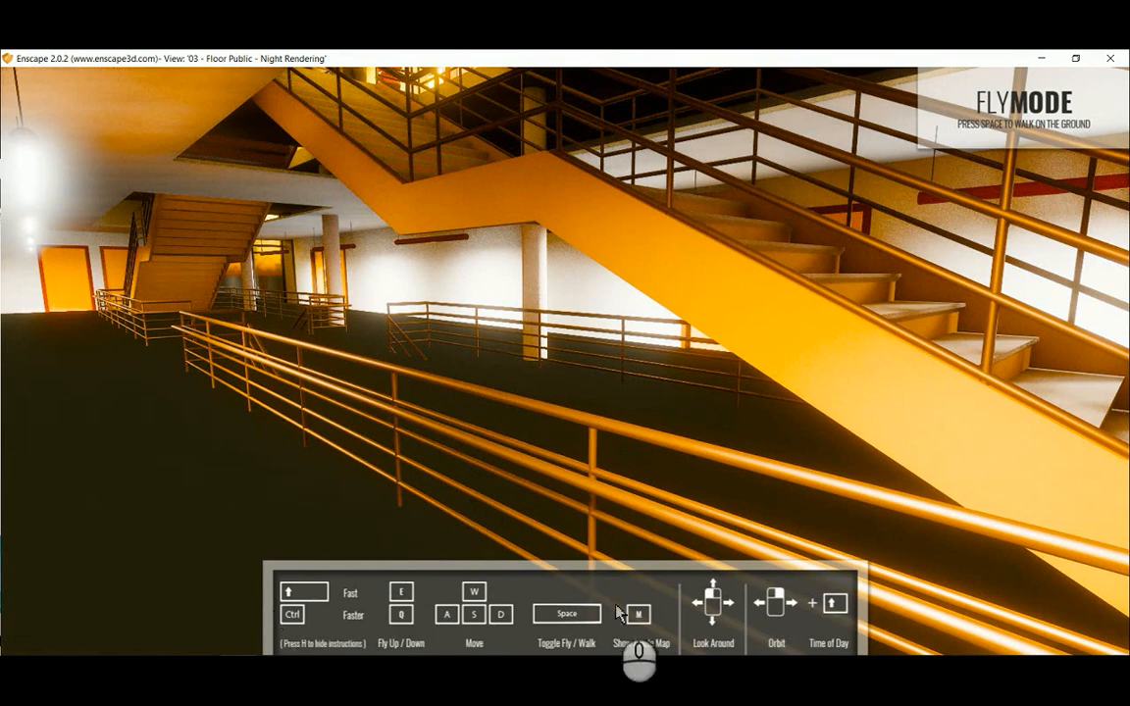
mouse_move(1112, 57)
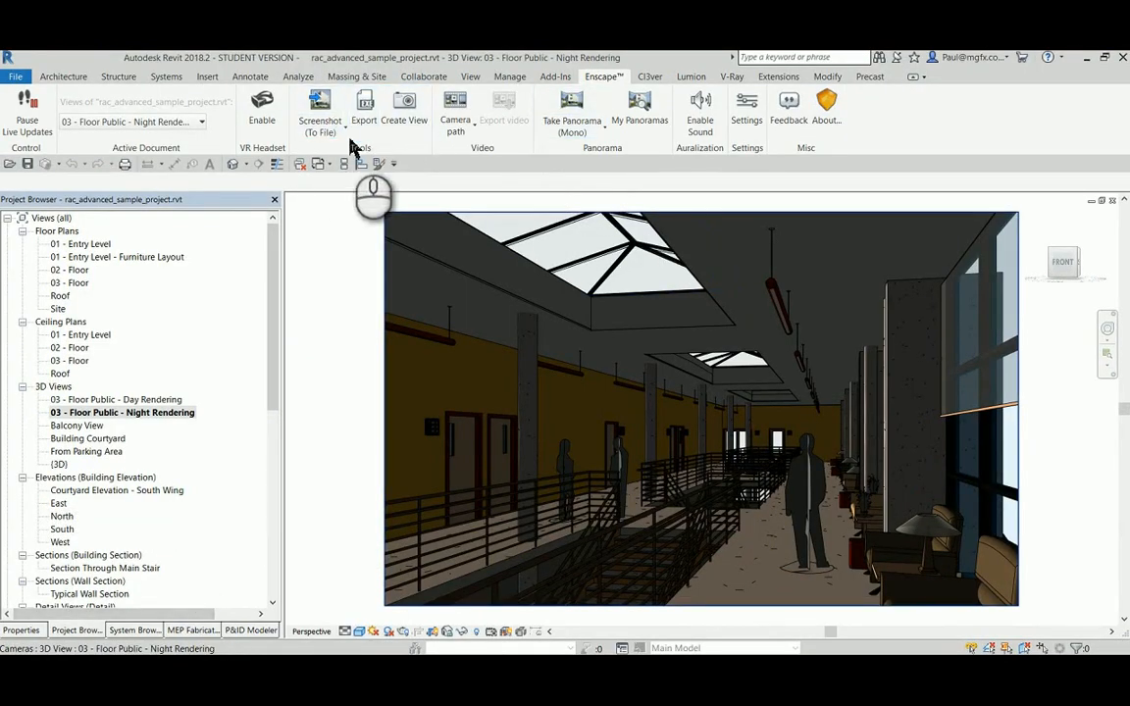
Set the camera path start position, reposition the live Enscape view, and reopen camera path options
click(454, 111)
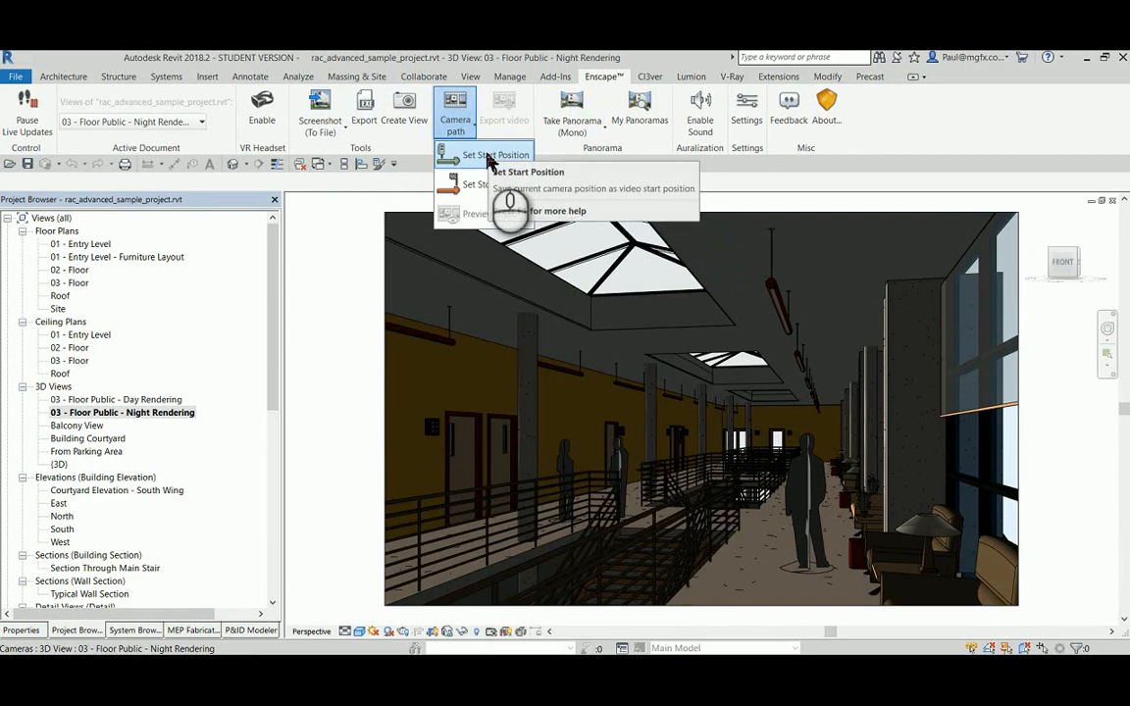
click(486, 155)
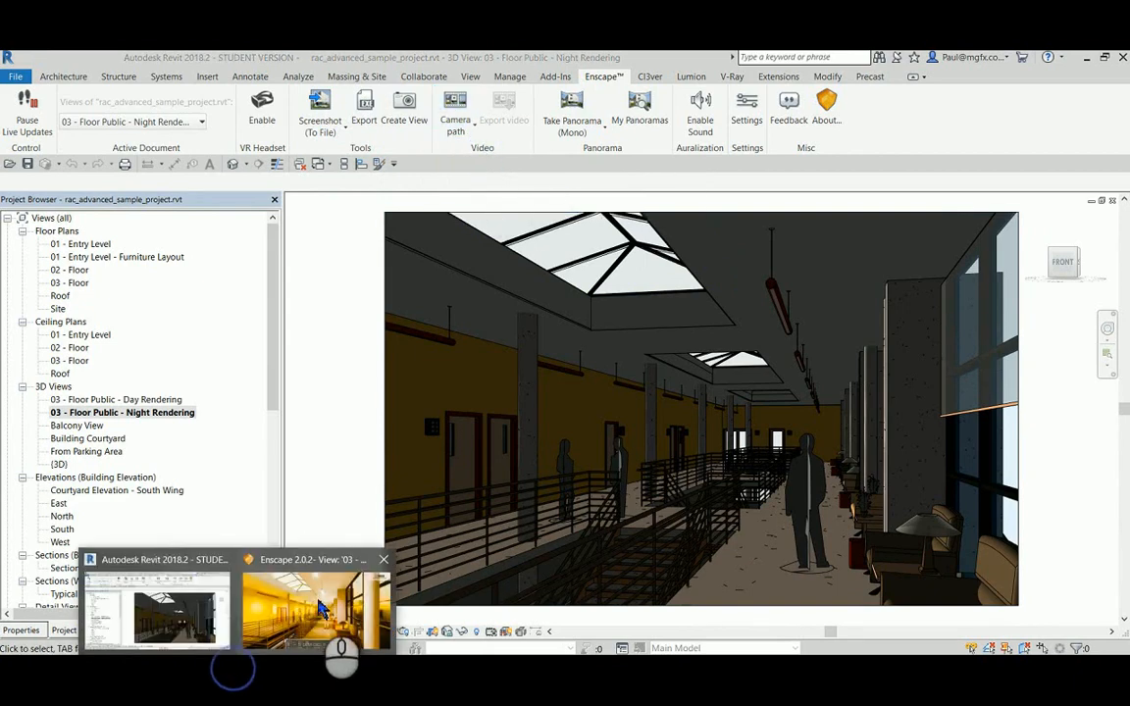
click(313, 608)
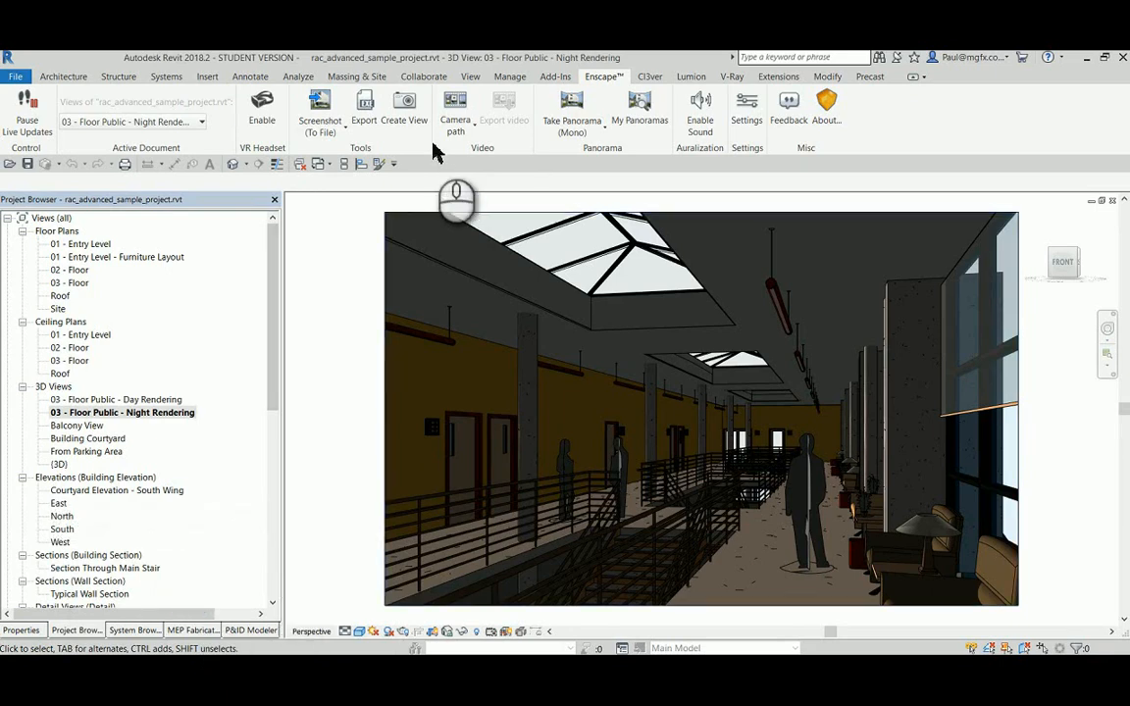
click(455, 108)
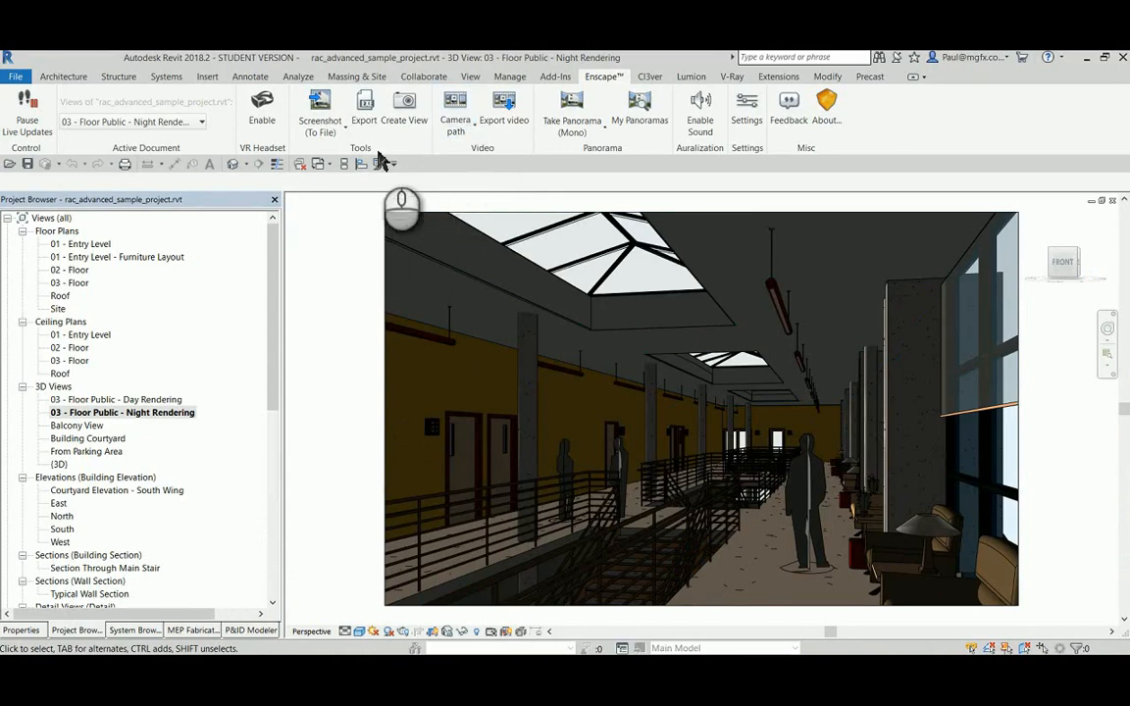
click(319, 108)
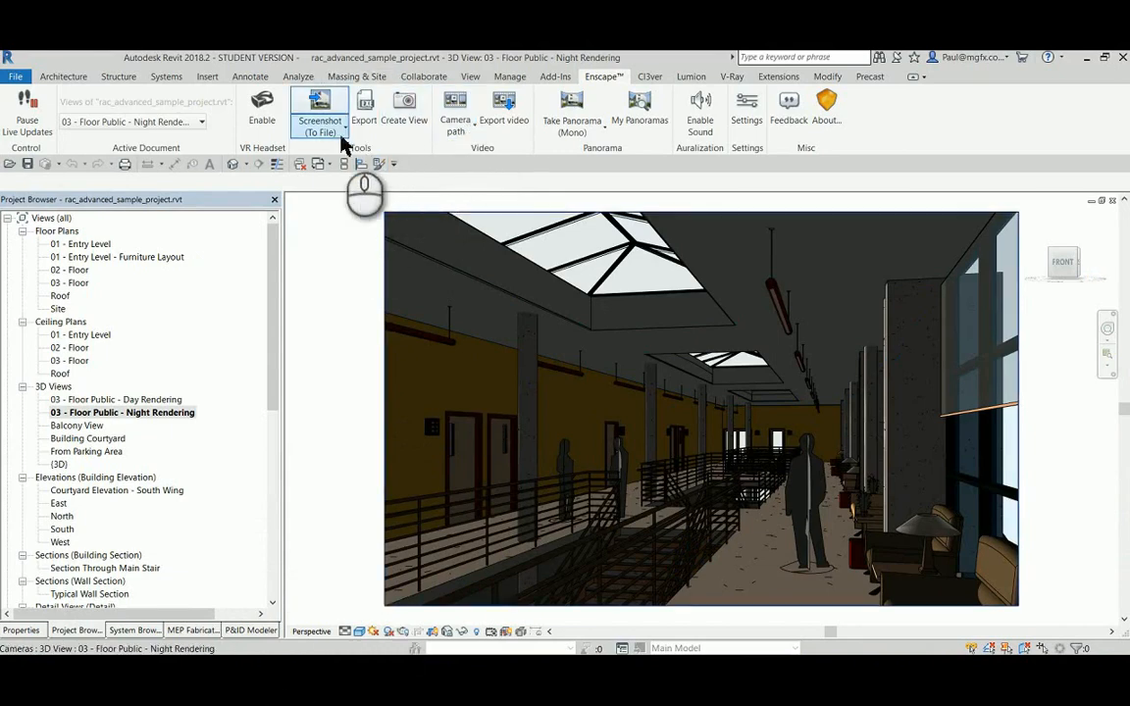
click(455, 108)
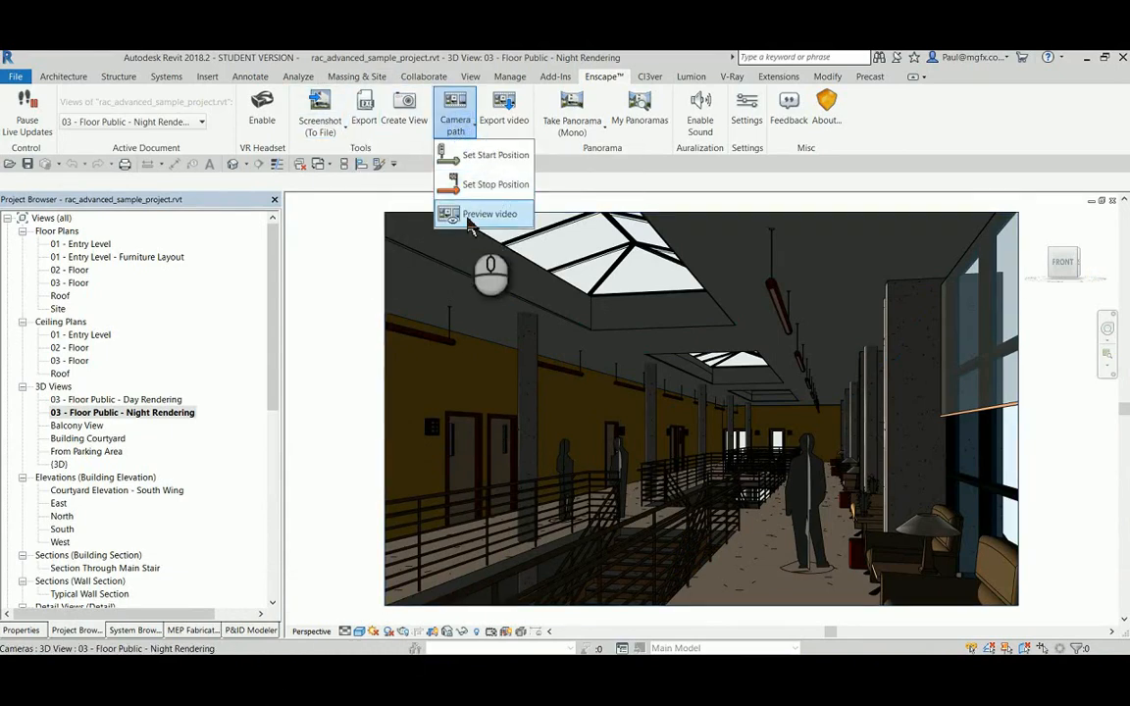
mouse_move(490, 214)
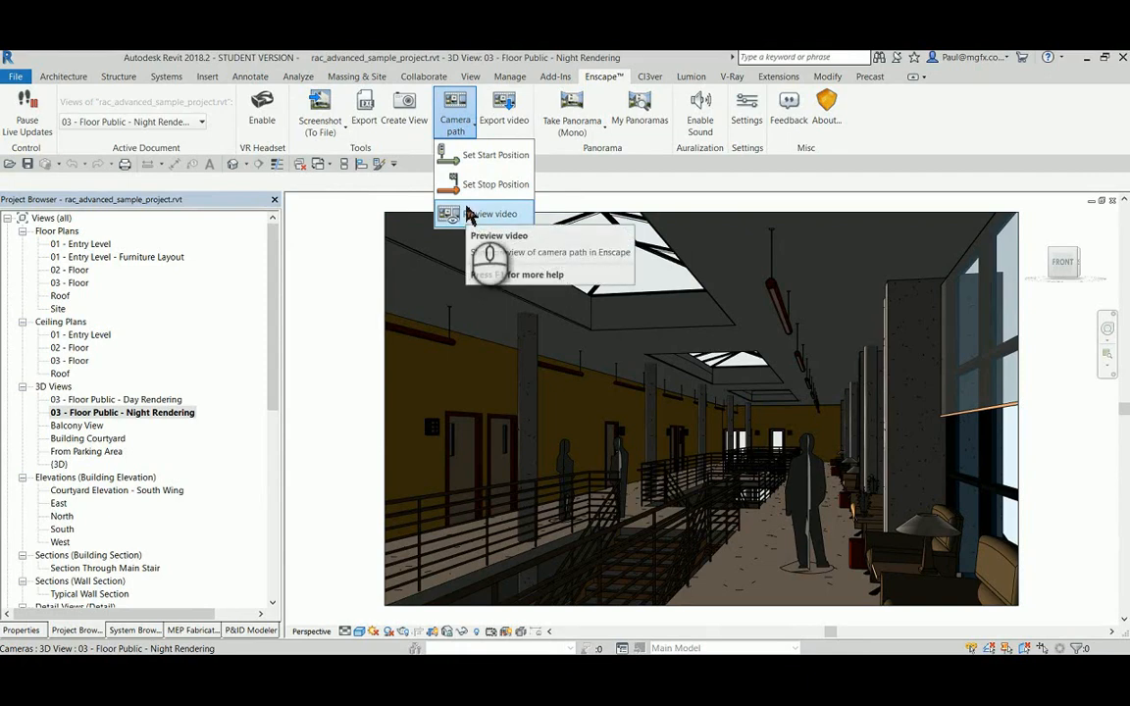
click(489, 214)
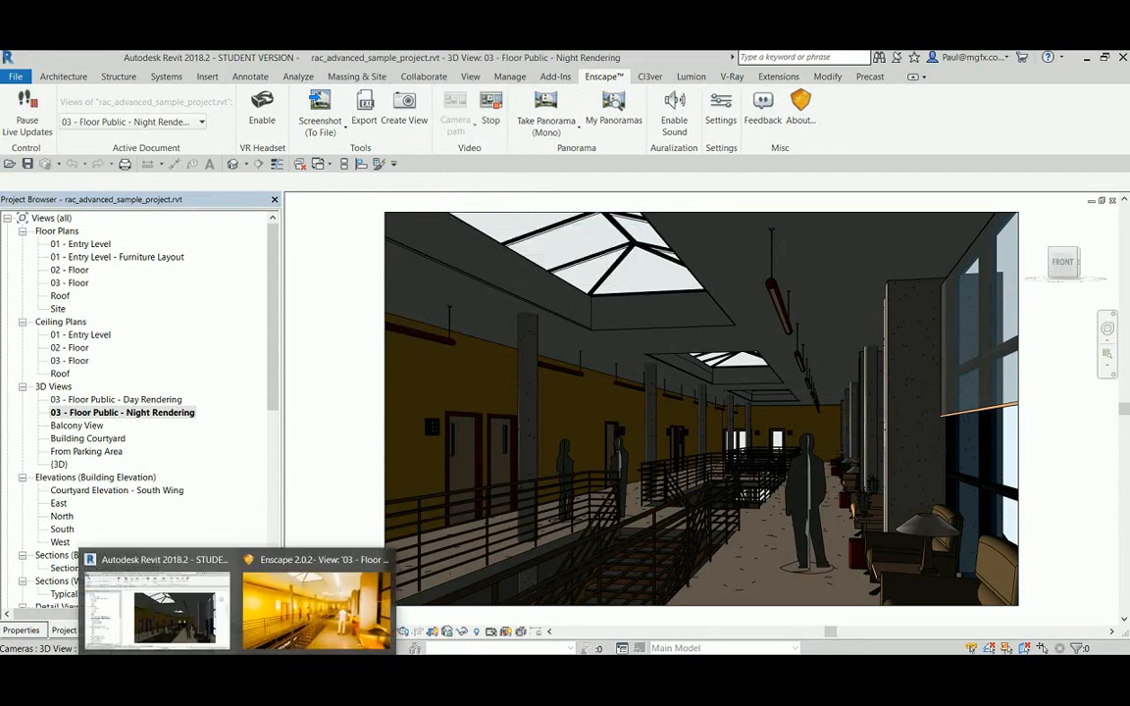
click(314, 609)
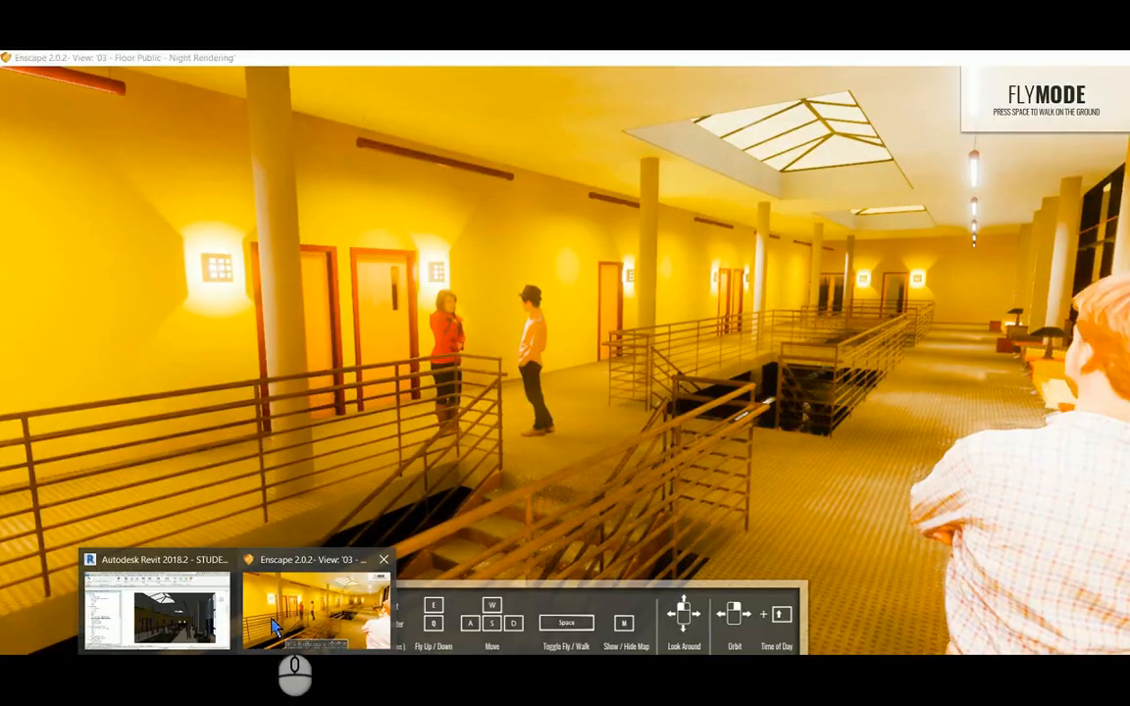
mouse_move(314, 608)
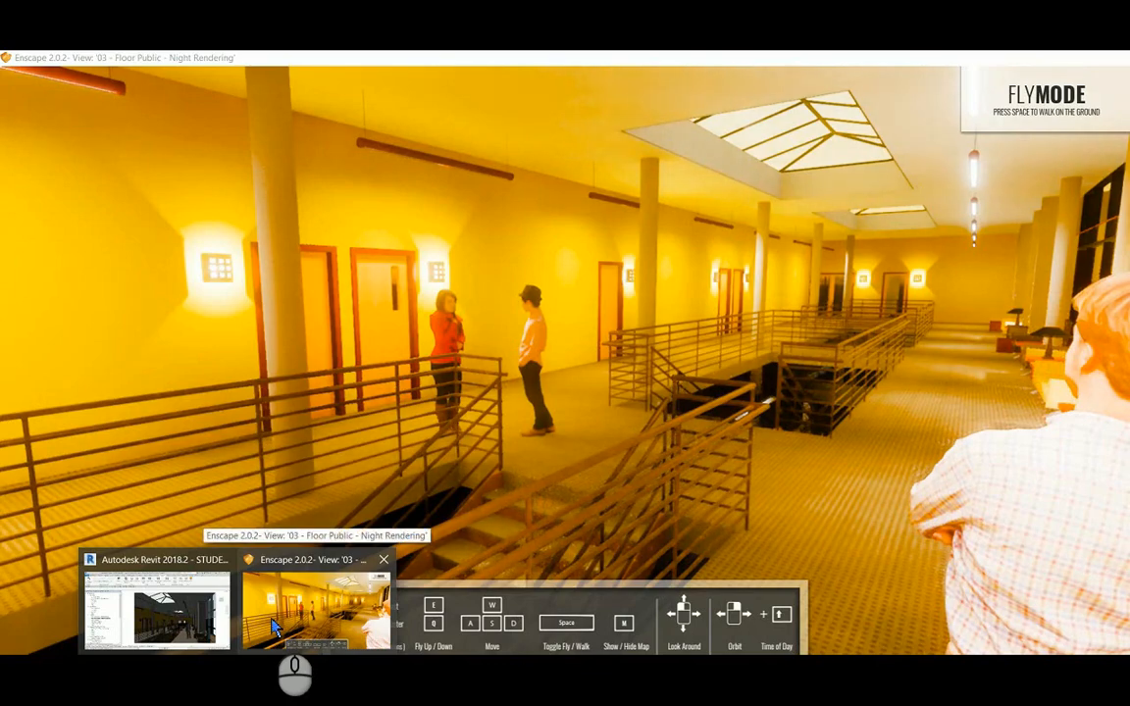
click(156, 608)
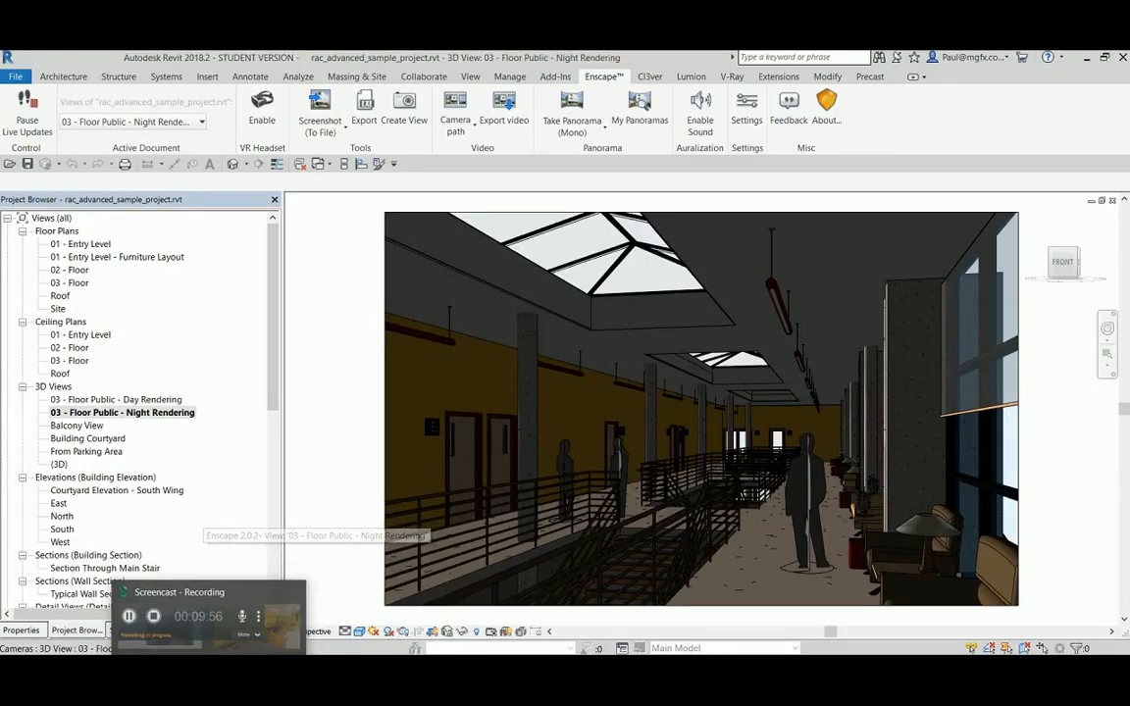
Export the walkthrough as MP4 into Desktop > Blogs > the Enscape for Revit video folder
click(504, 107)
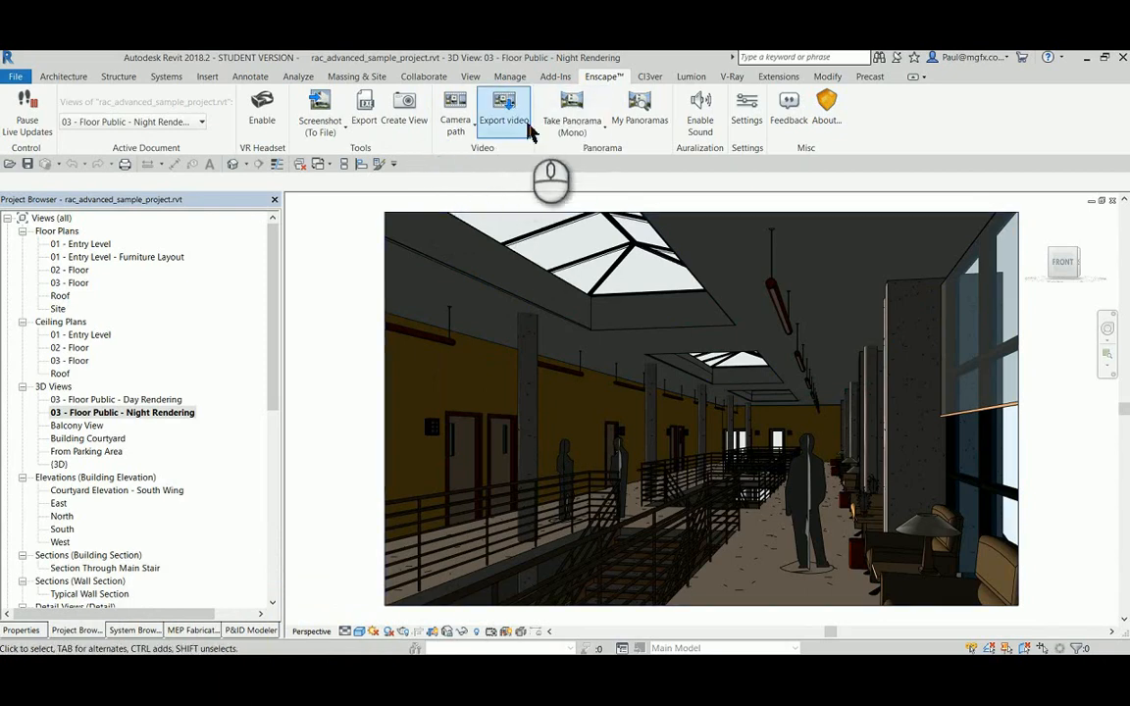
mouse_move(571, 108)
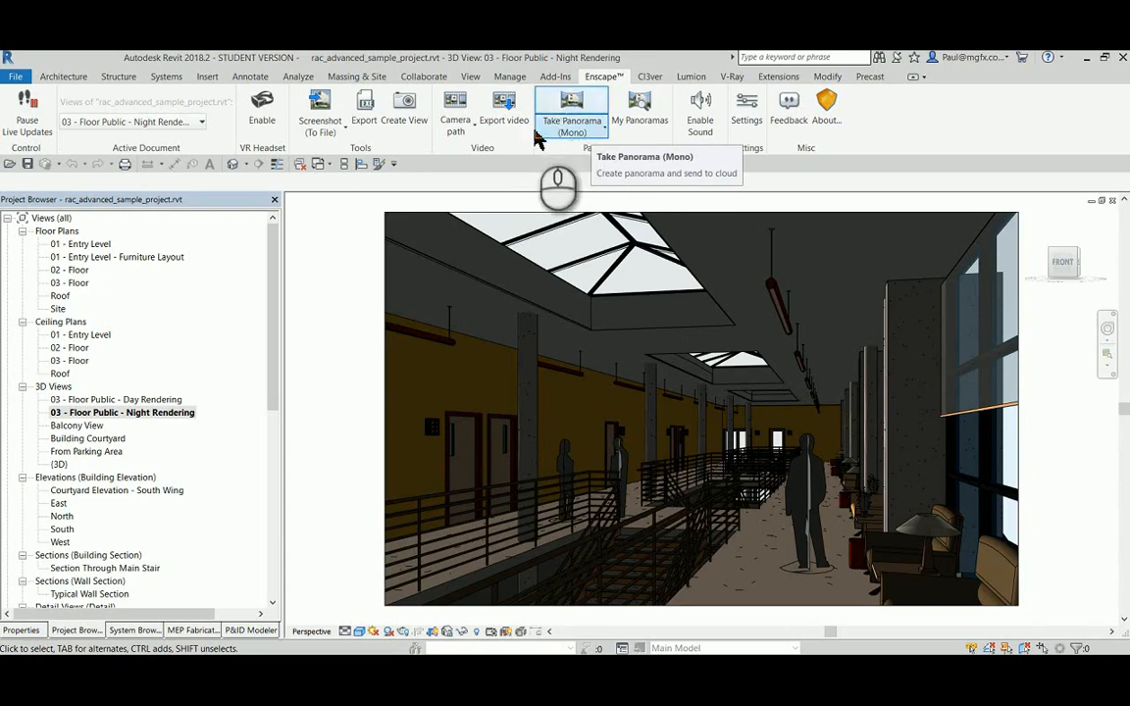
mouse_move(504, 108)
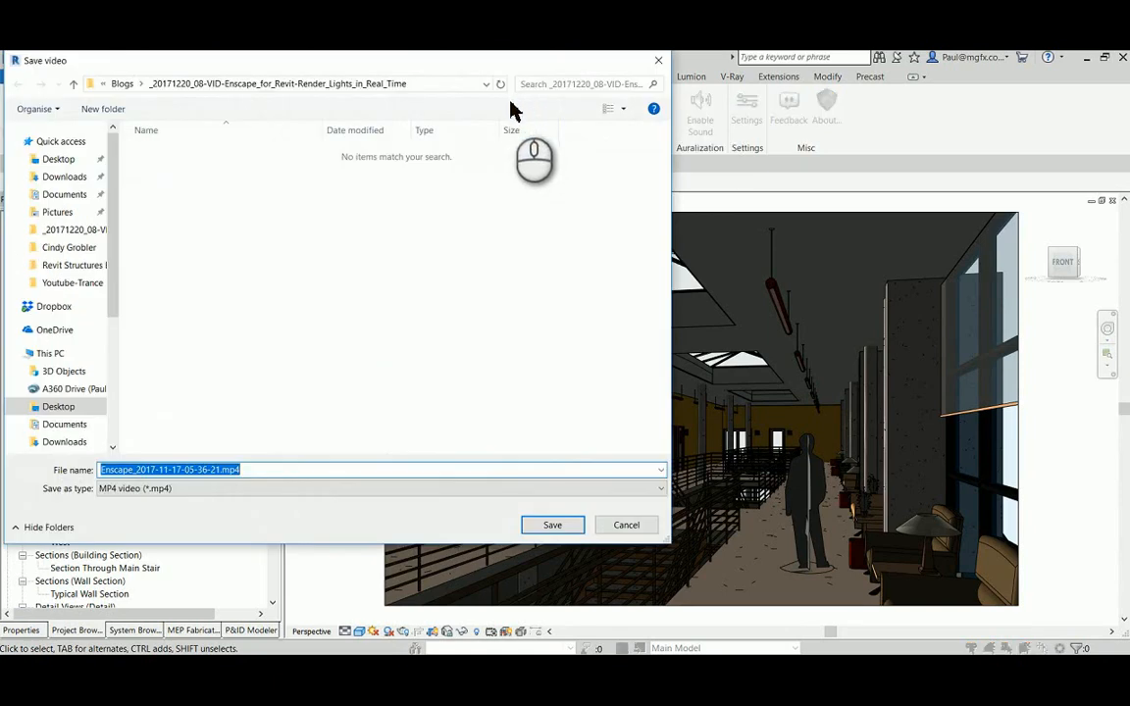
click(59, 159)
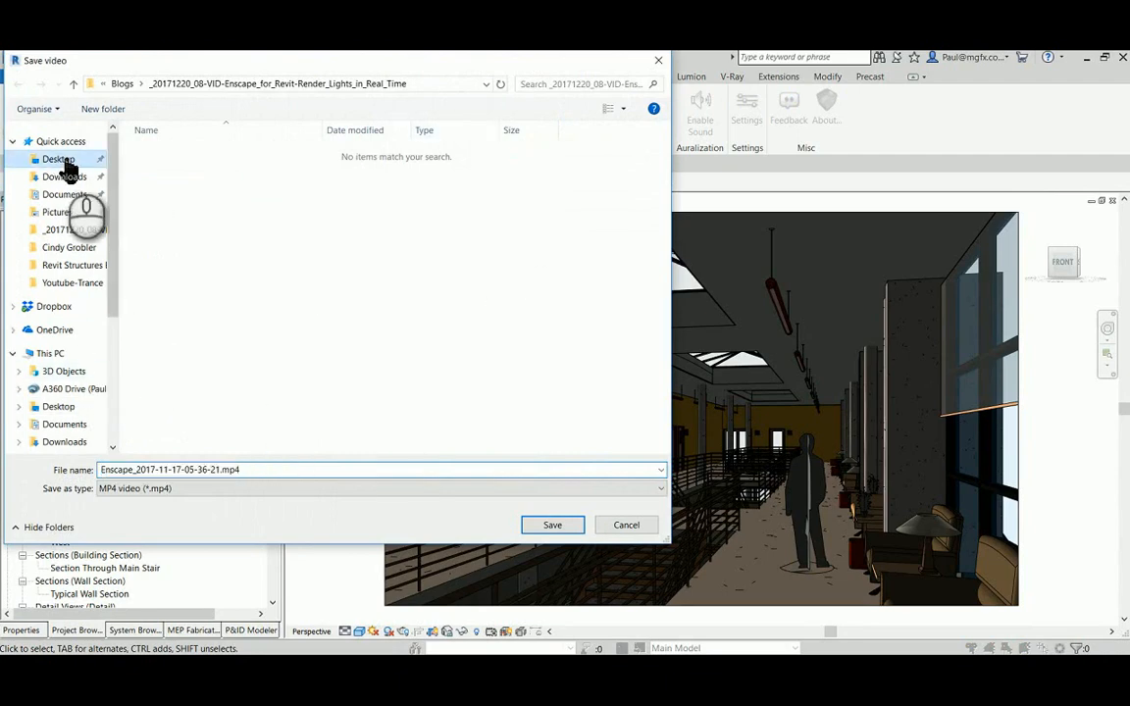
click(58, 159)
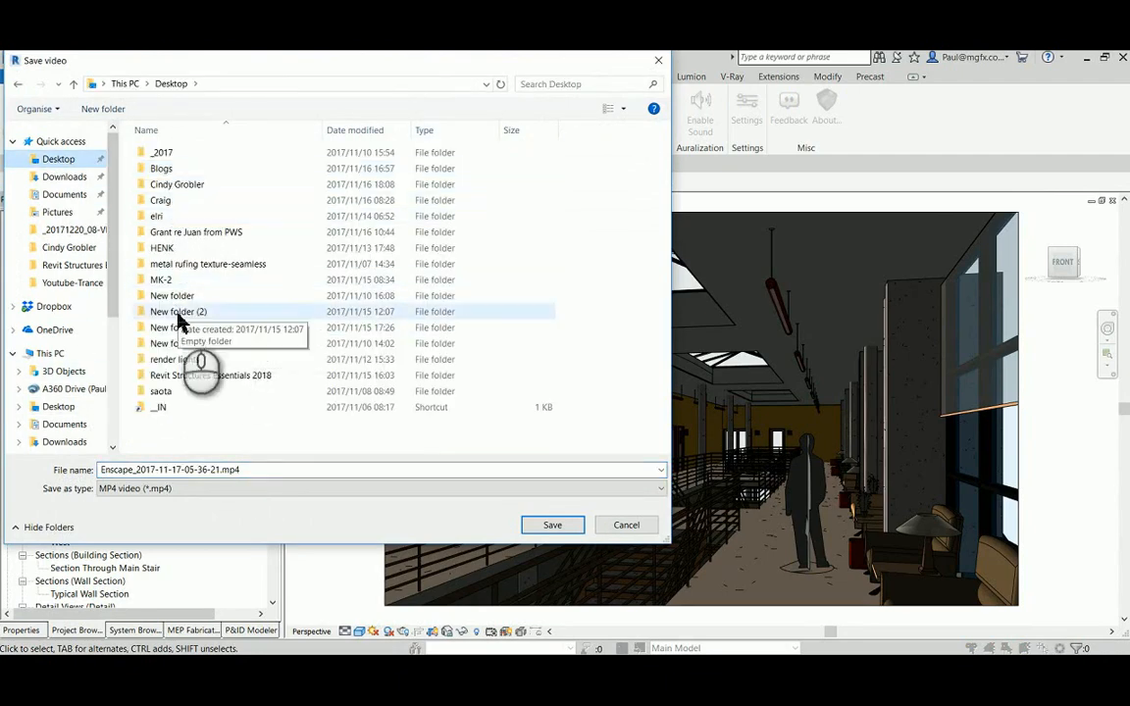
double_click(161, 167)
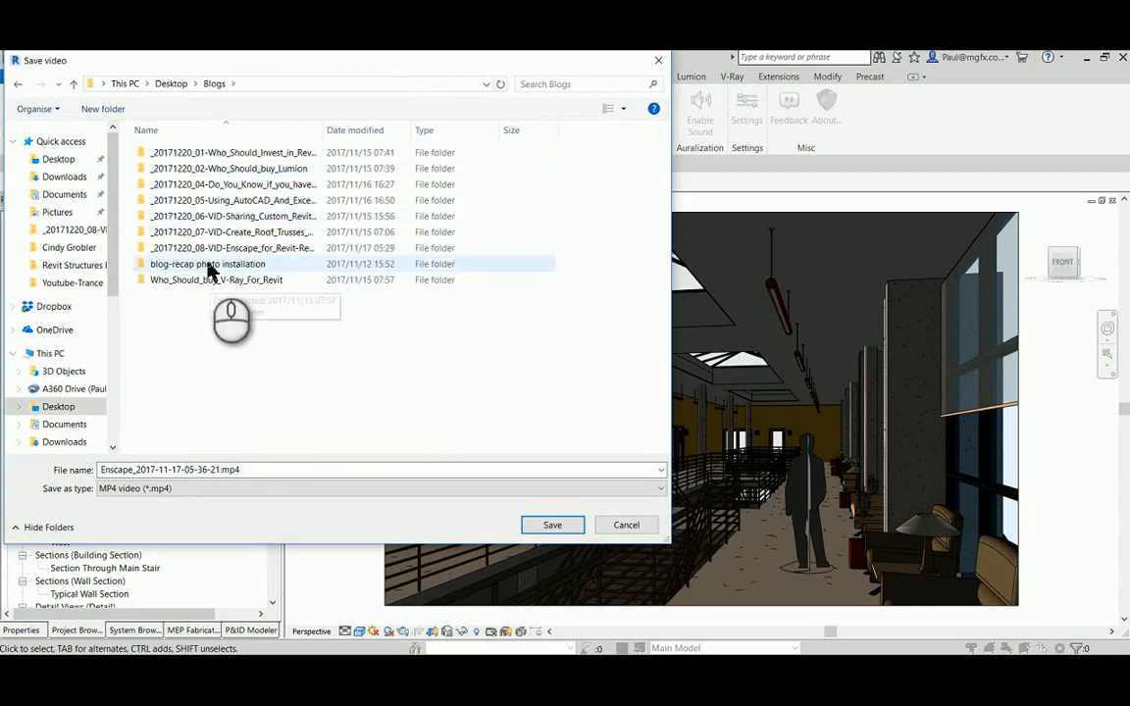
double_click(232, 247)
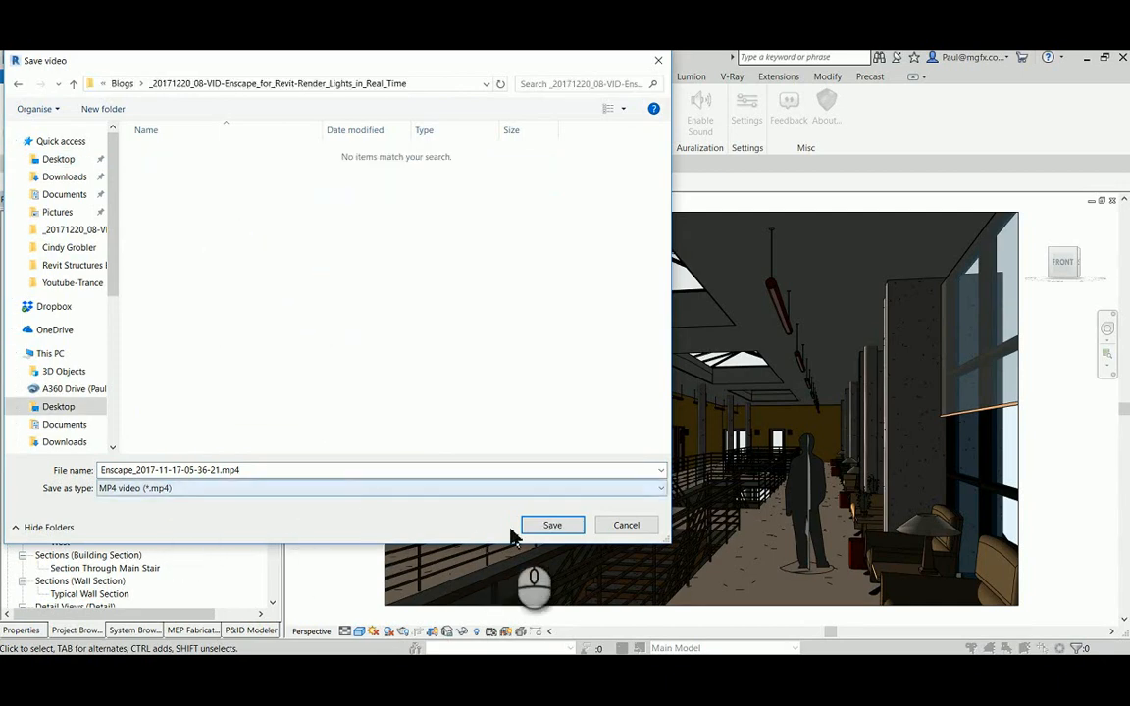
click(552, 525)
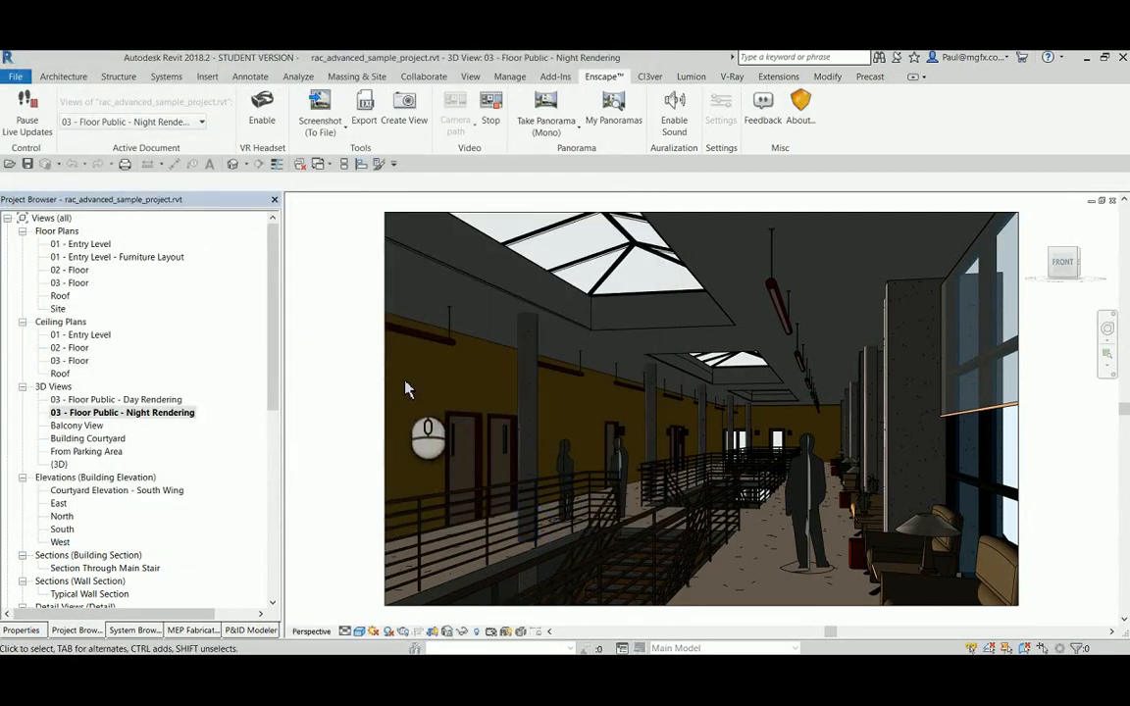
mouse_move(351, 383)
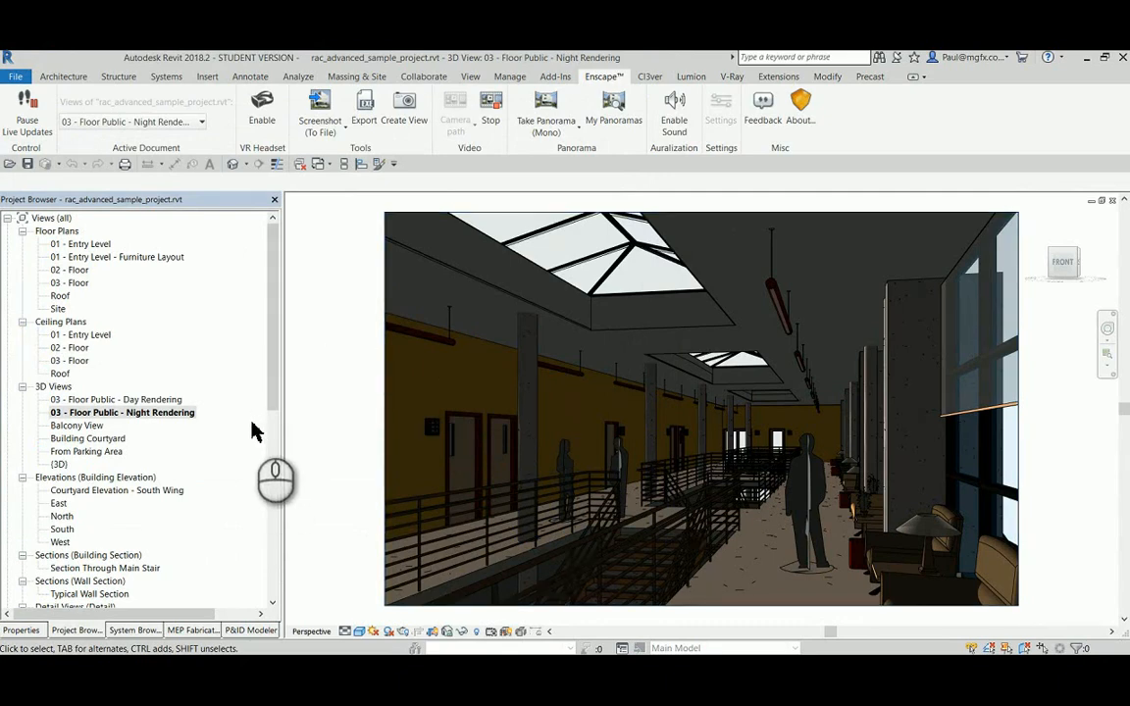
mouse_move(249, 432)
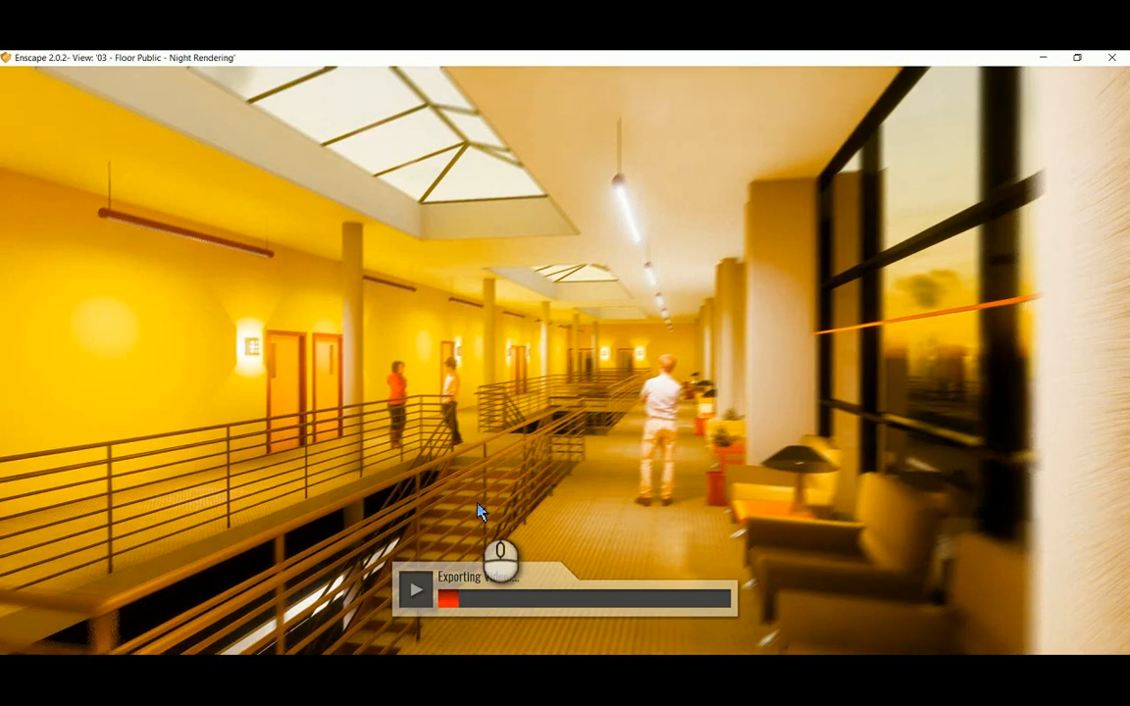
mouse_move(491, 306)
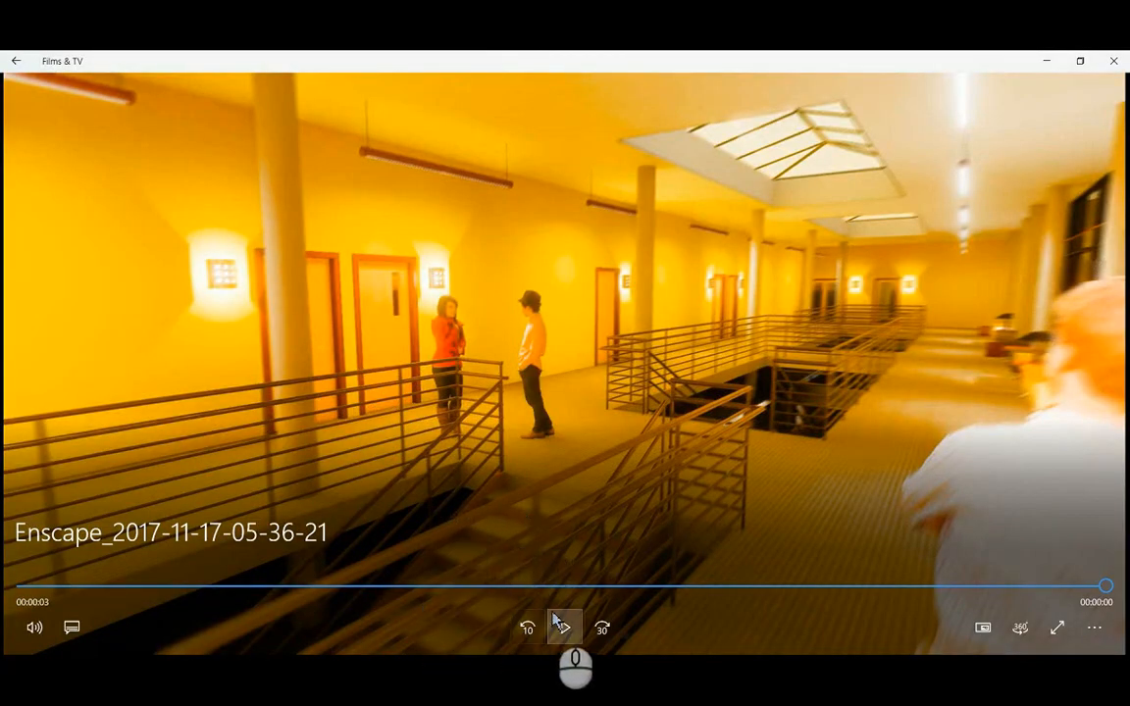
click(564, 628)
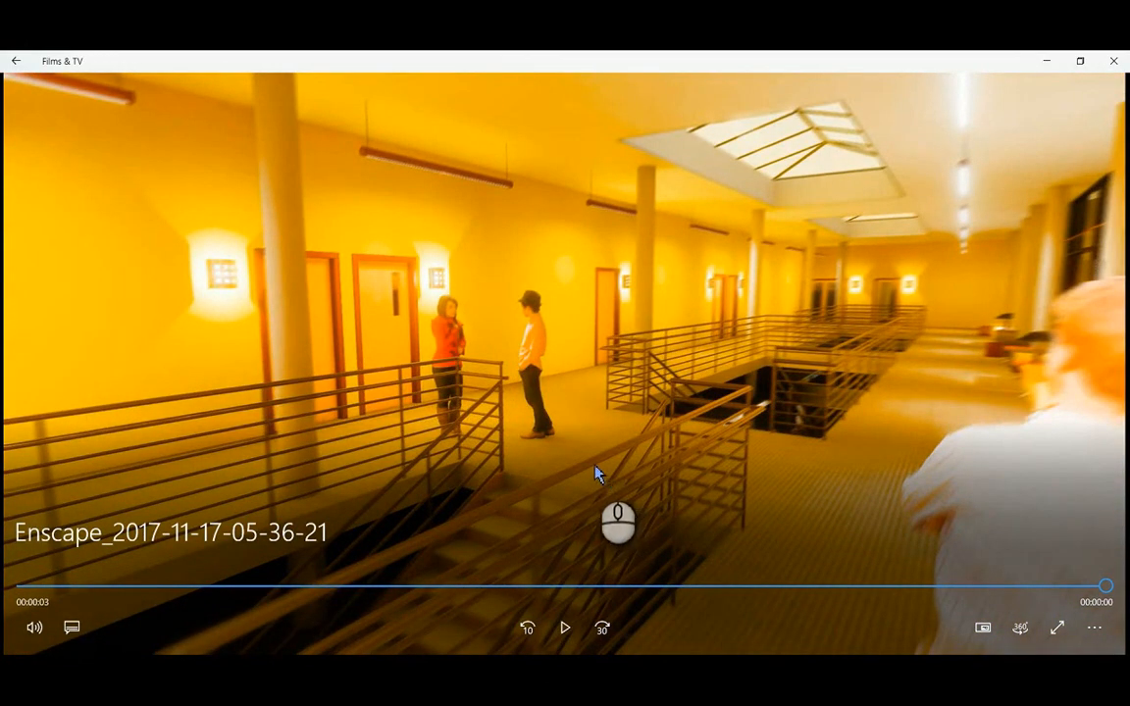
mouse_move(577, 440)
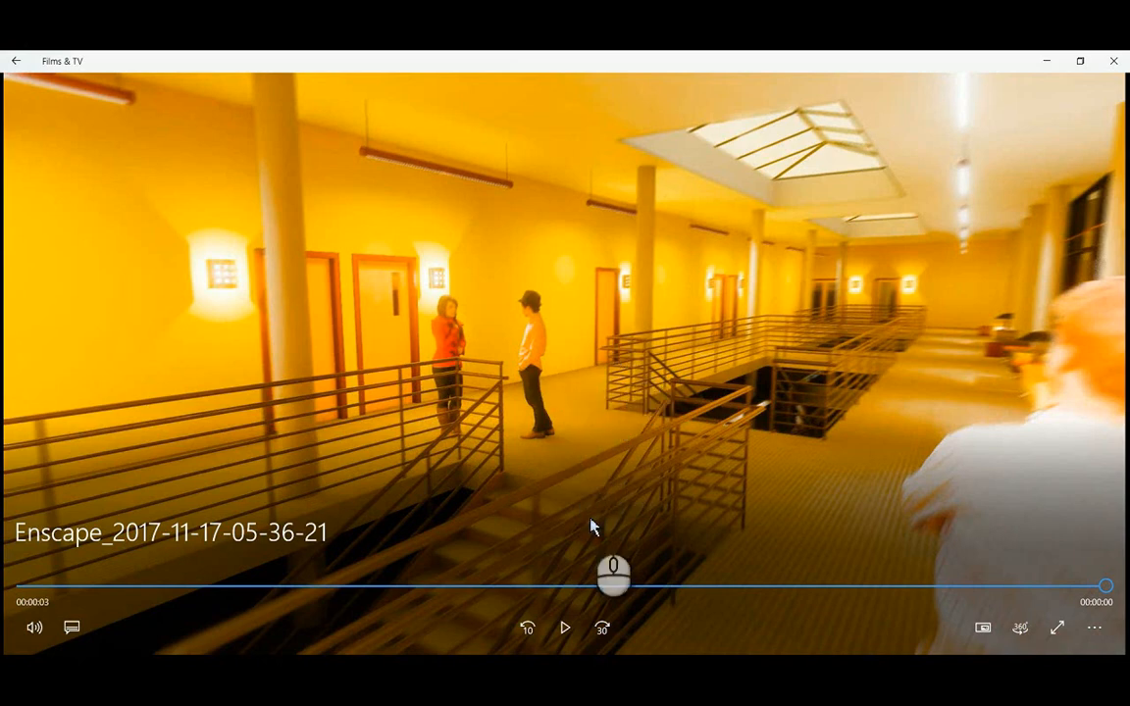
mouse_move(613, 459)
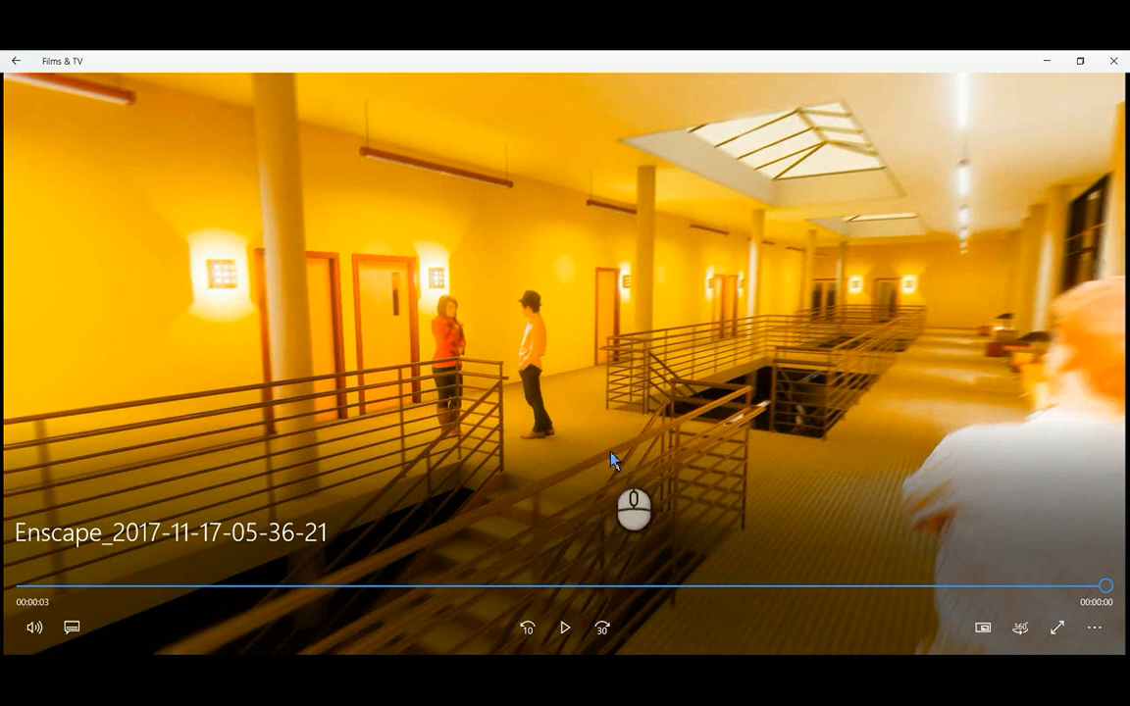
mouse_move(714, 478)
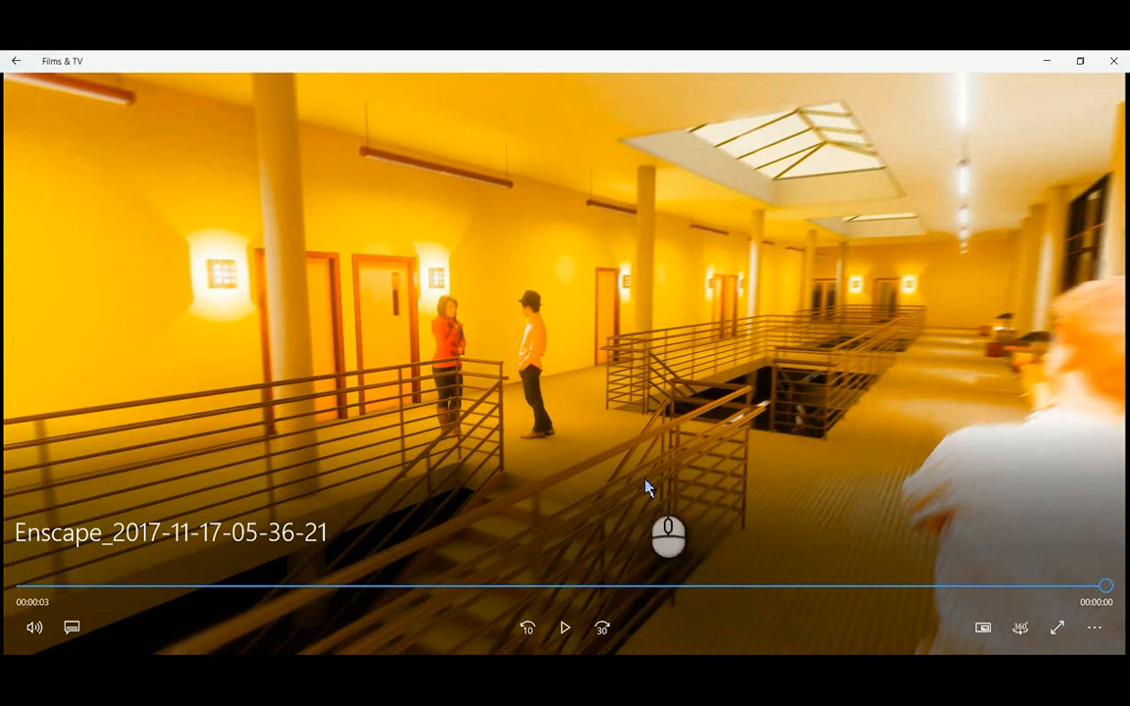
mouse_move(592, 564)
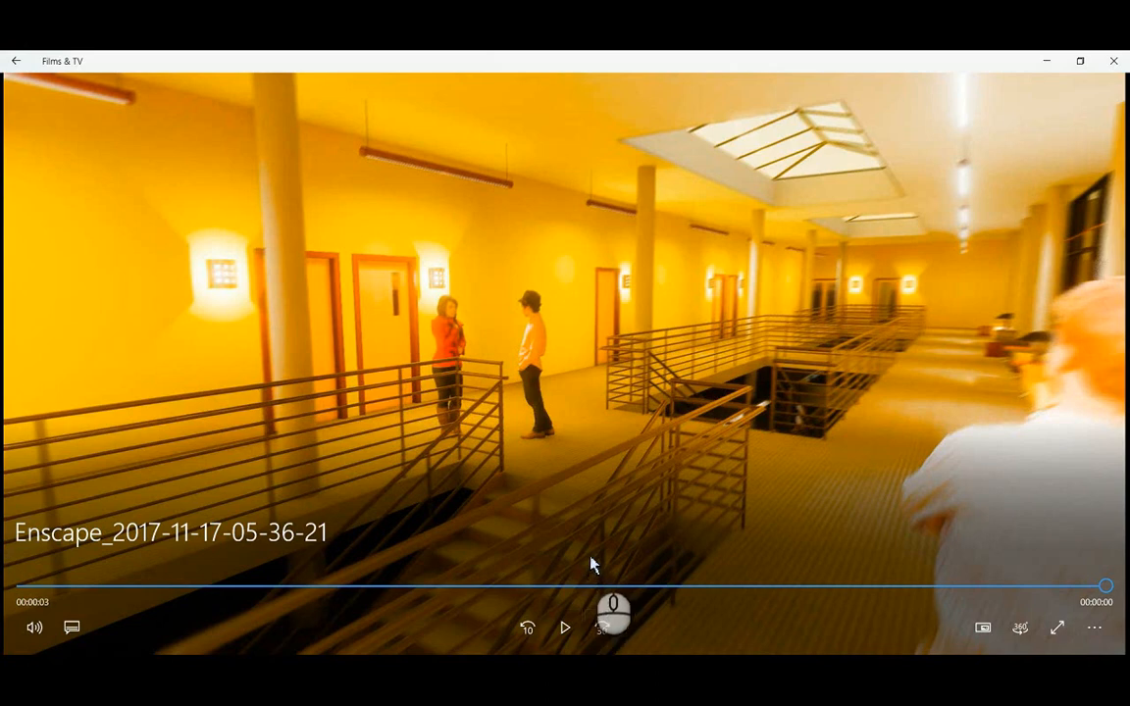